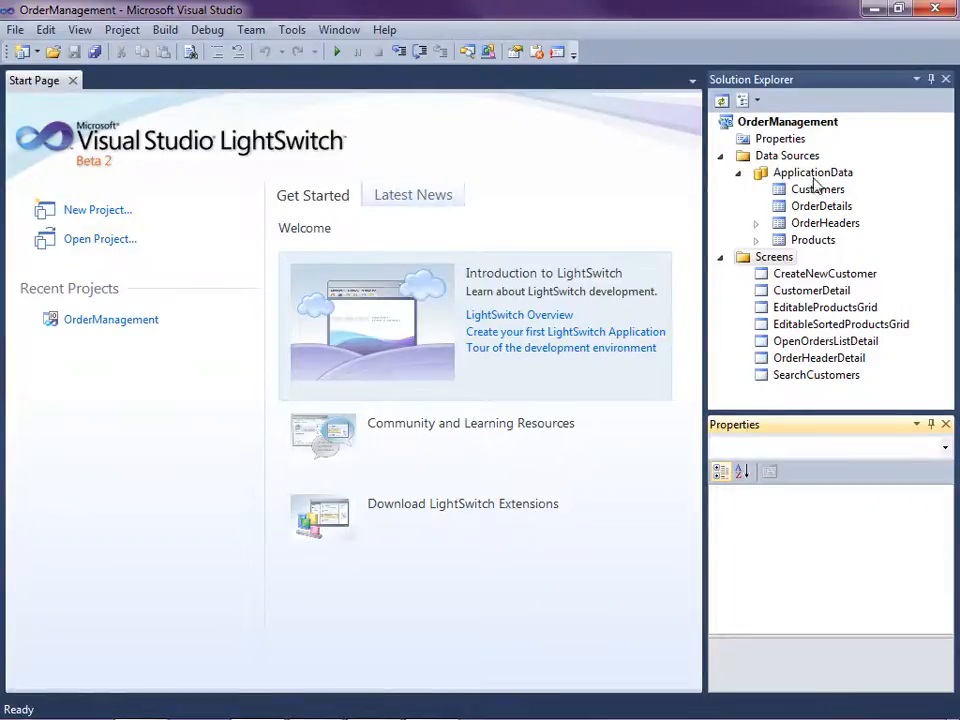
pyautogui.moveTo(844, 320)
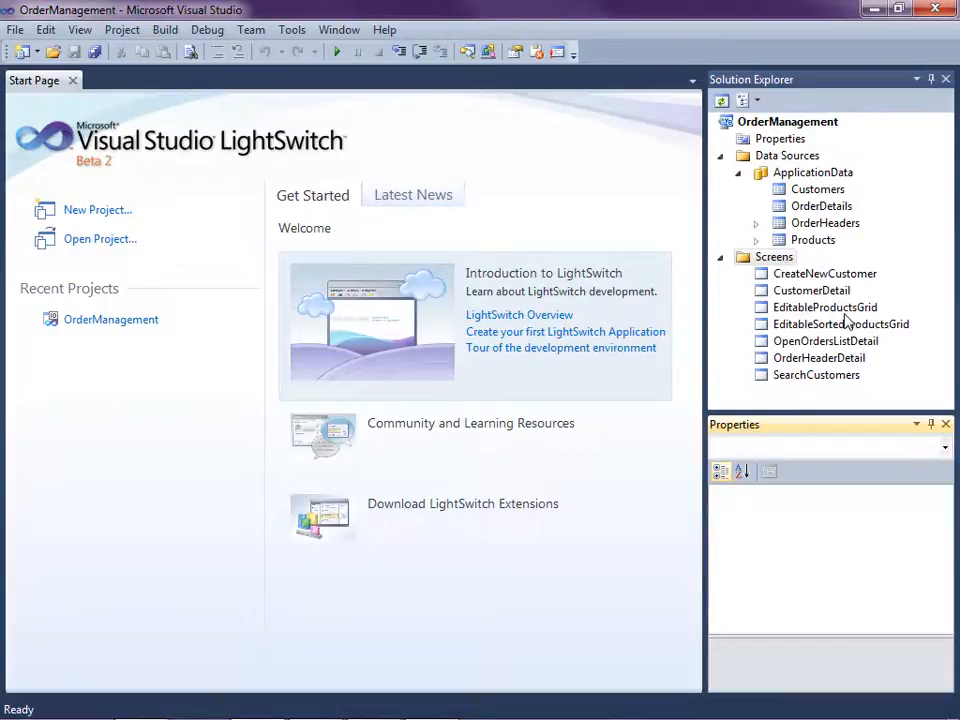
pyautogui.moveTo(880, 248)
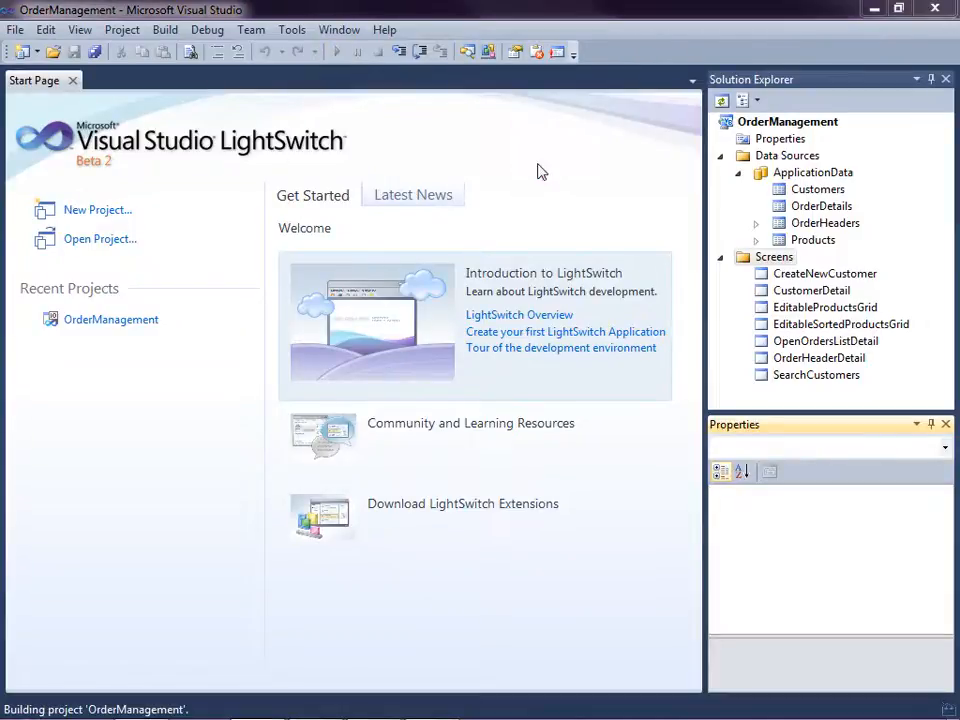
pyautogui.click(336, 52)
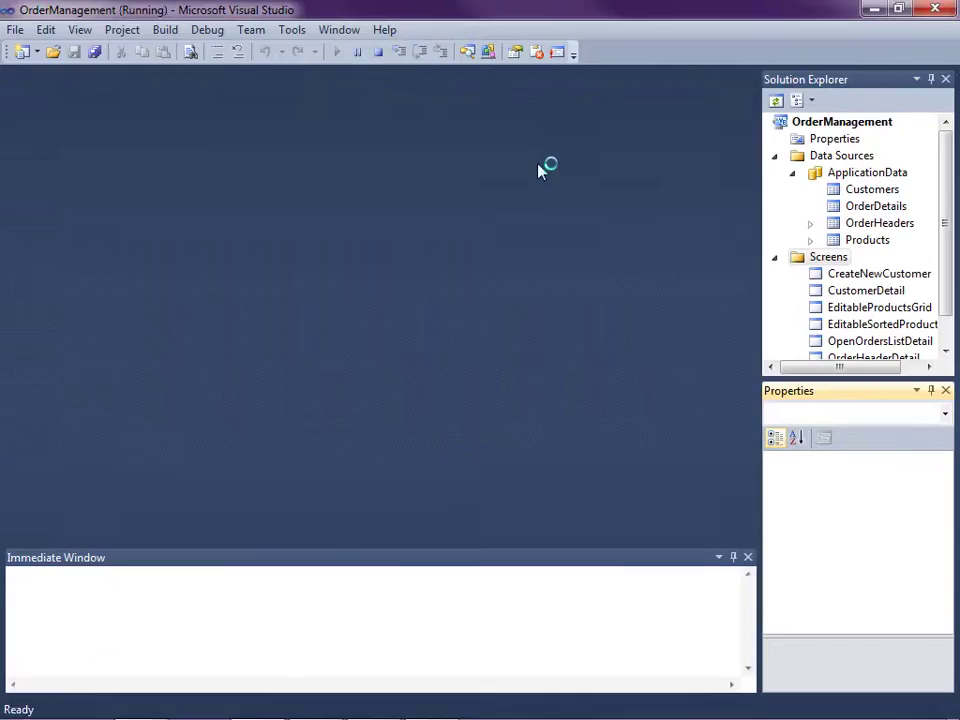
pyautogui.click(336, 52)
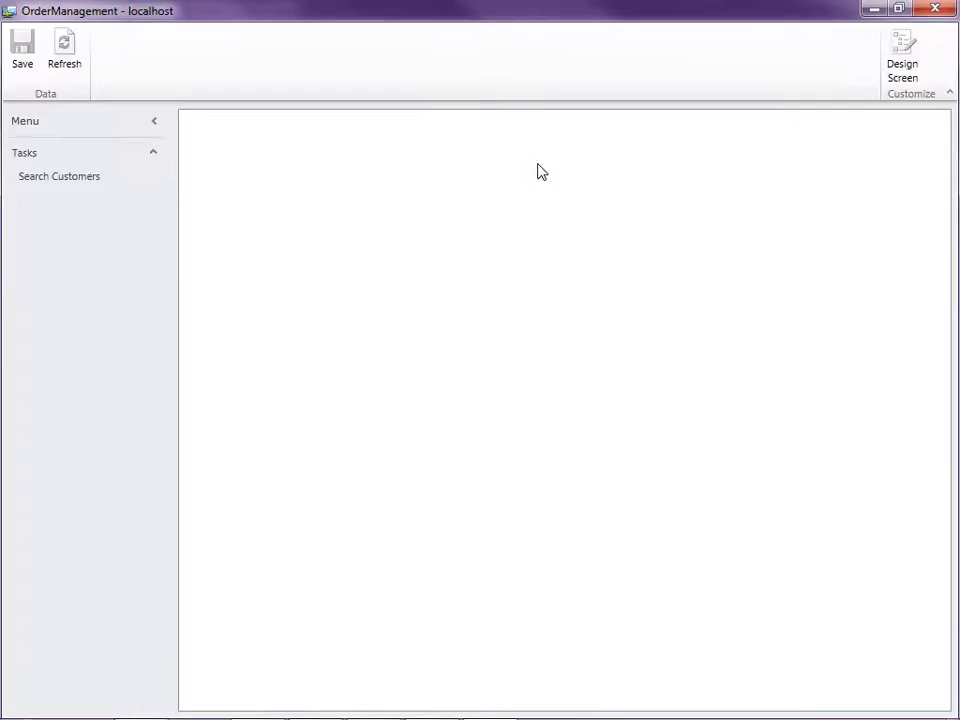
pyautogui.click(60, 176)
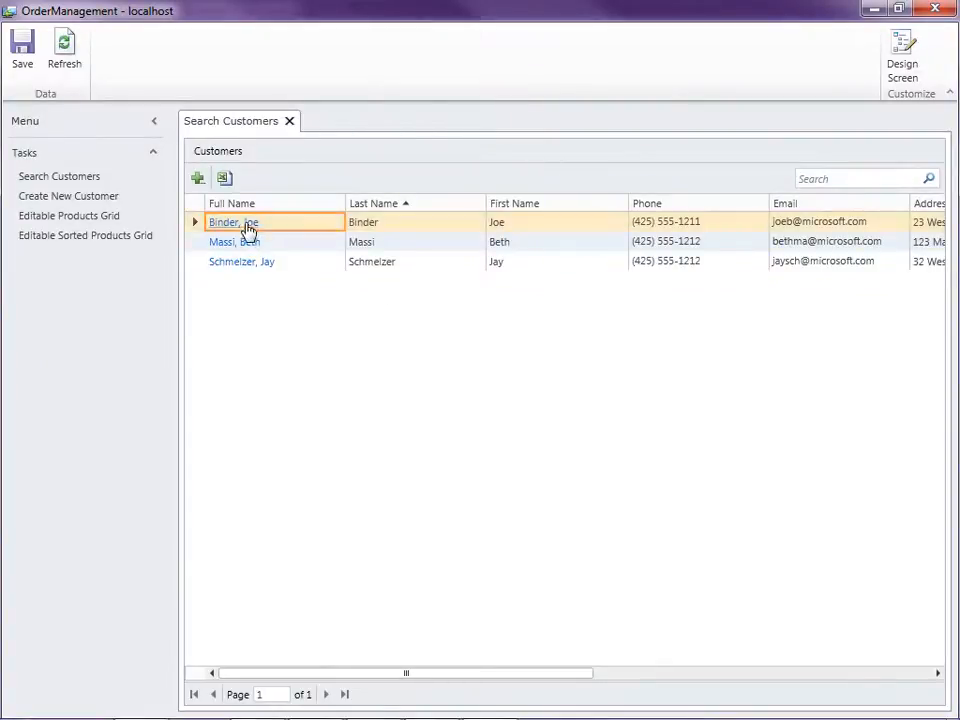
pyautogui.doubleClick(232, 222)
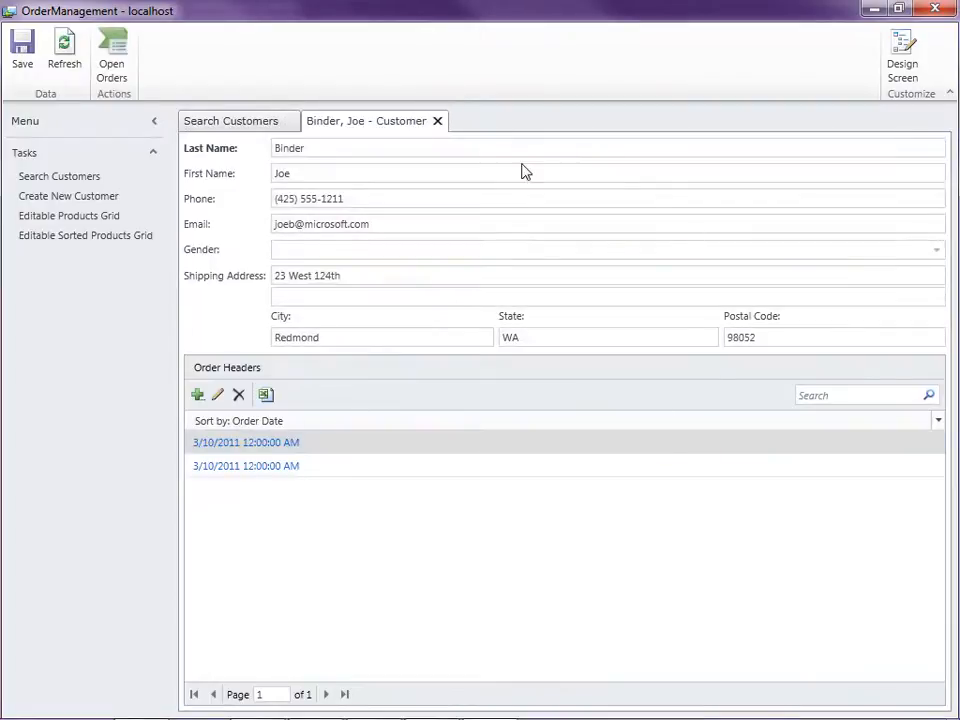
pyautogui.moveTo(354, 224)
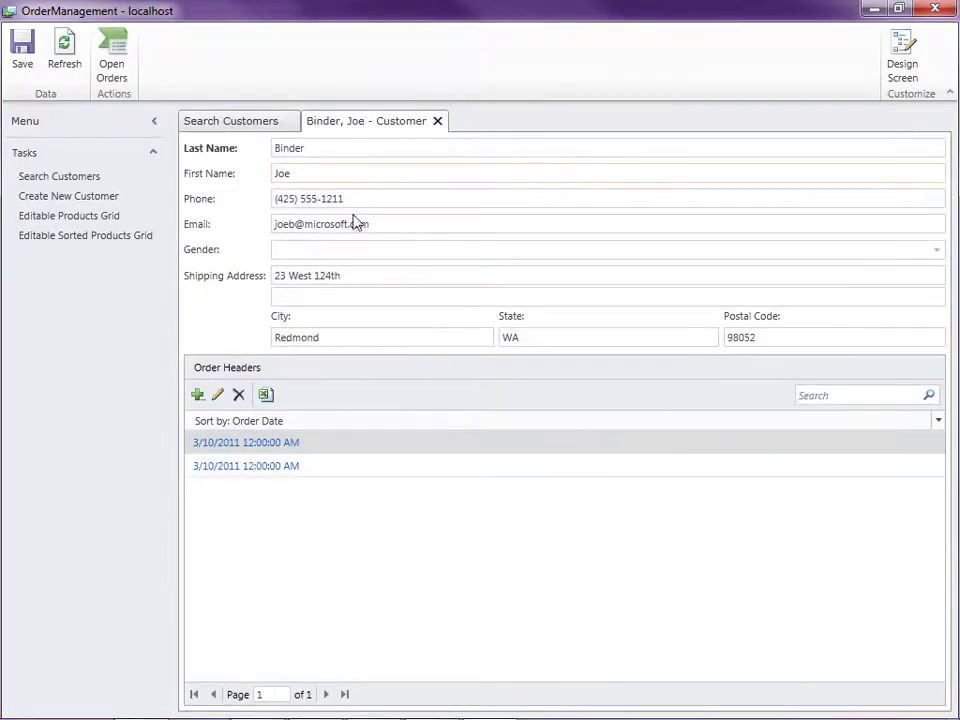
# Try Create New Customer and the search grid's Add button, then exit the app without saving
pyautogui.click(68, 196)
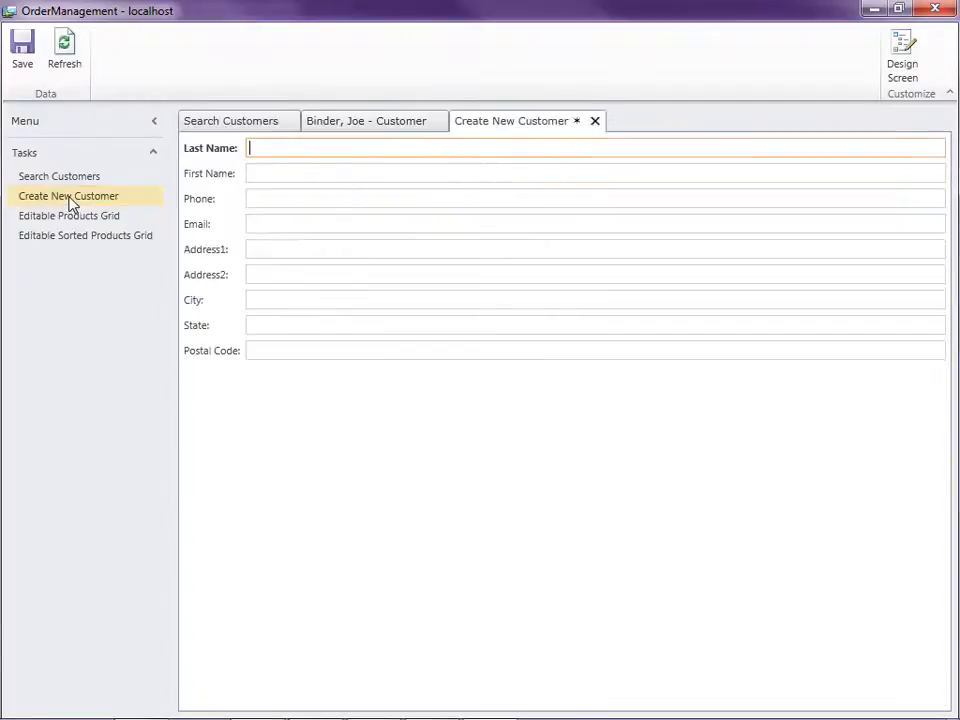
pyautogui.moveTo(320, 408)
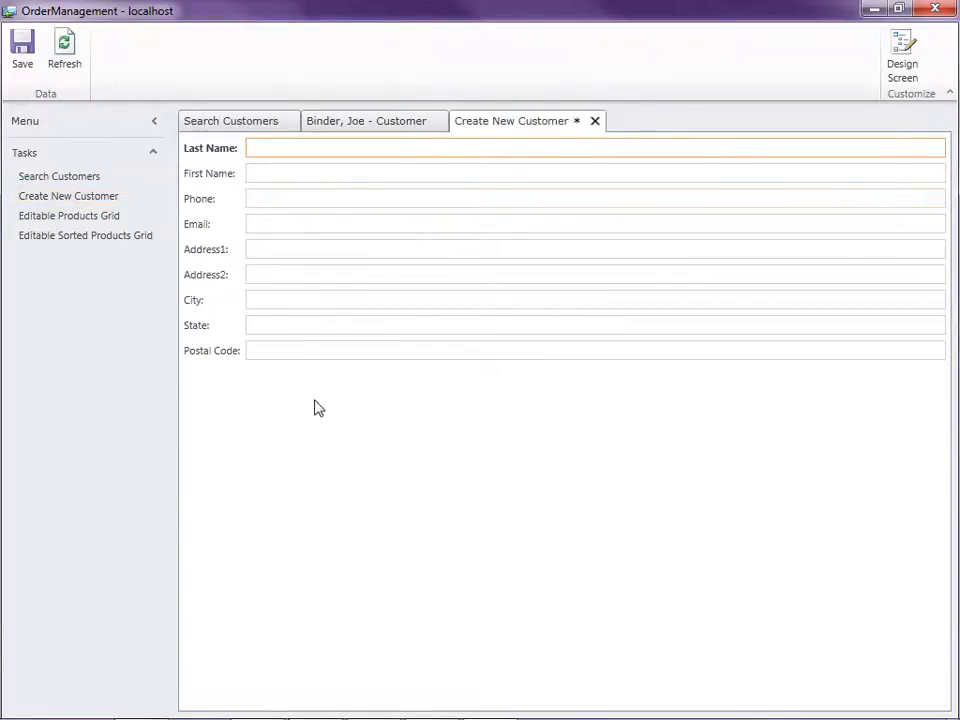
pyautogui.click(232, 120)
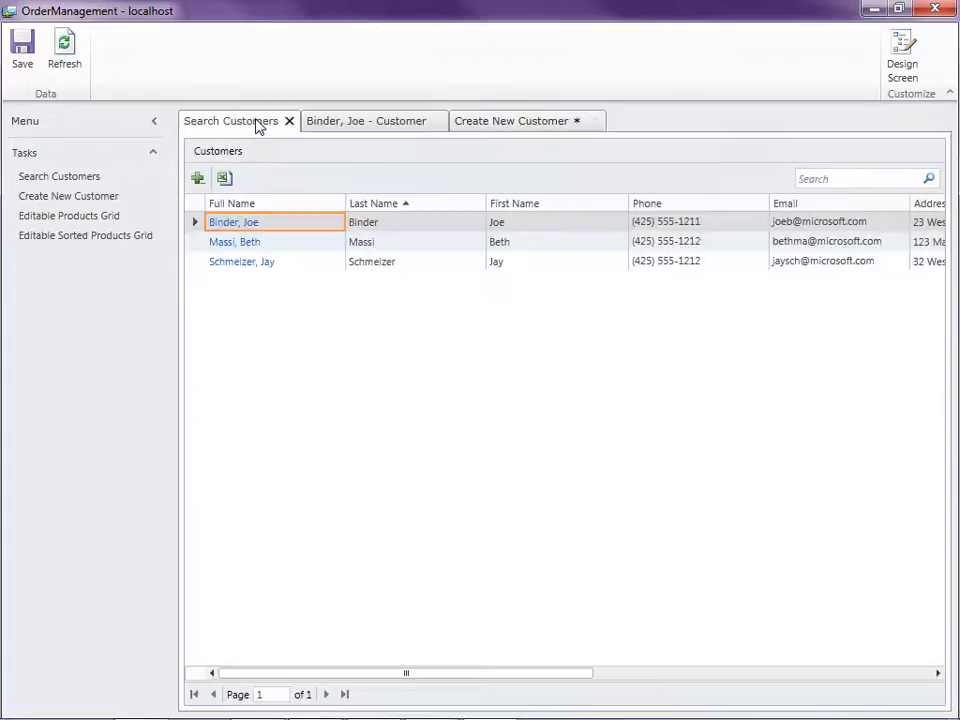
pyautogui.moveTo(198, 178)
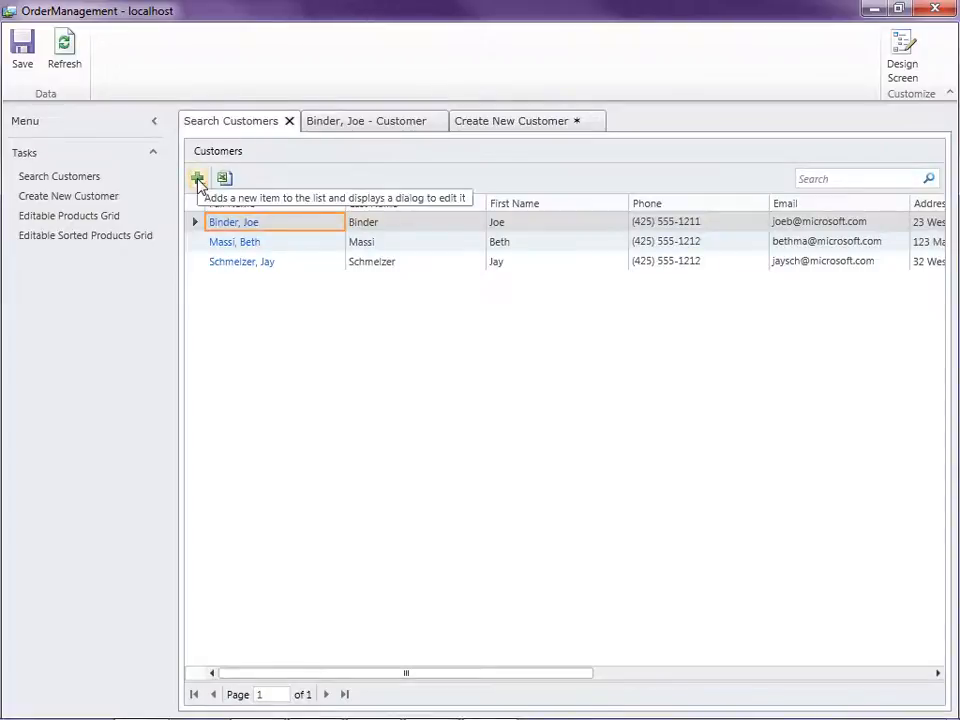
pyautogui.click(196, 178)
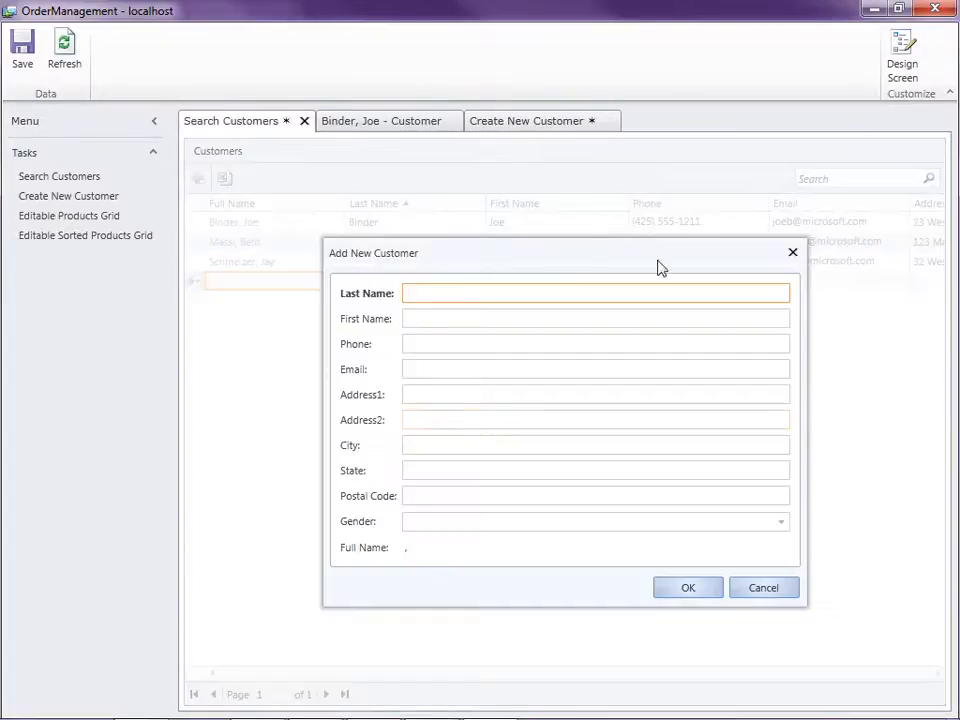
pyautogui.moveTo(378, 264)
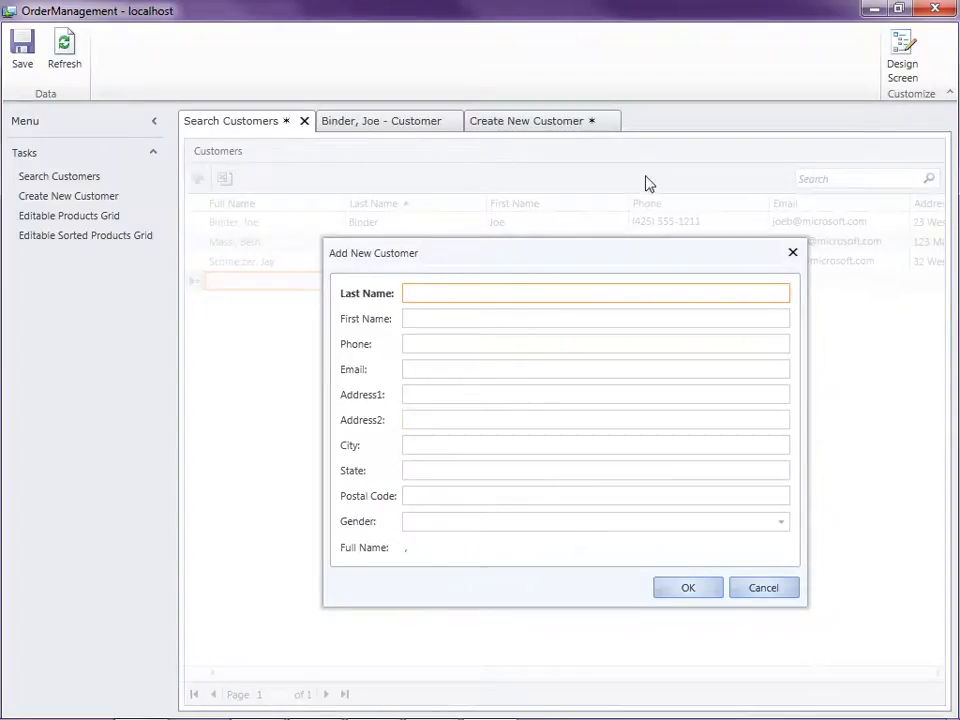
pyautogui.moveTo(298, 374)
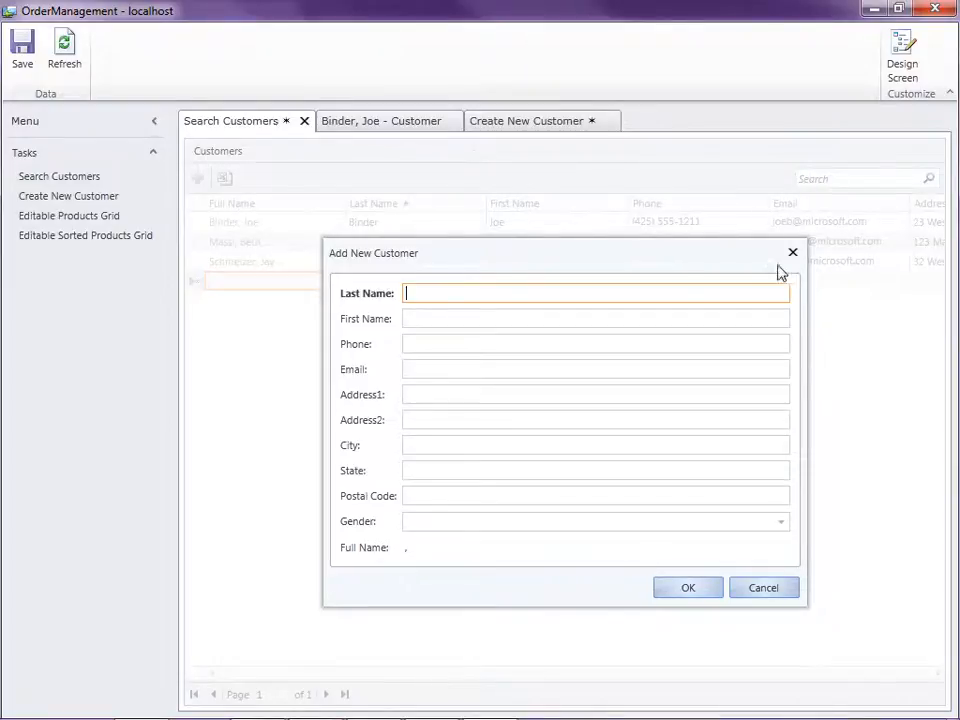
pyautogui.click(764, 588)
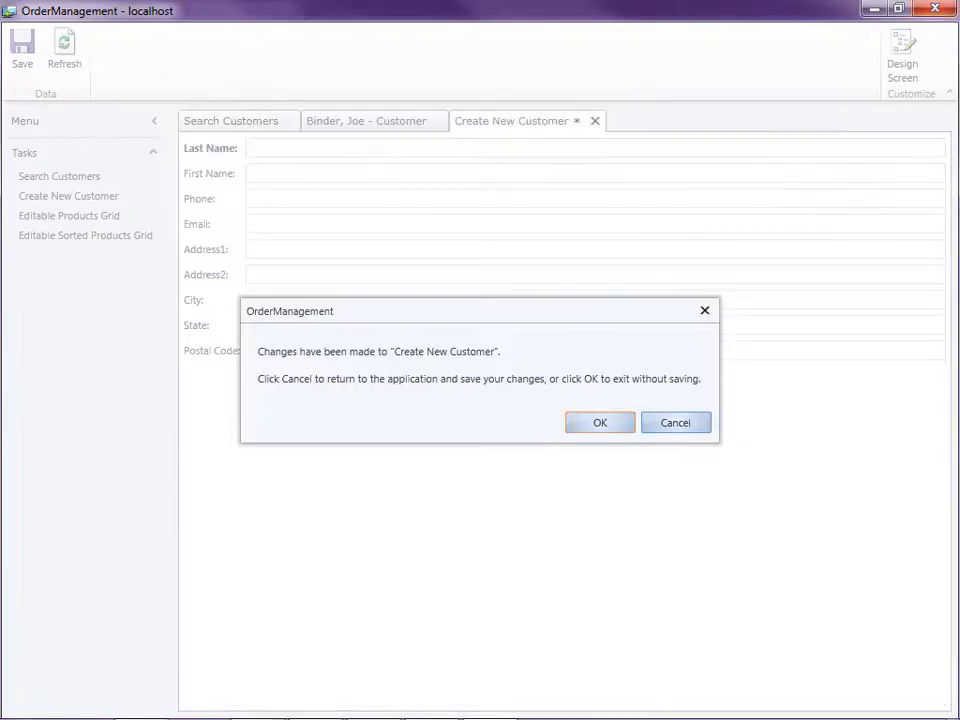
pyautogui.click(600, 422)
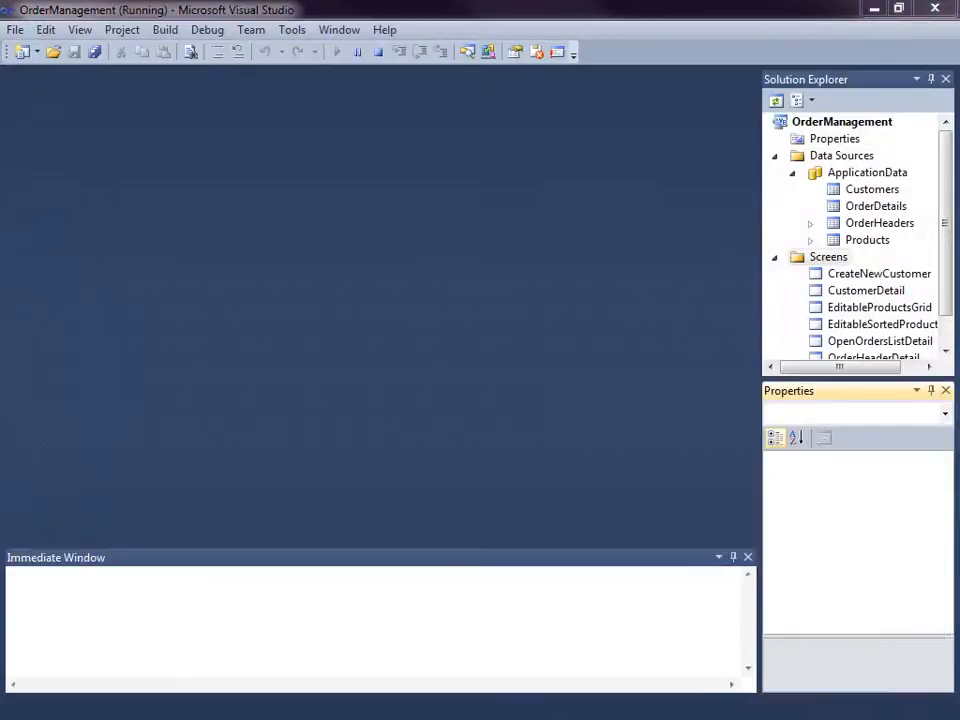
# In Add New Screen, compare the Details Screen template and settle on New Data Screen
pyautogui.click(376, 52)
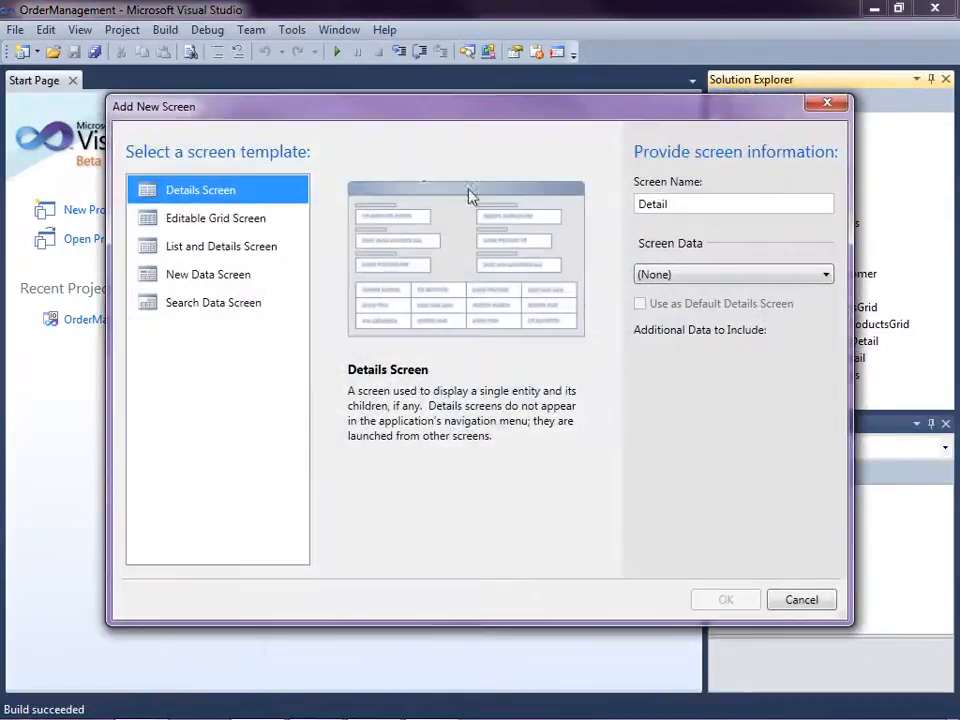
pyautogui.click(208, 274)
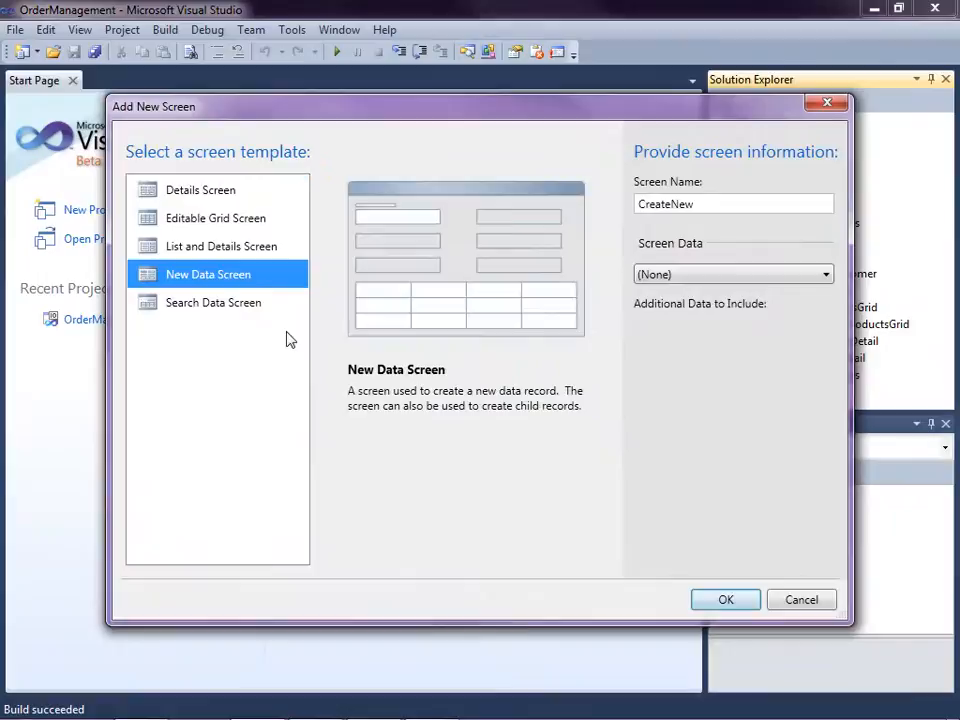
pyautogui.moveTo(140, 184)
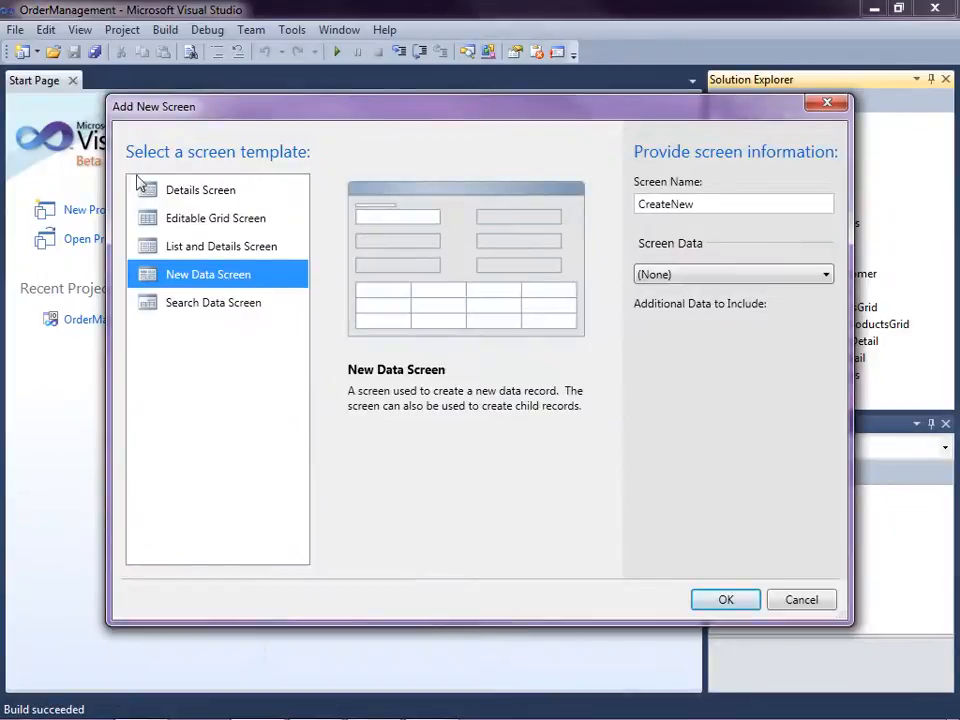
pyautogui.click(200, 188)
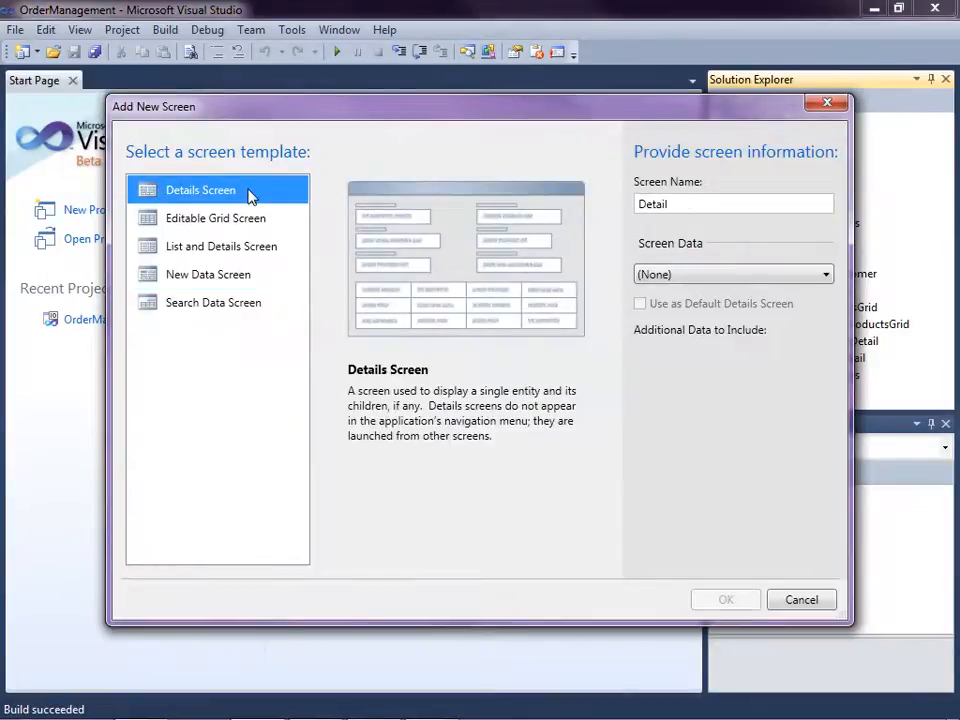
pyautogui.click(208, 274)
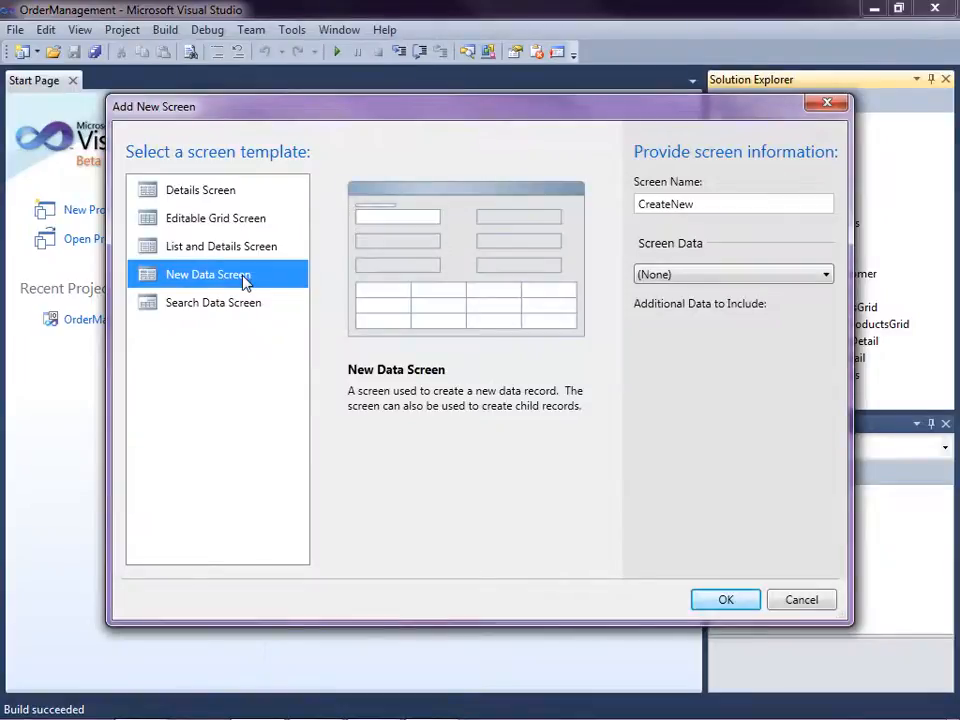
pyautogui.moveTo(272, 280)
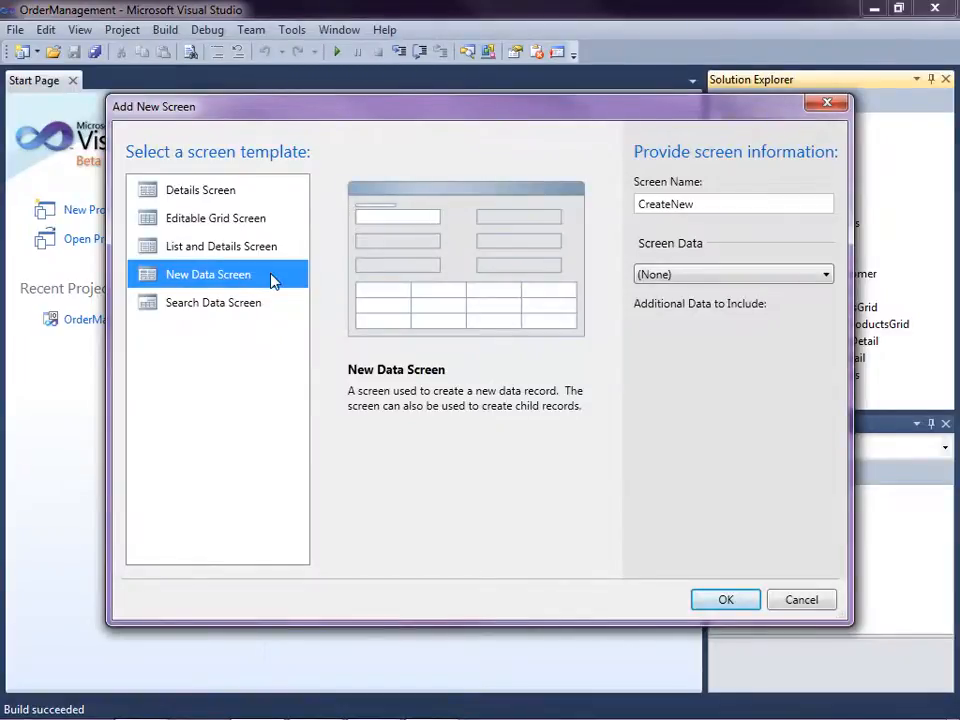
pyautogui.moveTo(244, 280)
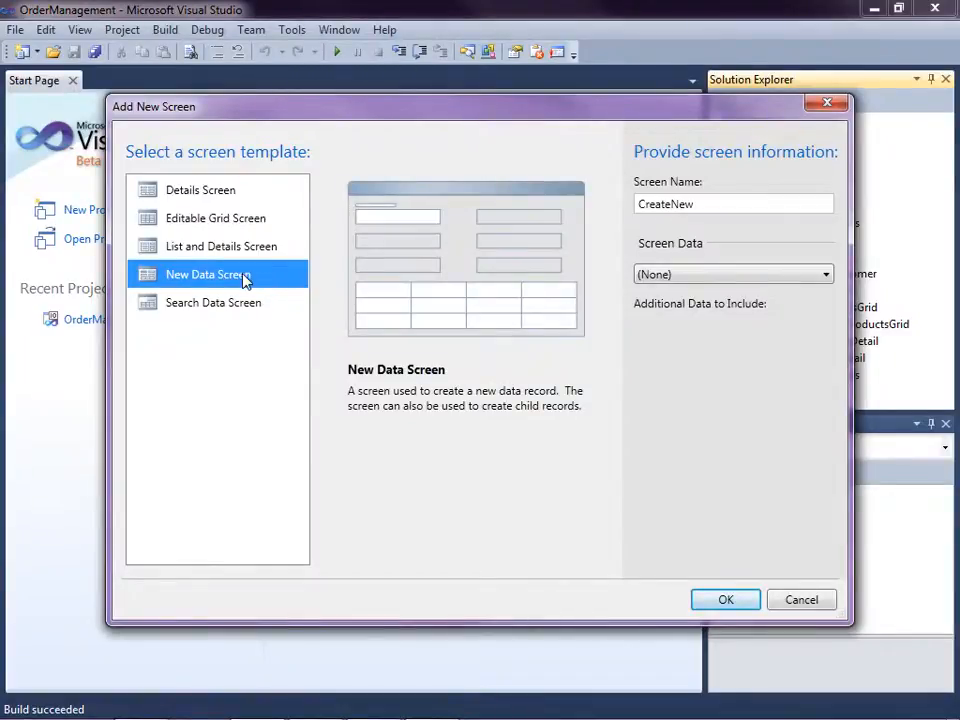
pyautogui.click(200, 188)
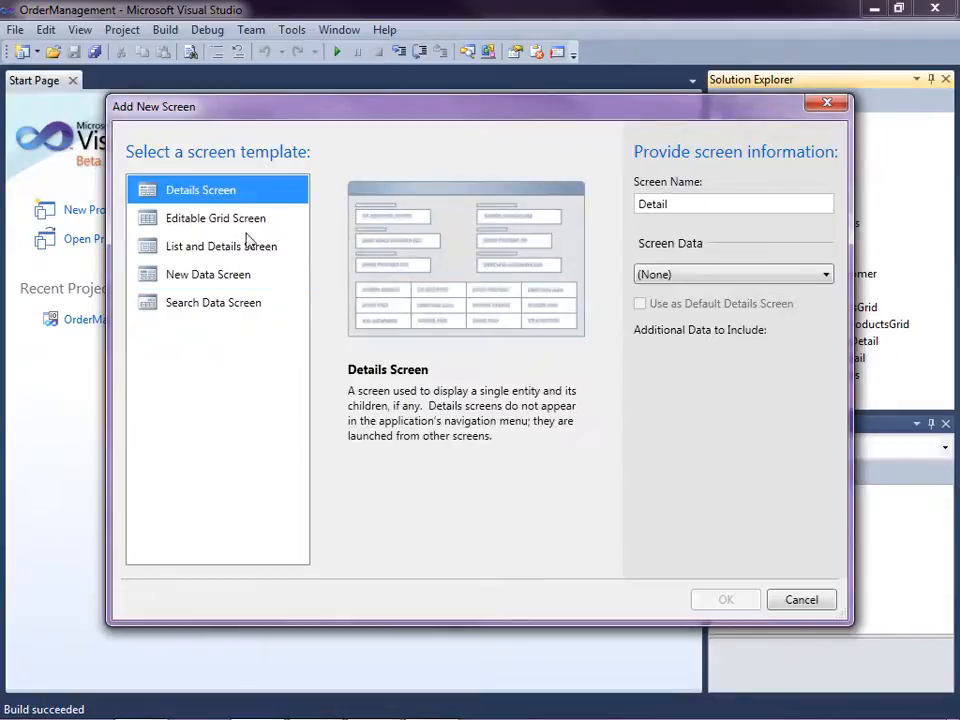
pyautogui.click(208, 274)
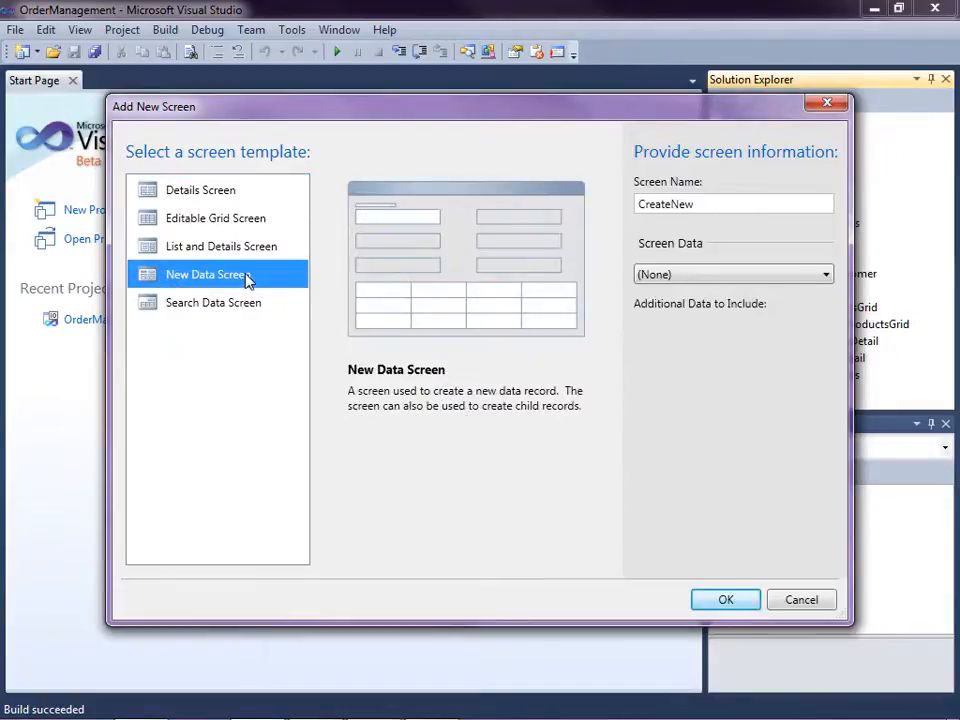
pyautogui.moveTo(248, 272)
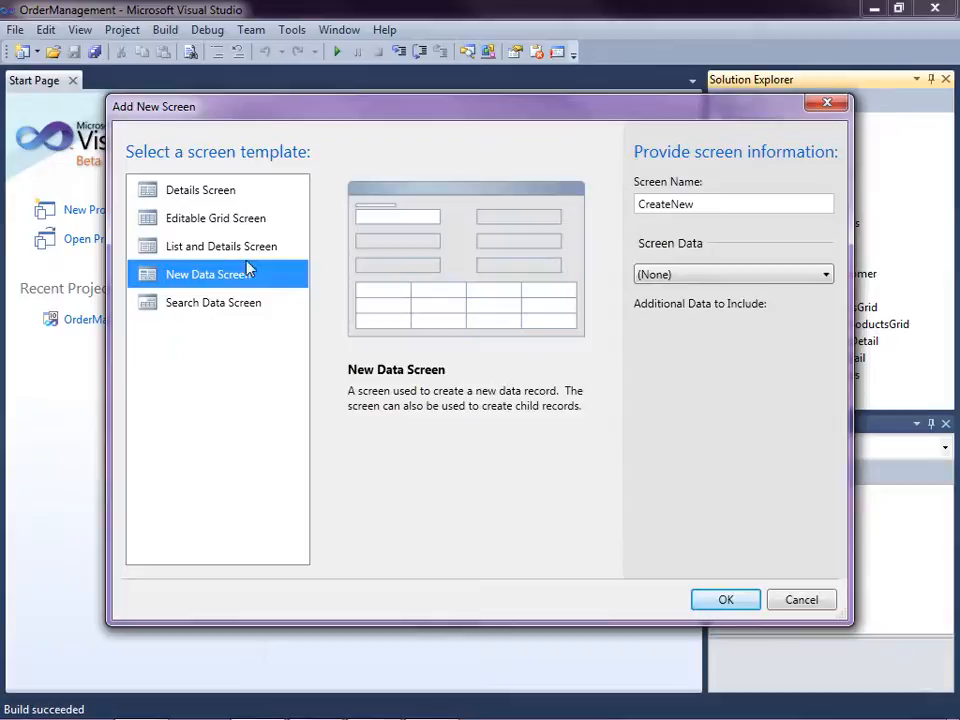
# Base the screen on Customer data, name it CreateNewCustomerEdit, include Customer OrderHeaders, and create it
pyautogui.click(824, 274)
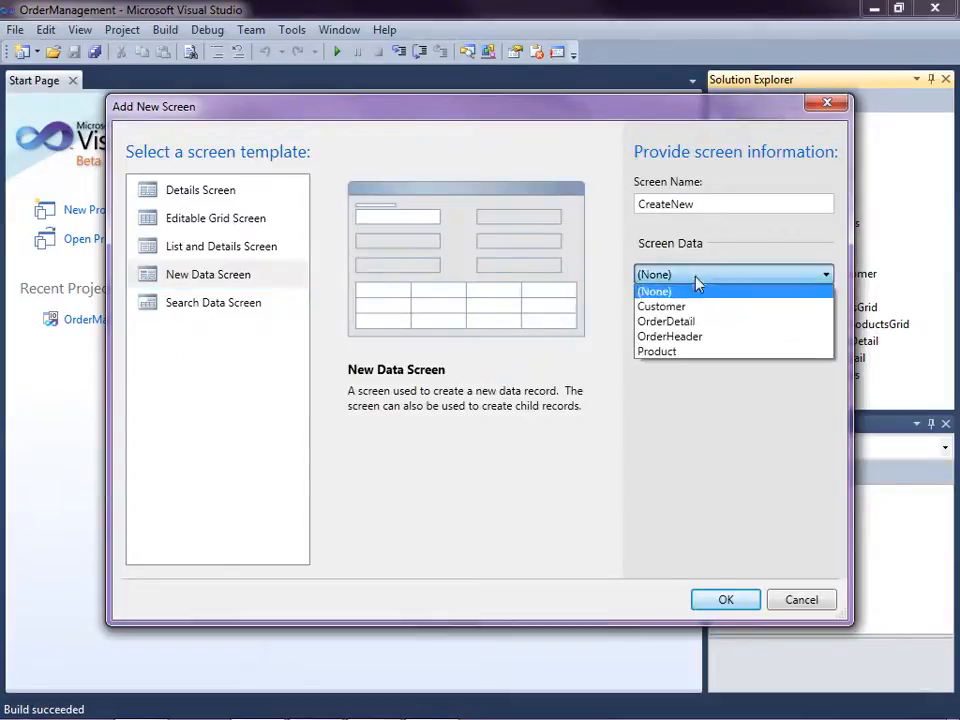
pyautogui.click(660, 306)
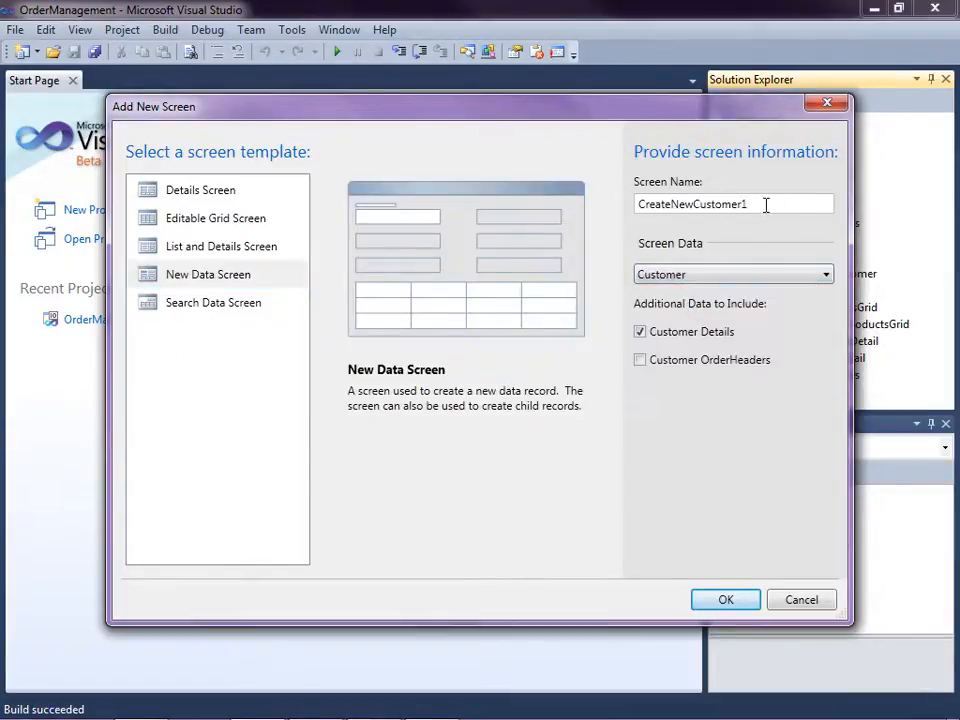
pyautogui.press('Backspace')
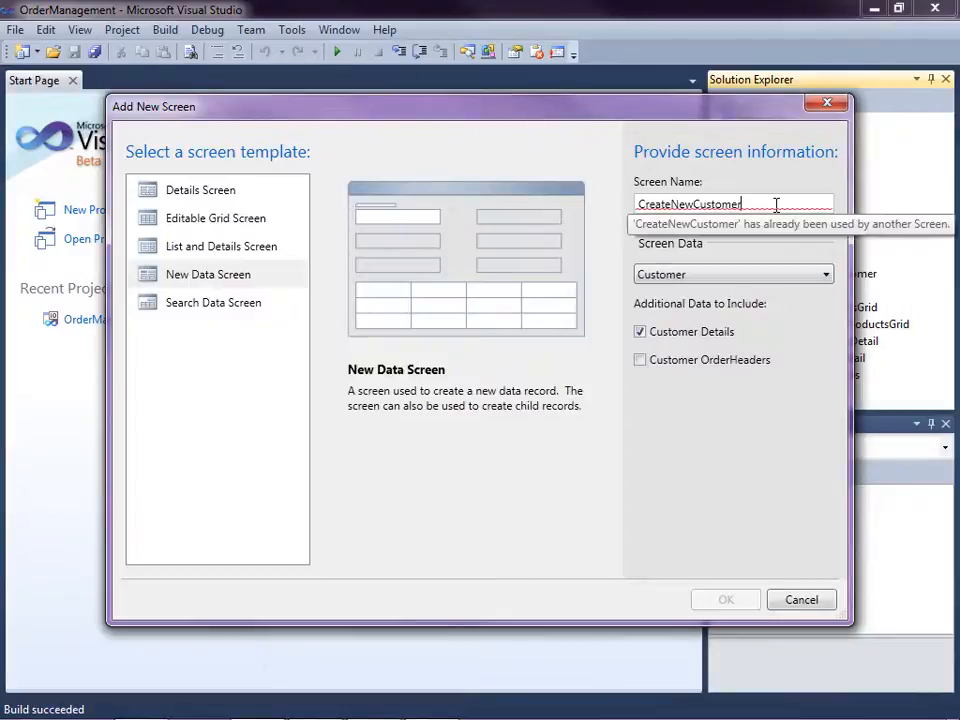
pyautogui.write('Edit')
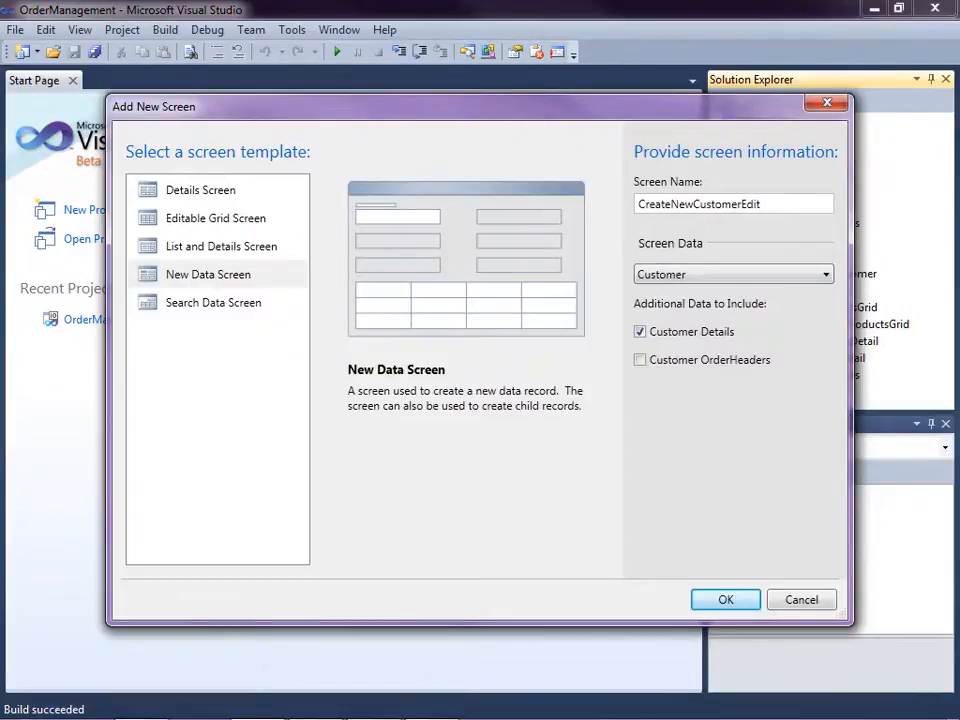
pyautogui.click(640, 360)
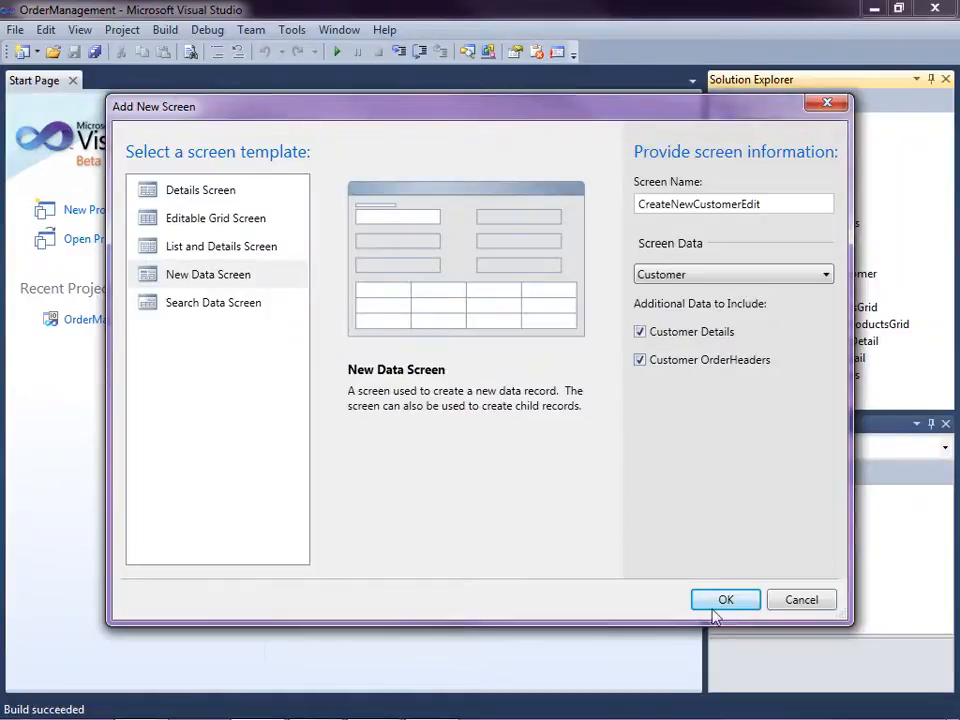
pyautogui.click(724, 600)
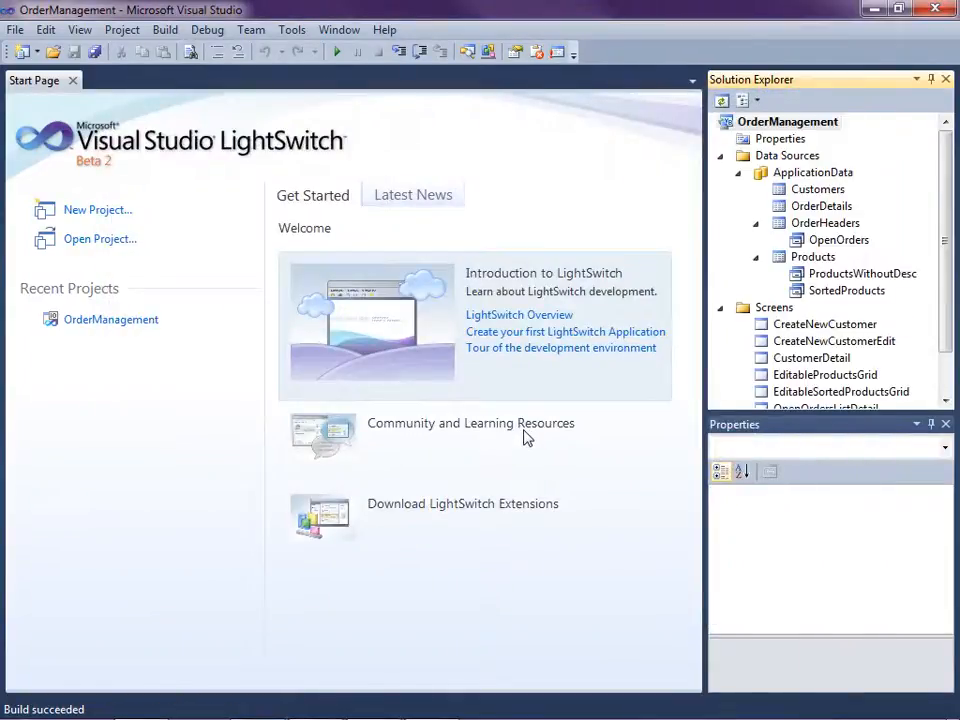
# Open CreateNewCustomerEdit in the designer and bring up Add Data Item
pyautogui.doubleClick(832, 340)
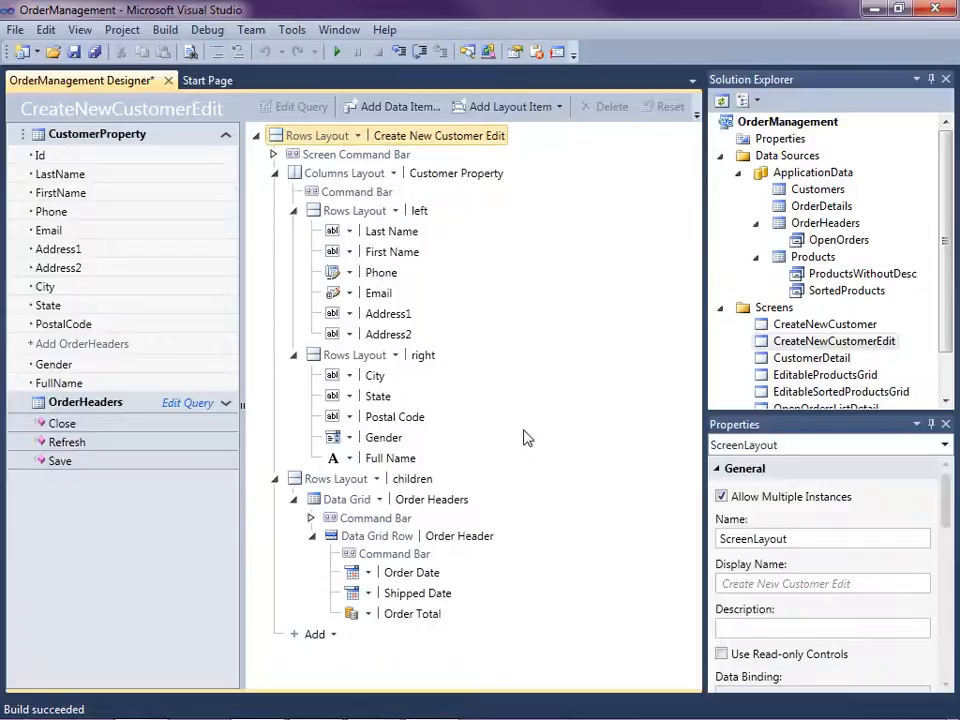
pyautogui.moveTo(508, 224)
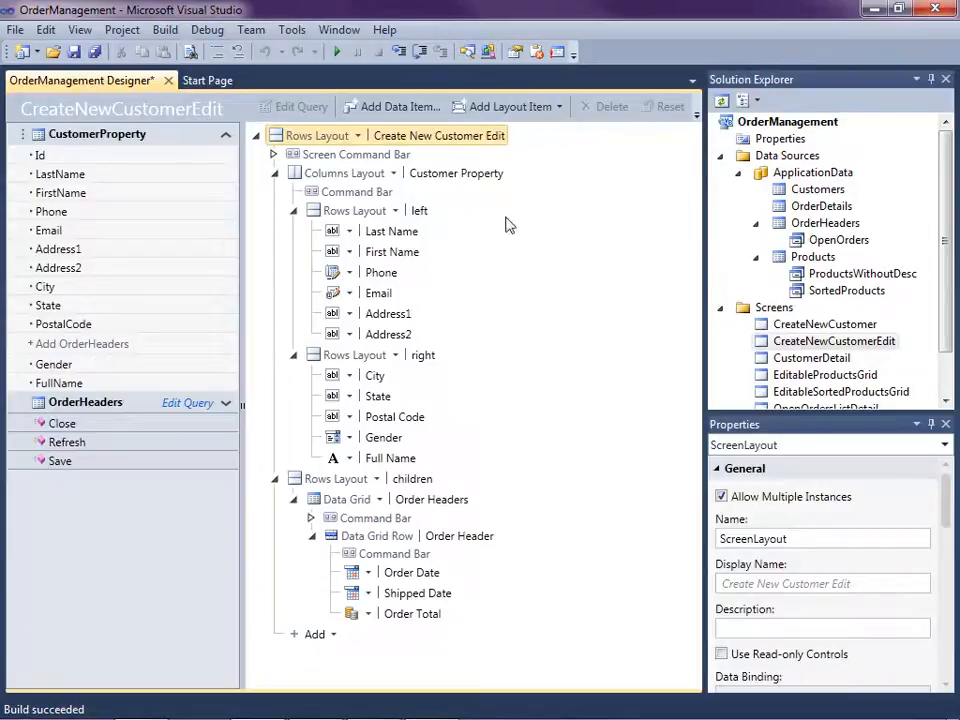
pyautogui.click(392, 106)
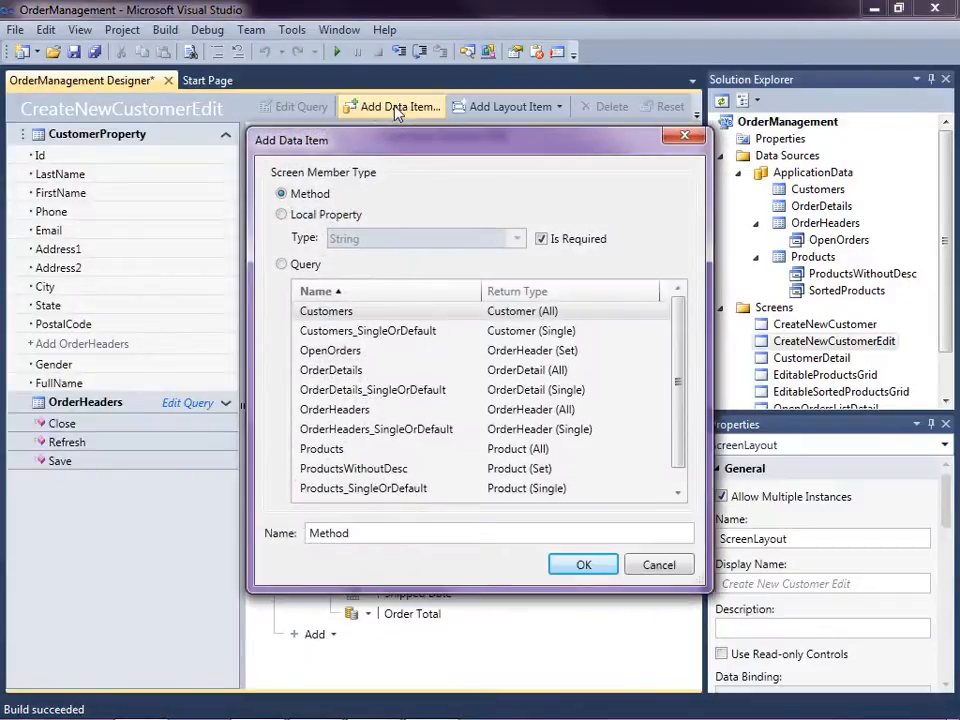
# Add an optional Integer local property CustomerID and mark it Is Parameter
pyautogui.click(282, 214)
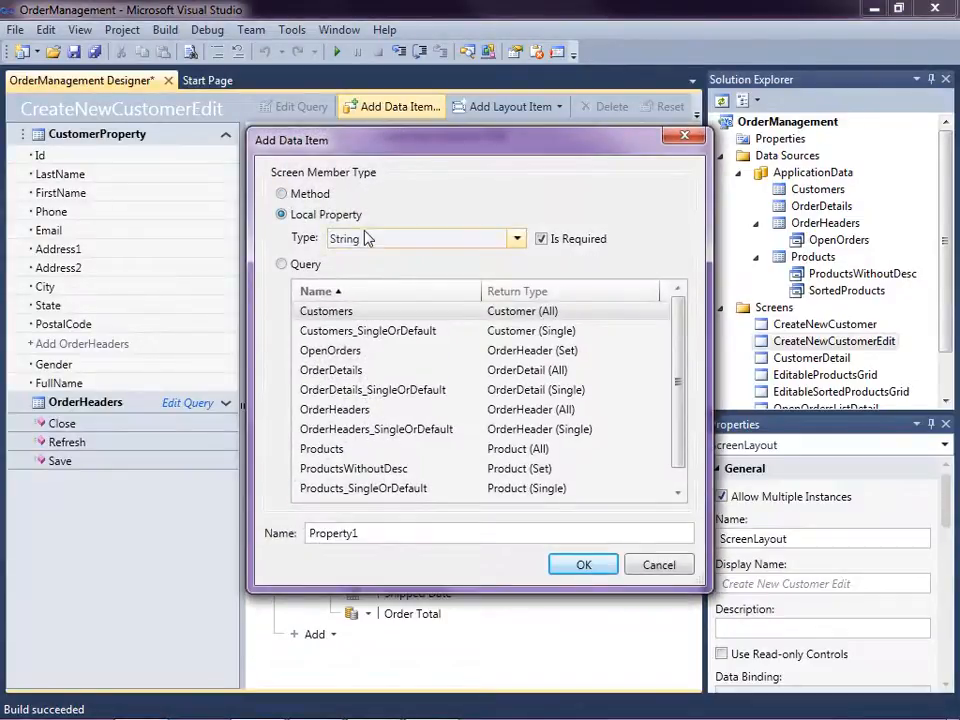
pyautogui.click(516, 238)
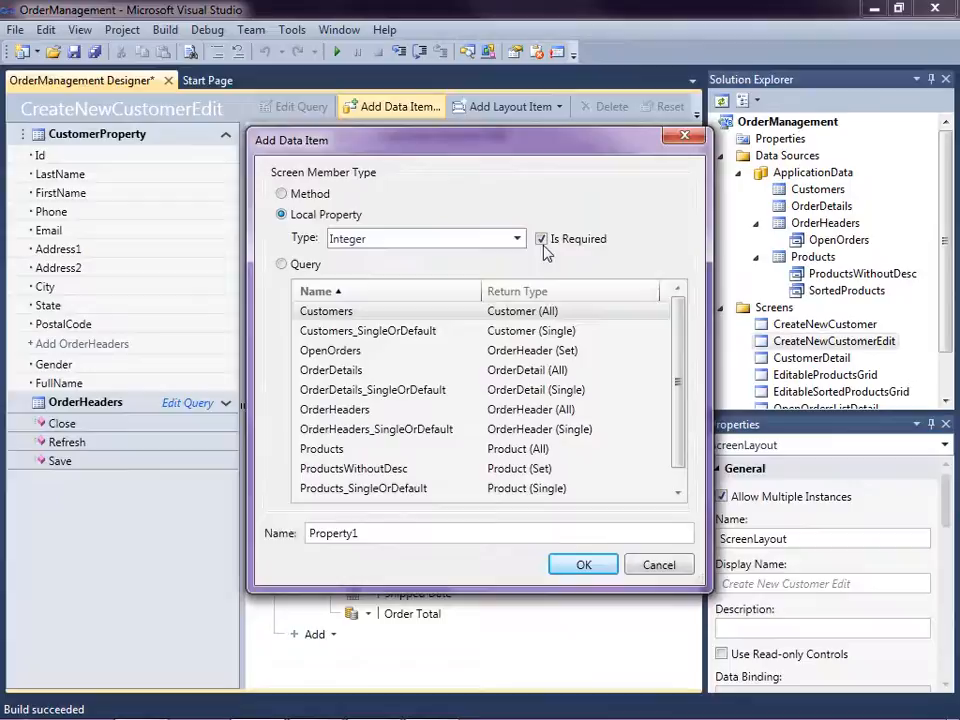
pyautogui.click(542, 238)
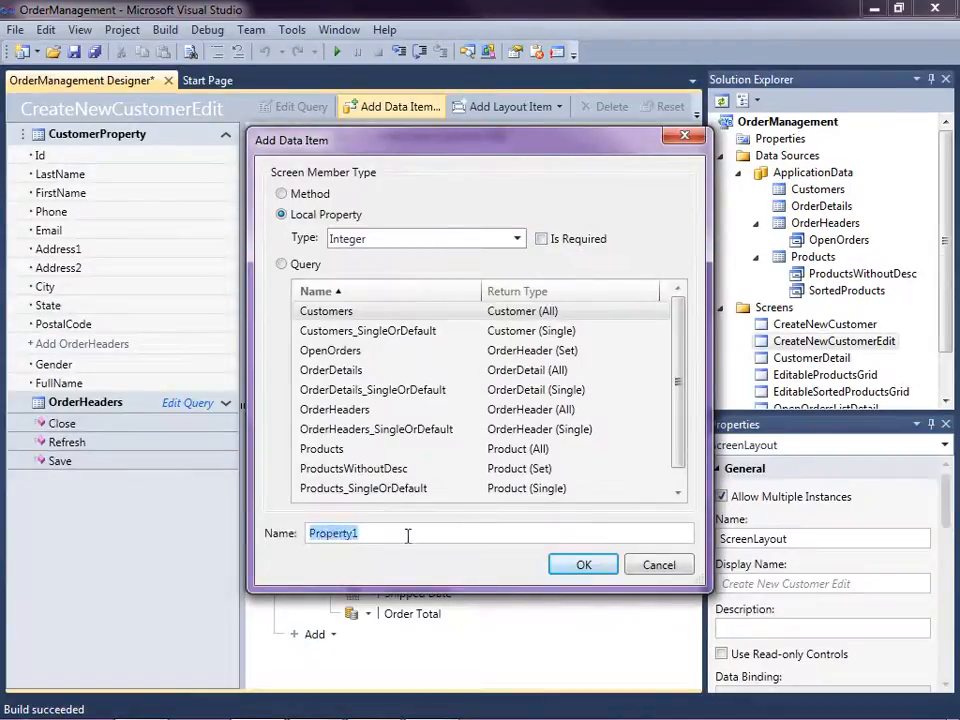
pyautogui.write('CustomerID')
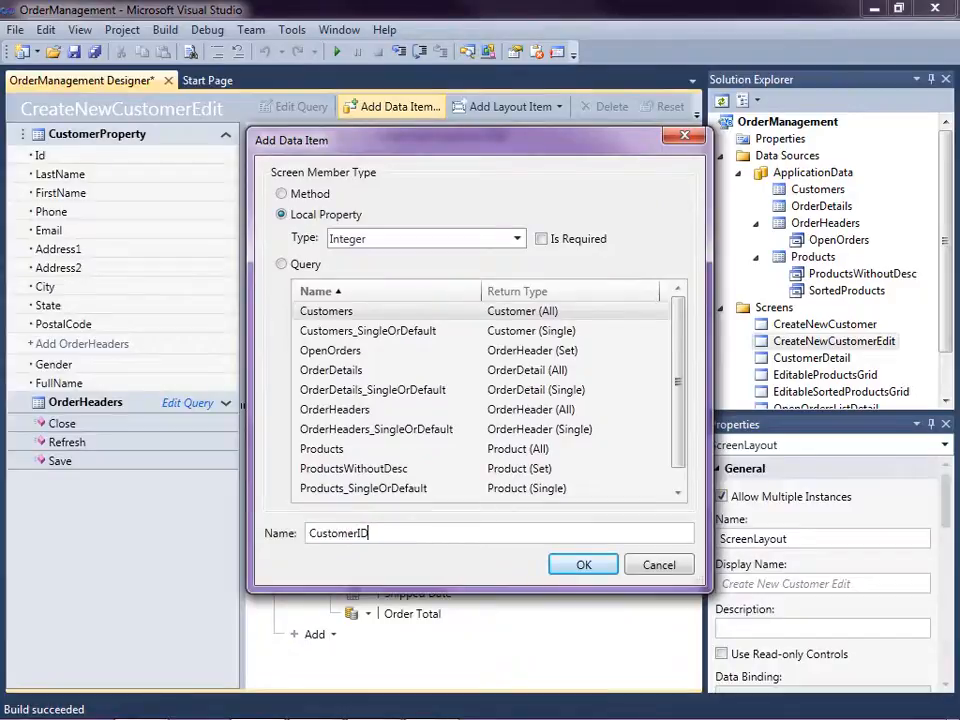
pyautogui.click(584, 564)
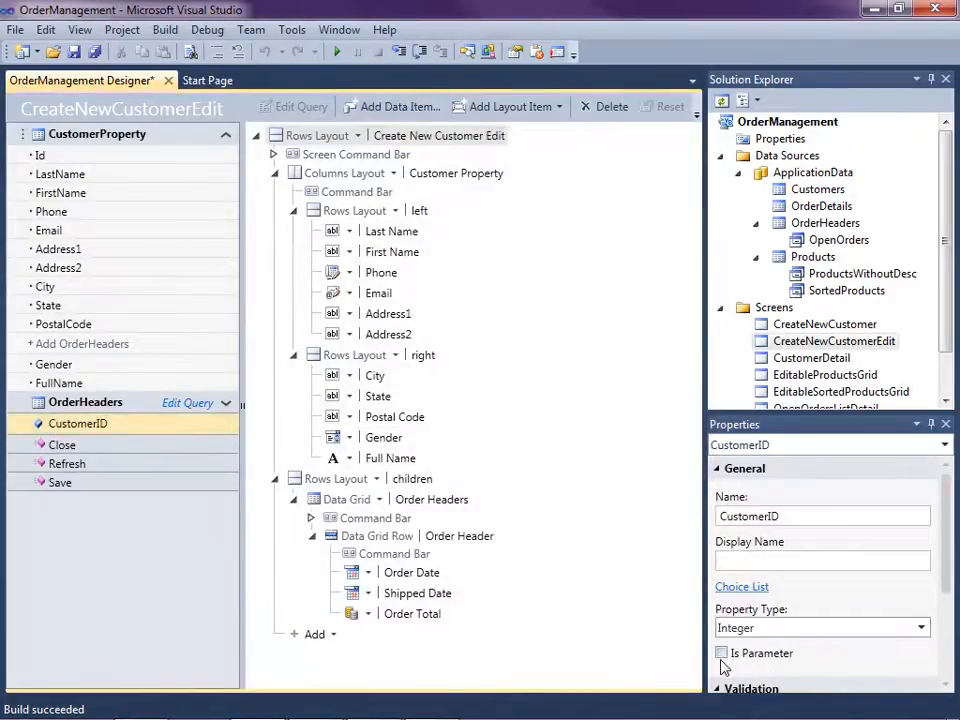
pyautogui.click(722, 652)
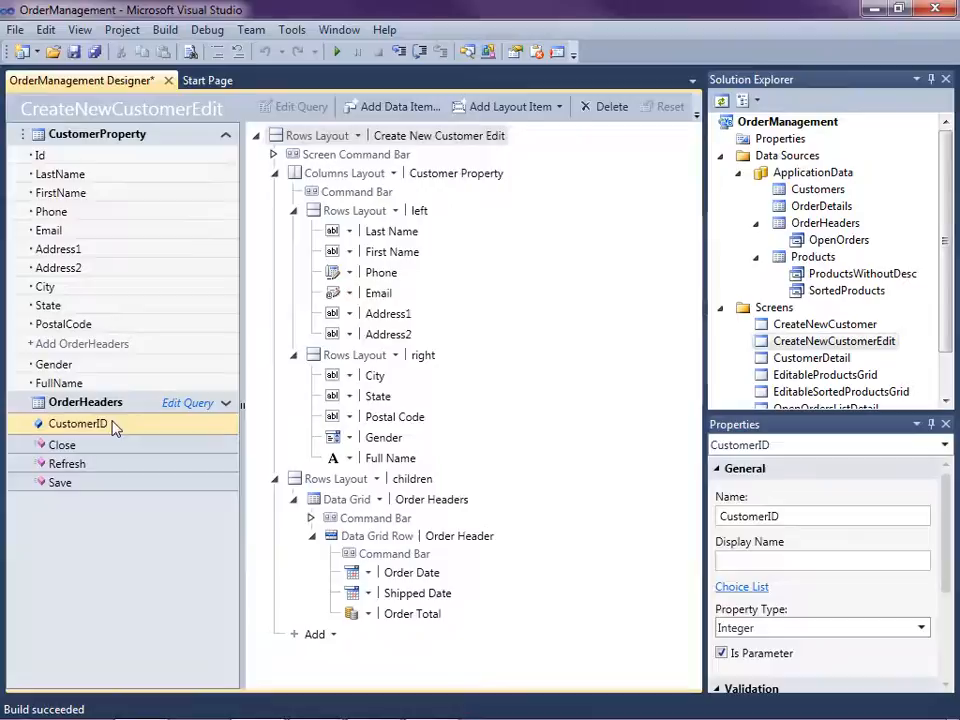
pyautogui.moveTo(100, 432)
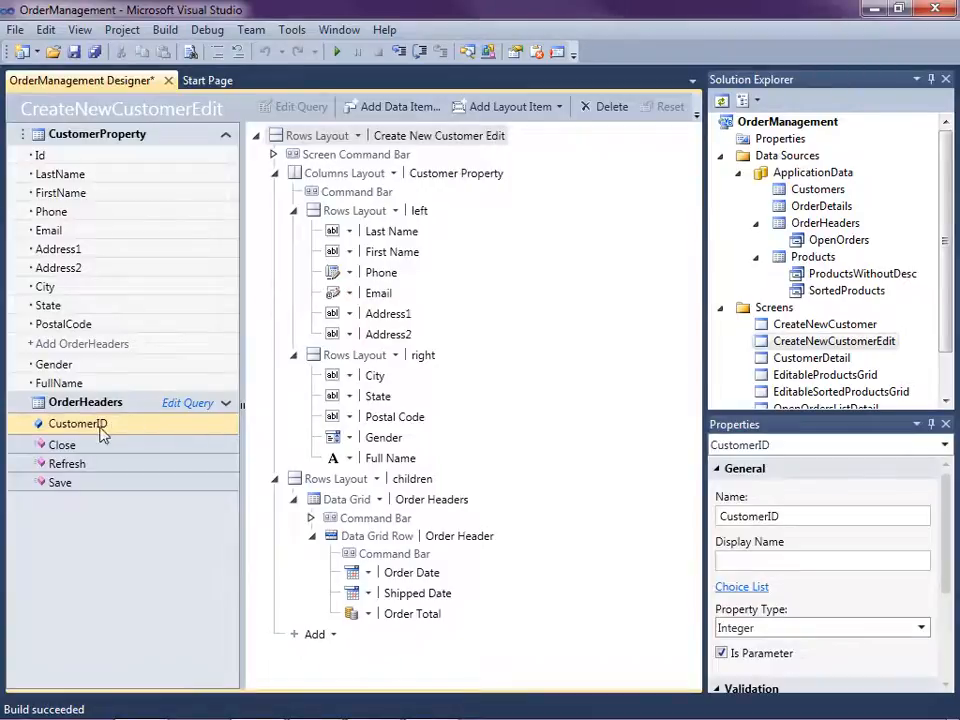
pyautogui.moveTo(126, 498)
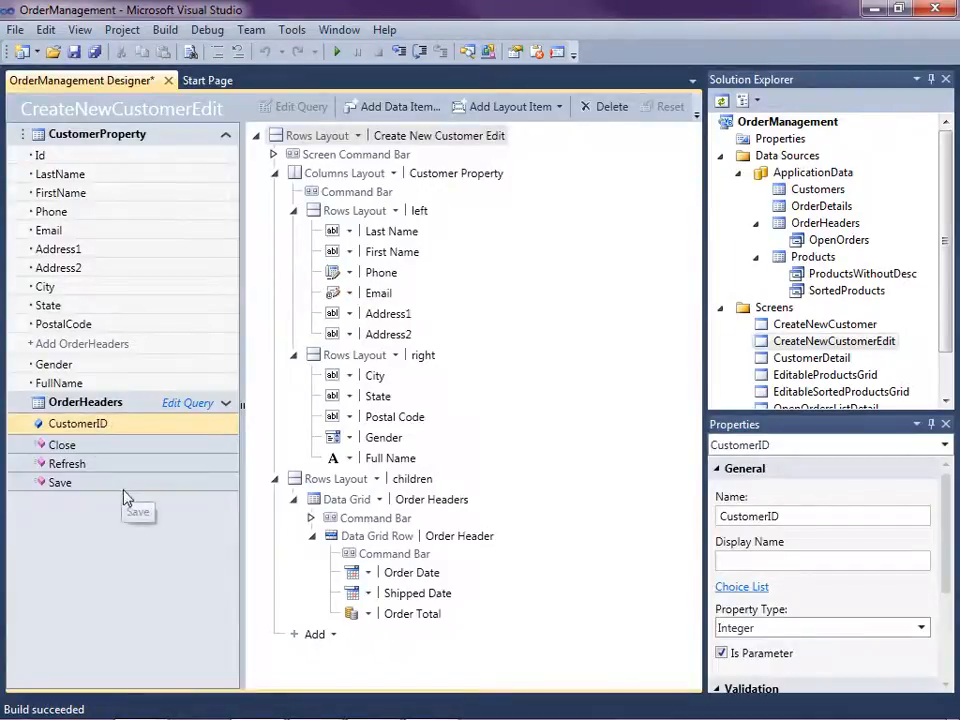
# Add a Customers_SingleOrDefault query item and bind its Id parameter to CustomerID
pyautogui.click(390, 106)
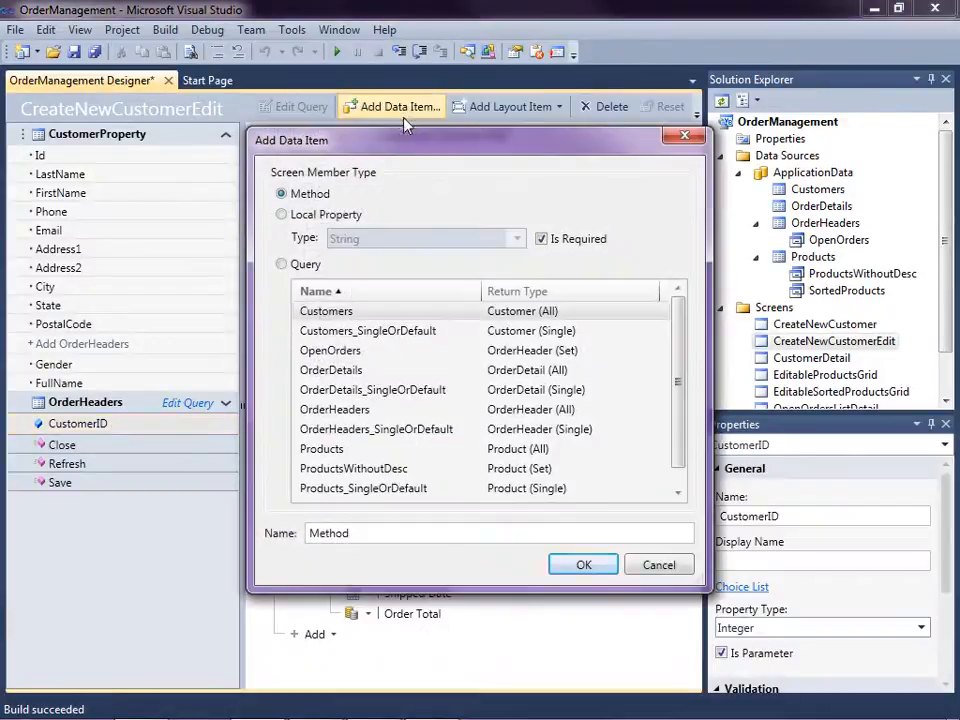
pyautogui.click(282, 264)
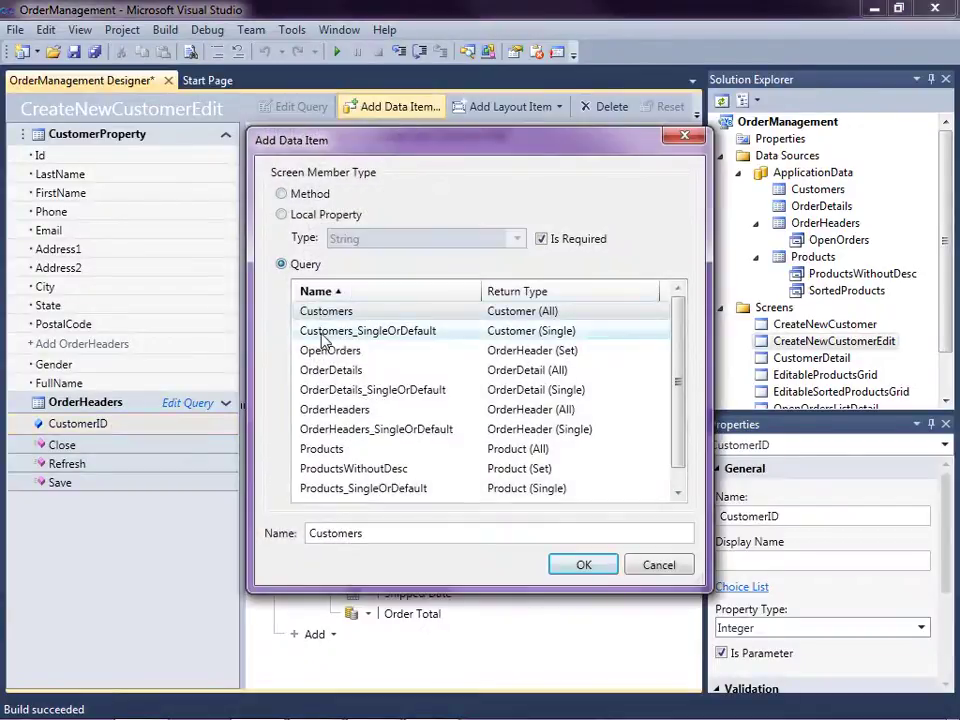
pyautogui.click(368, 330)
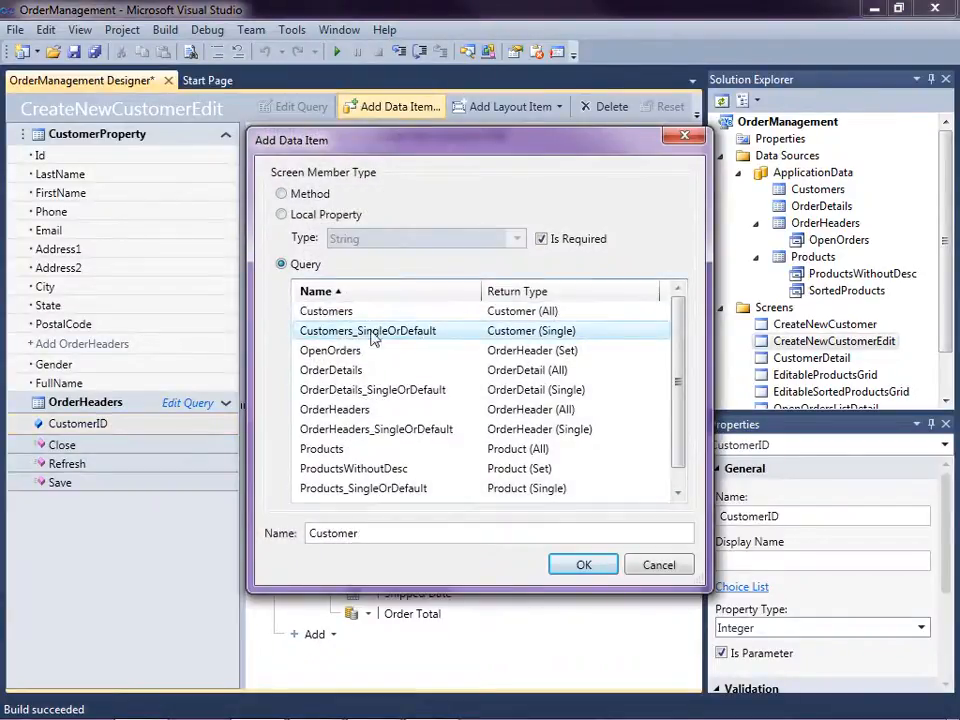
pyautogui.click(584, 564)
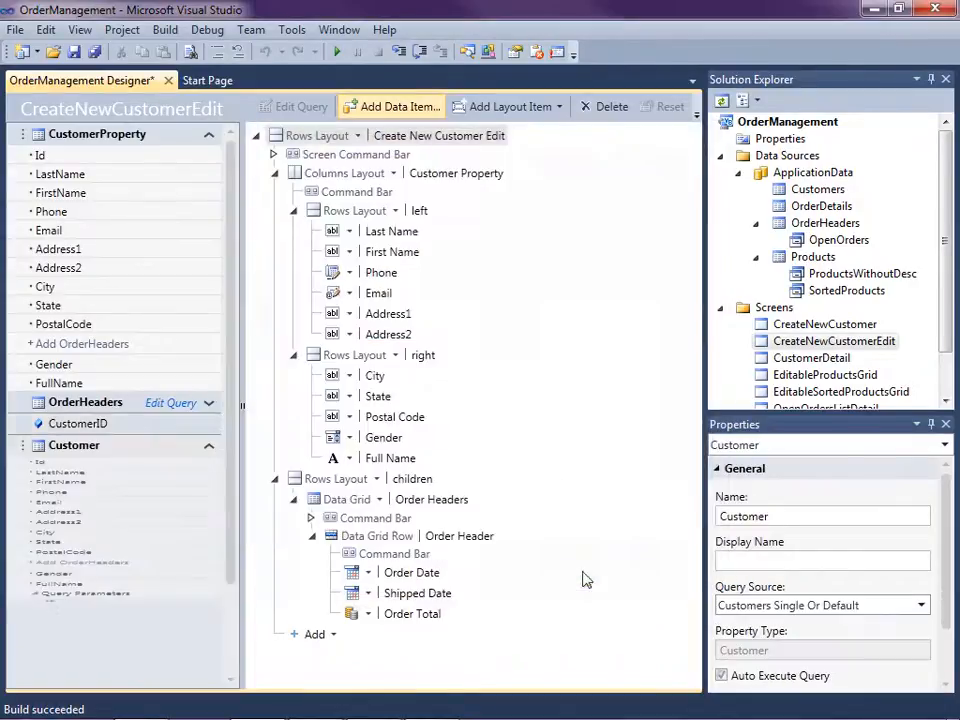
pyautogui.scroll(-3)
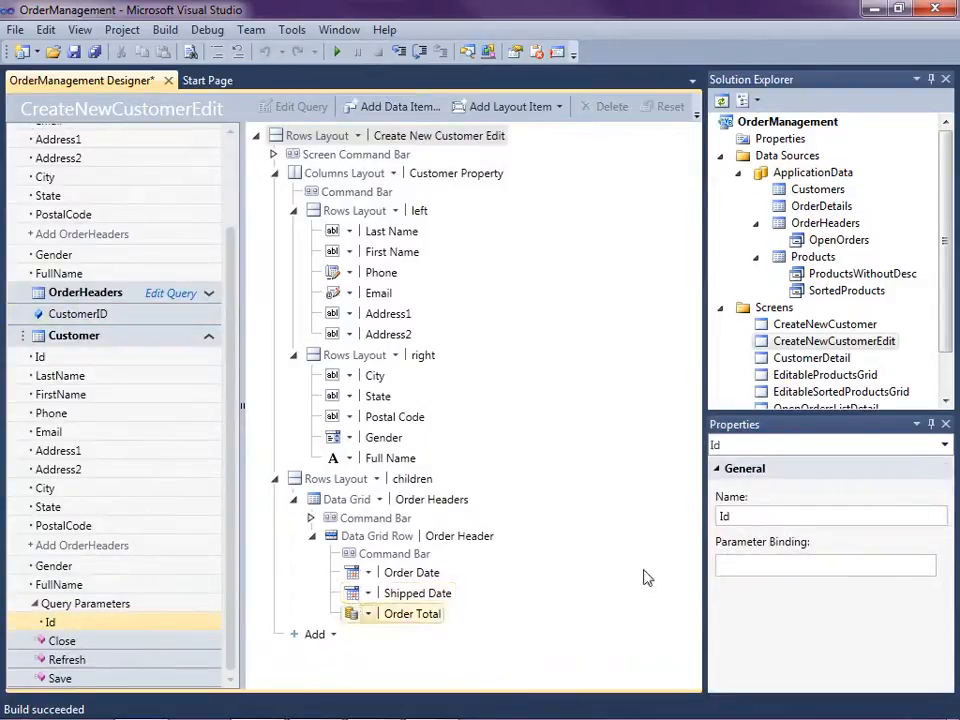
pyautogui.click(824, 564)
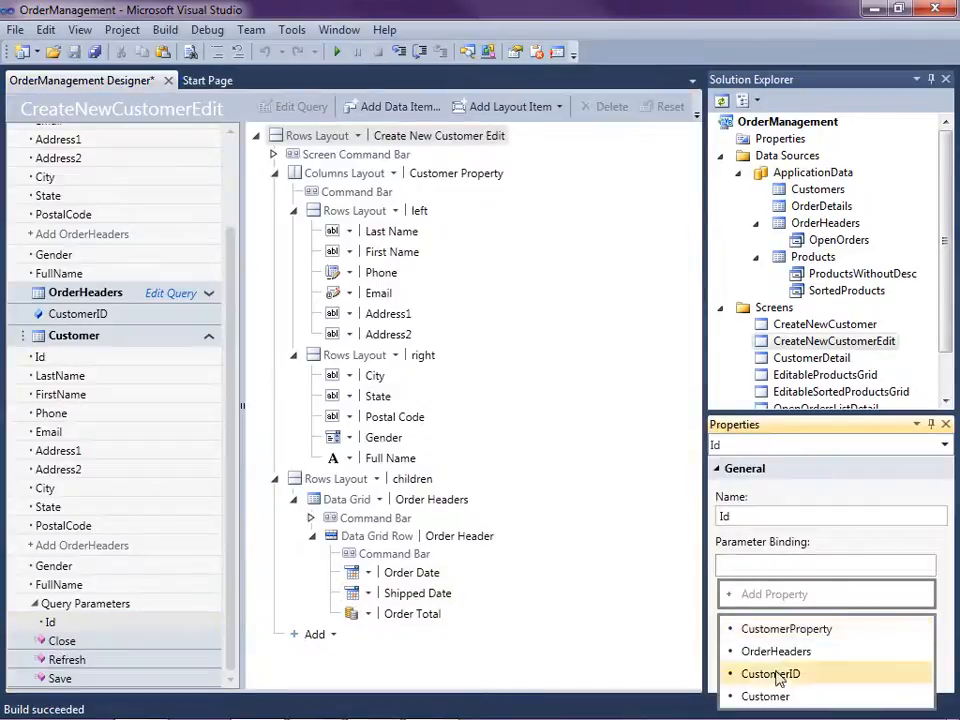
pyautogui.click(770, 672)
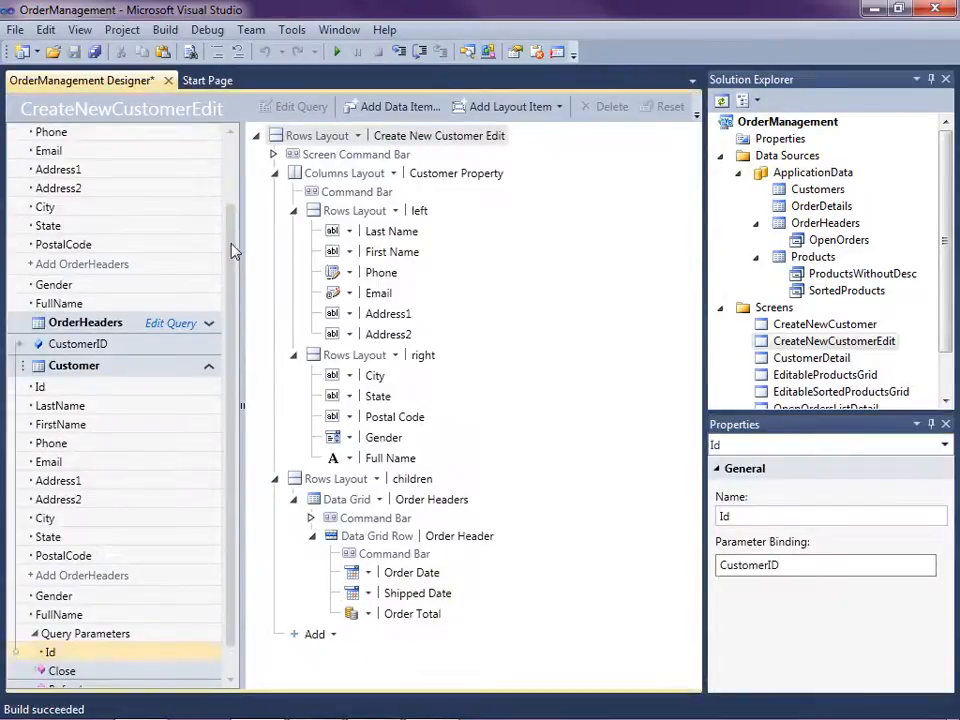
pyautogui.scroll(3)
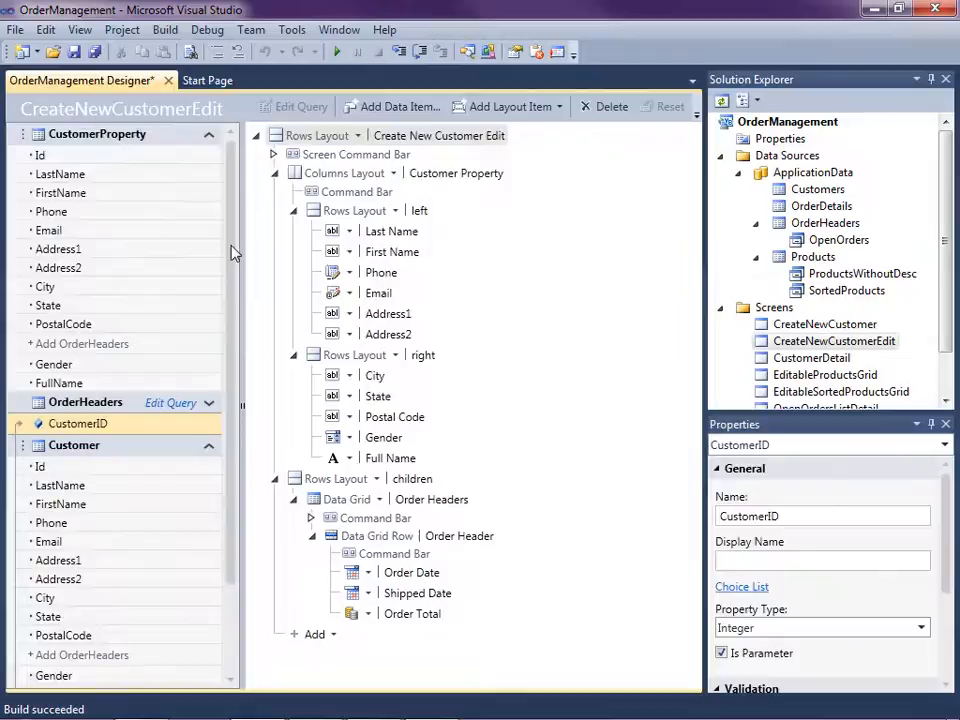
pyautogui.moveTo(310, 344)
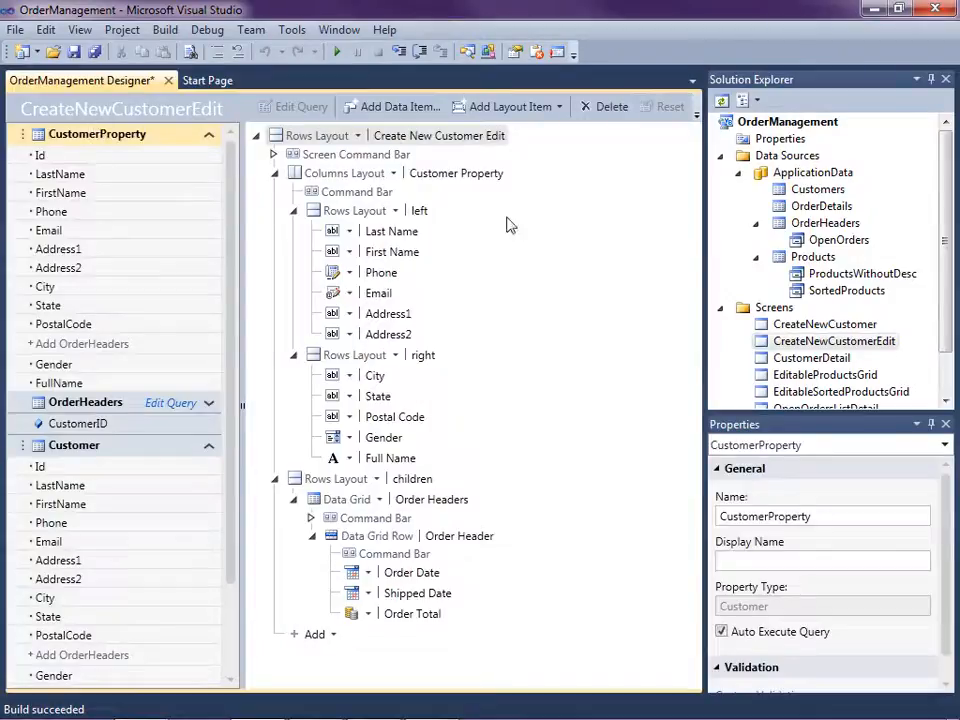
# Review the CustomerID parameter and Customer query properties in the screen designer
pyautogui.click(78, 424)
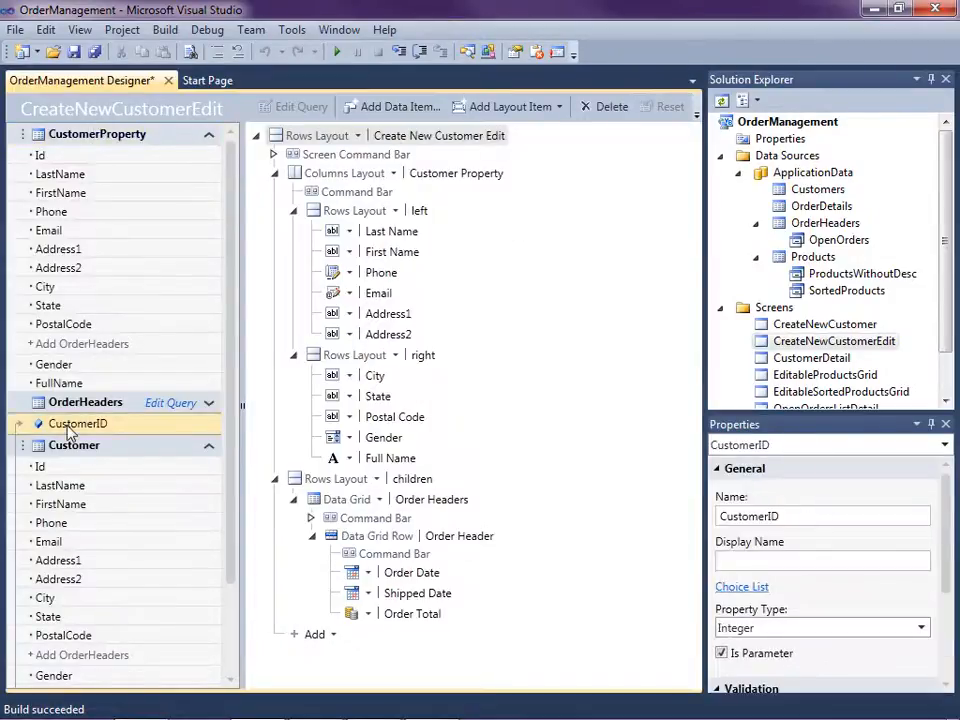
pyautogui.moveTo(110, 154)
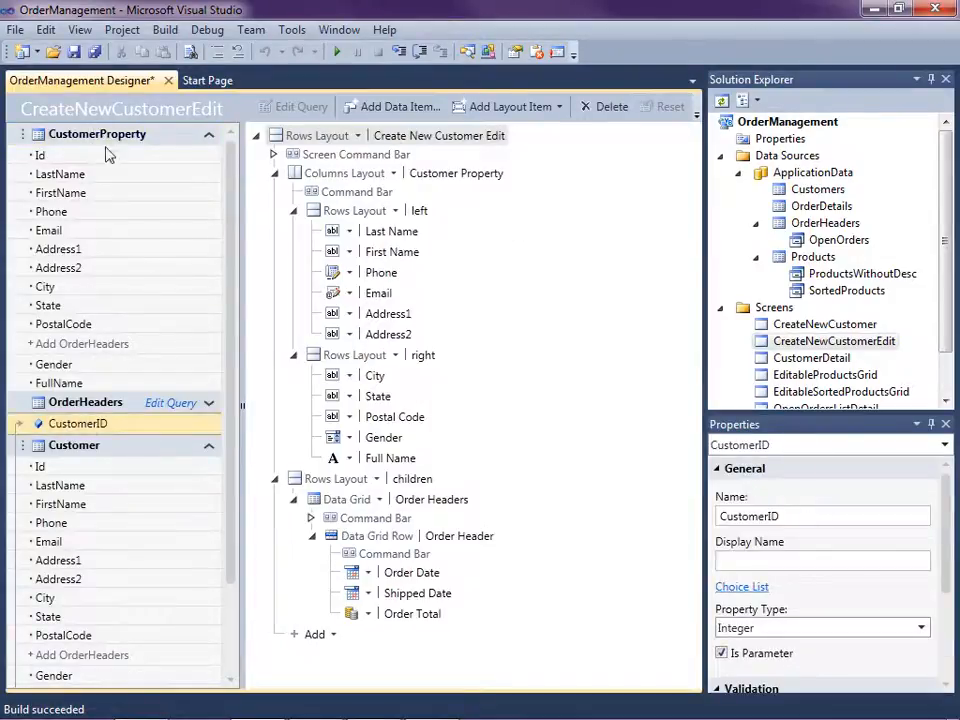
pyautogui.click(456, 172)
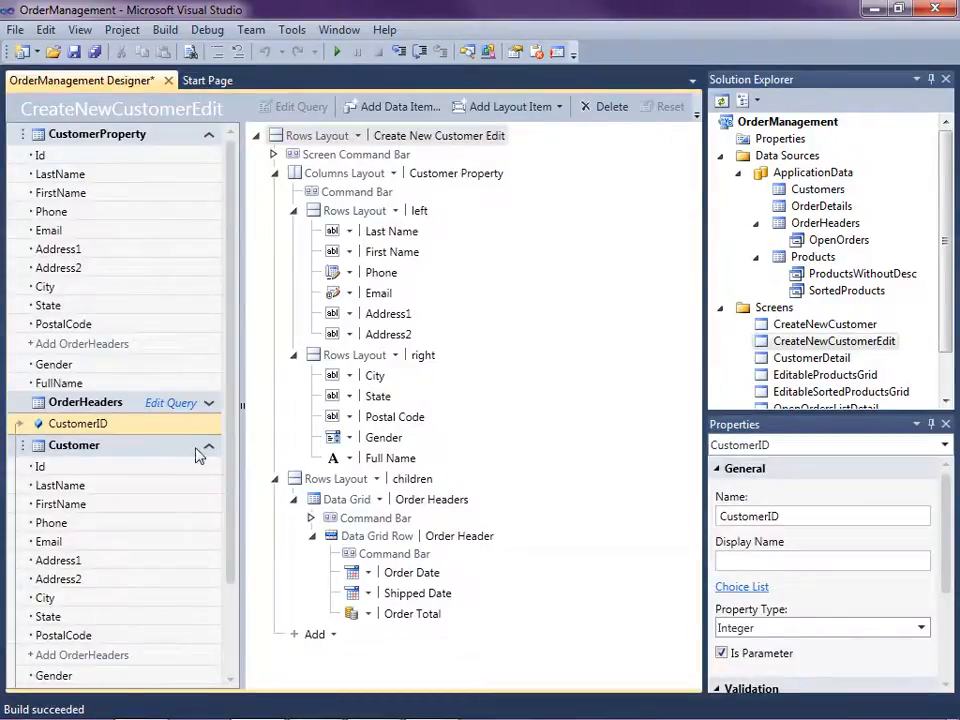
pyautogui.click(72, 444)
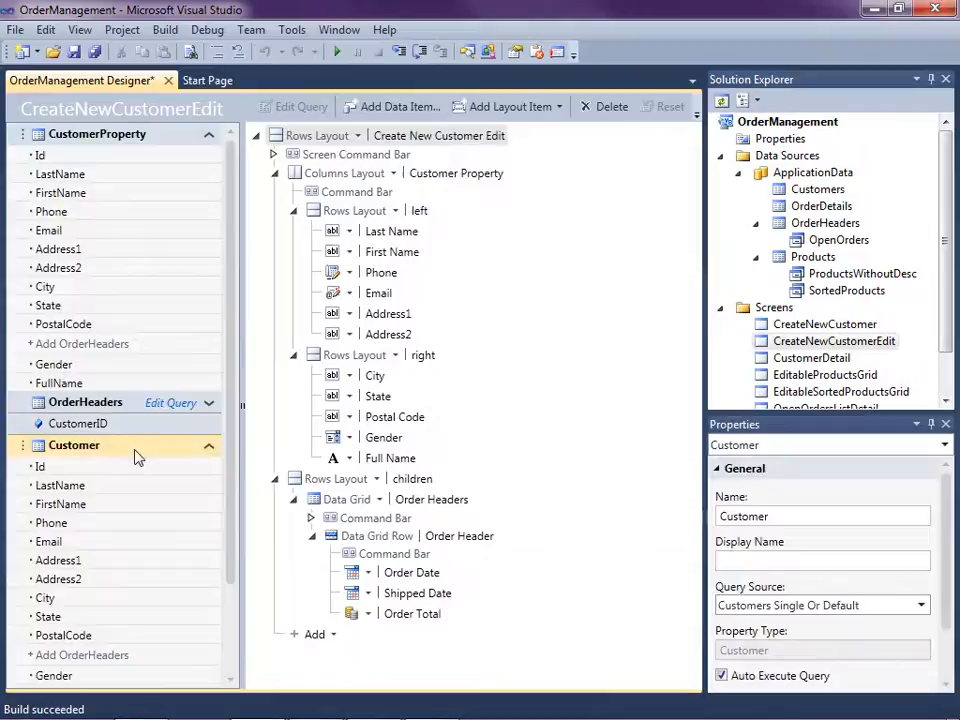
pyautogui.click(76, 424)
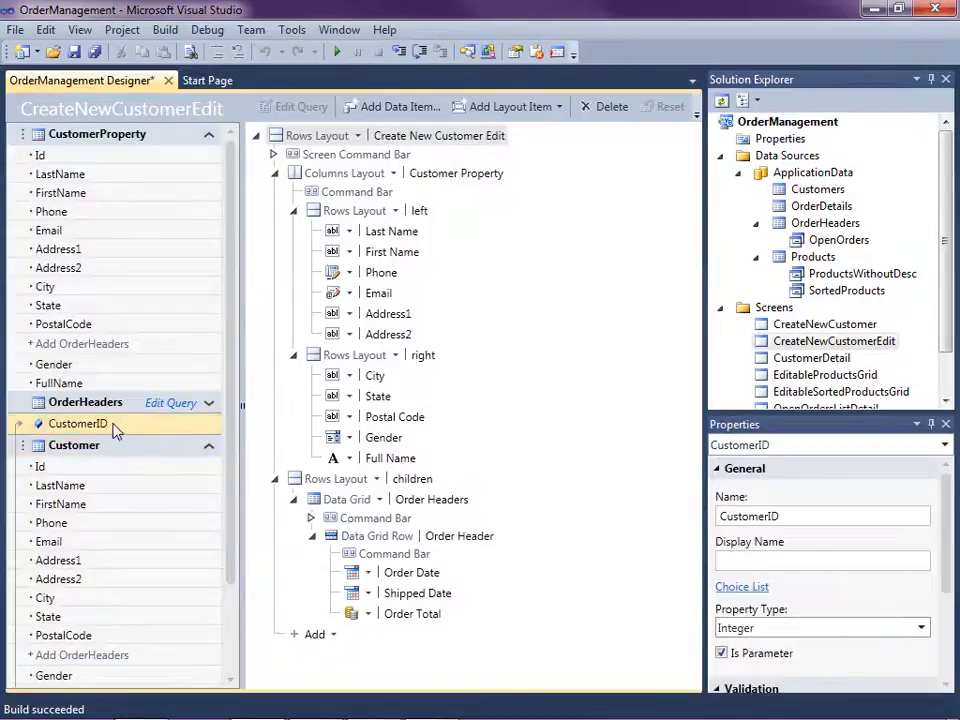
pyautogui.moveTo(56, 220)
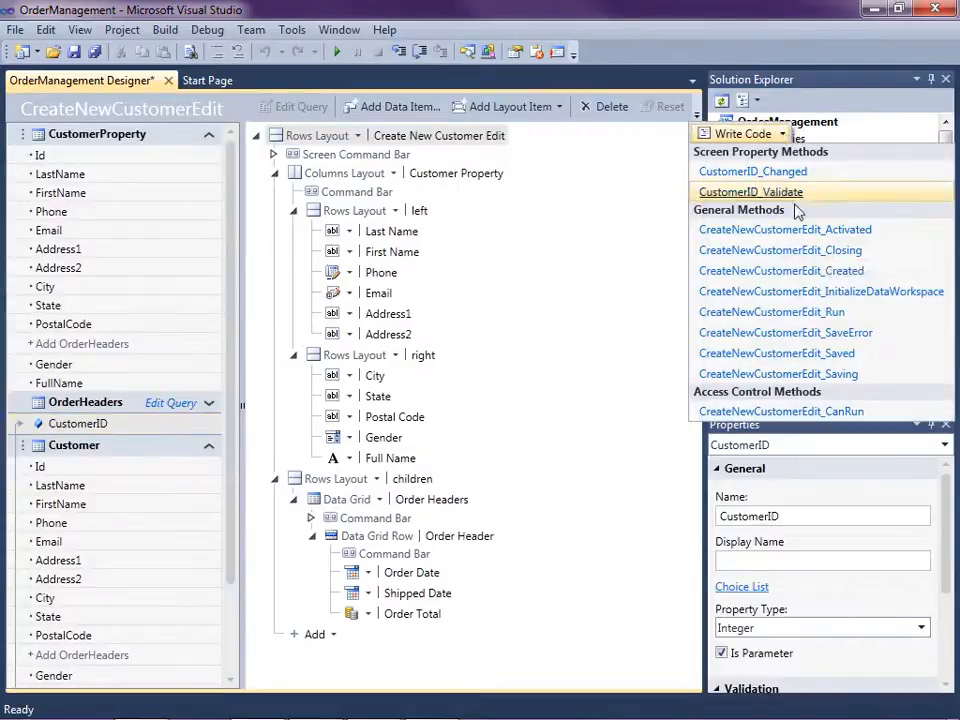
# In InitializeDataWorkspace, set CustomerProperty to Me.Customer if CustomerID.HasValue, else a New Customer
pyautogui.click(820, 292)
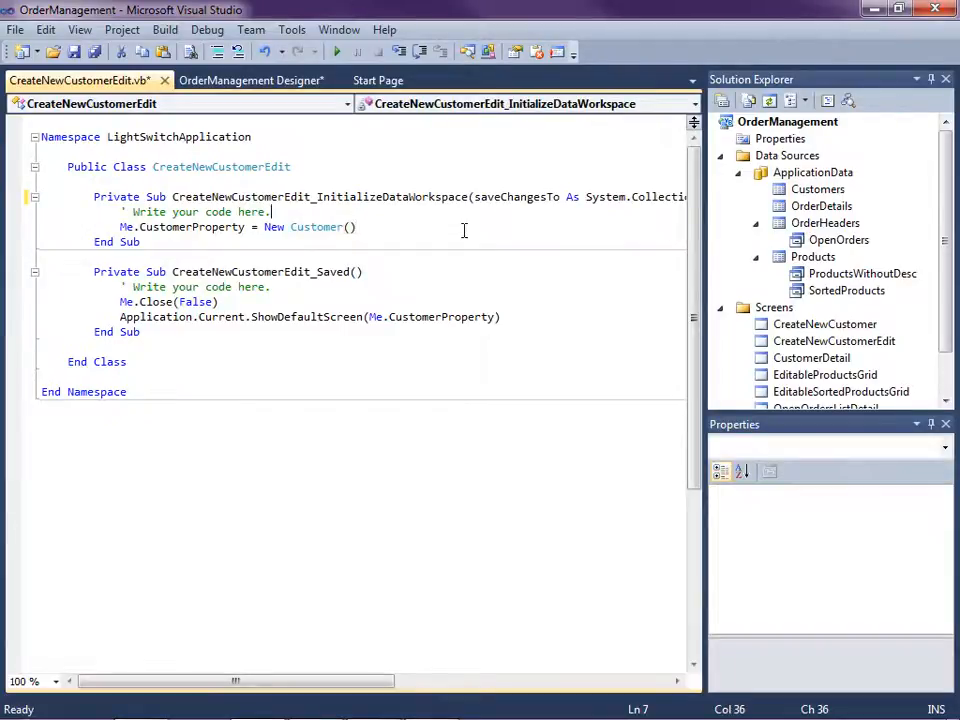
pyautogui.press('enter')
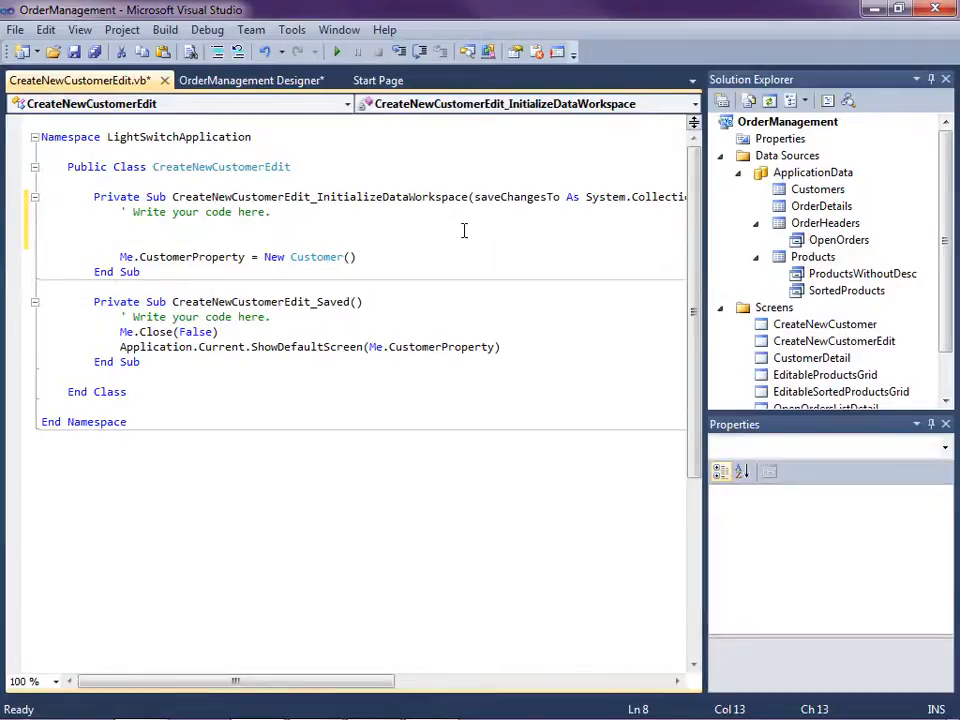
pyautogui.write('If me')
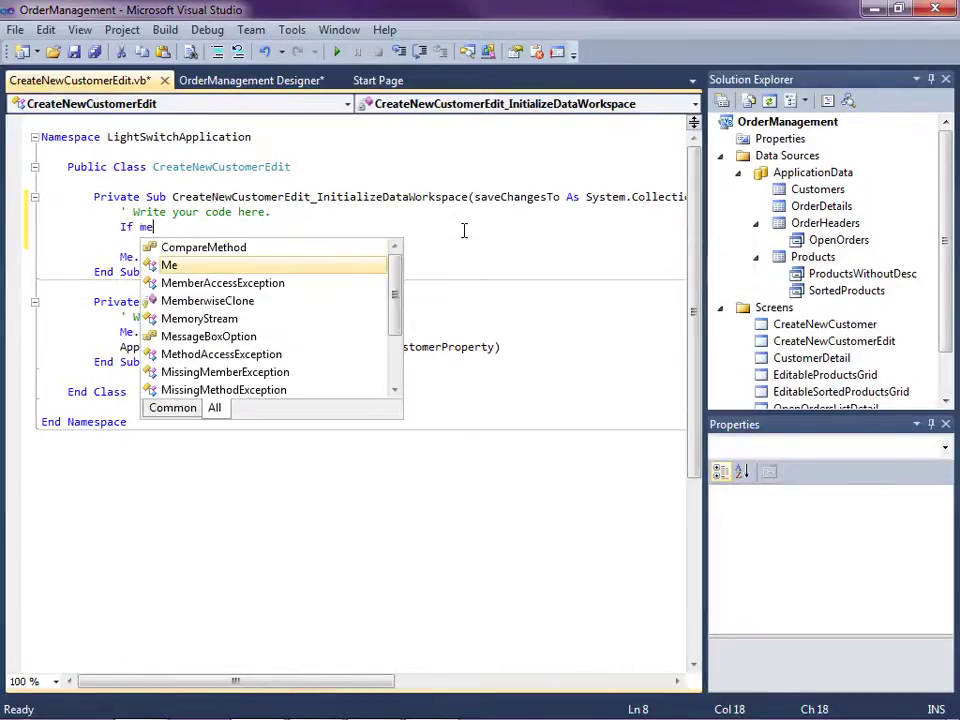
pyautogui.write('.customerID.HasValue Then')
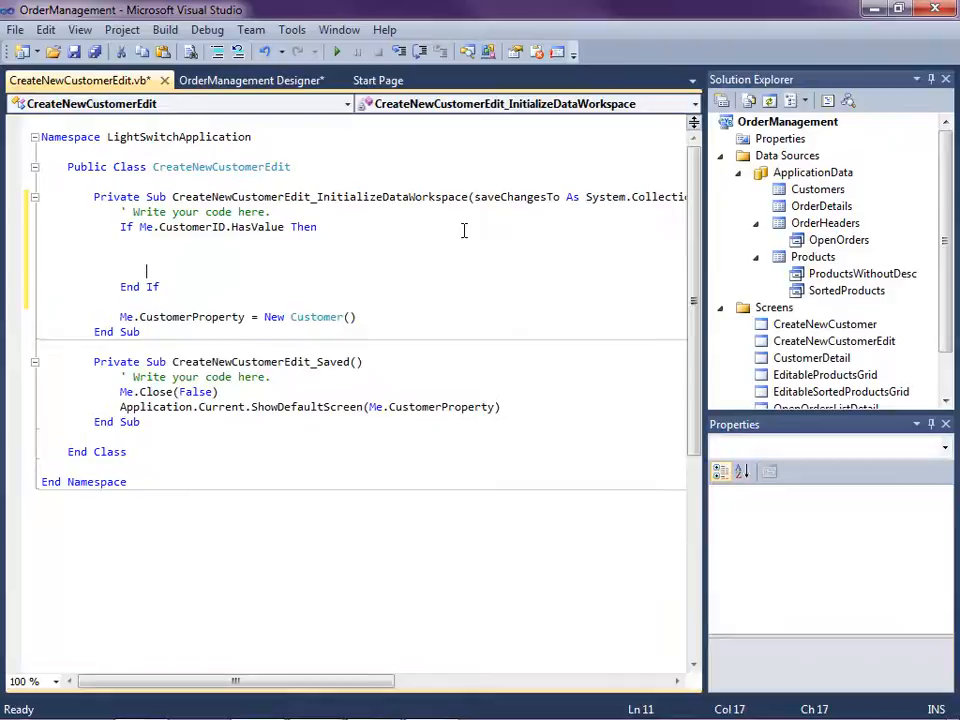
pyautogui.write('Me.')
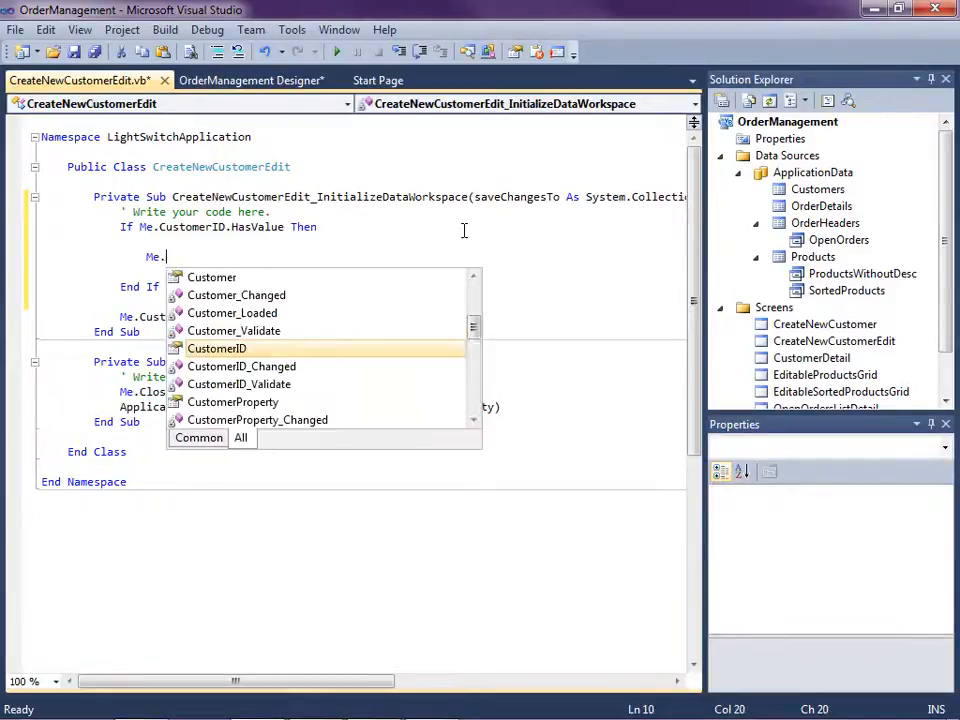
pyautogui.write('customerp')
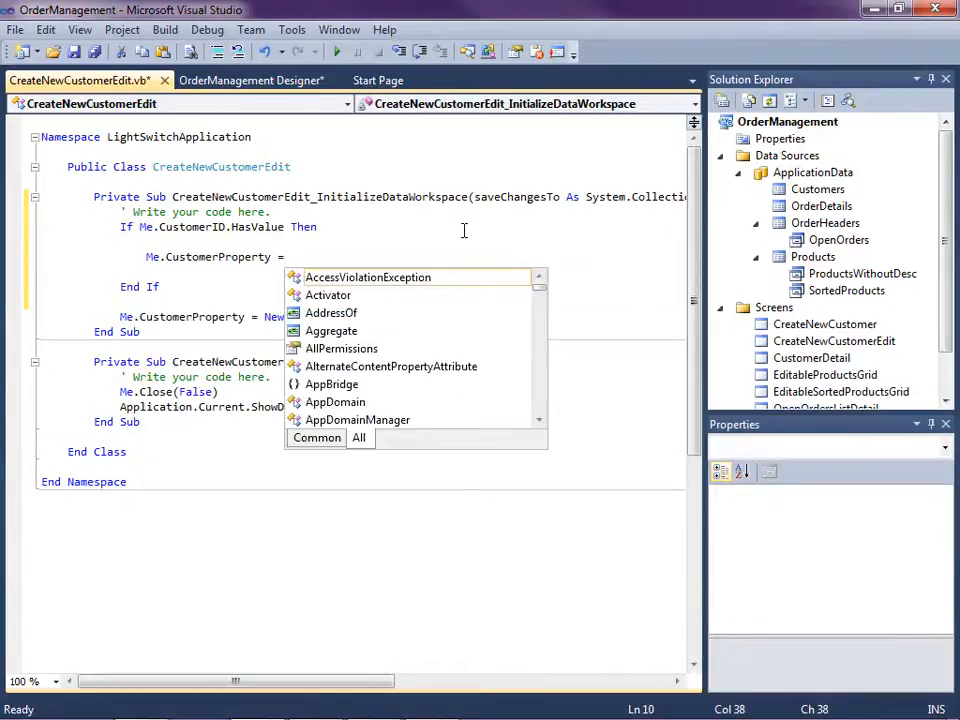
pyautogui.write('m')
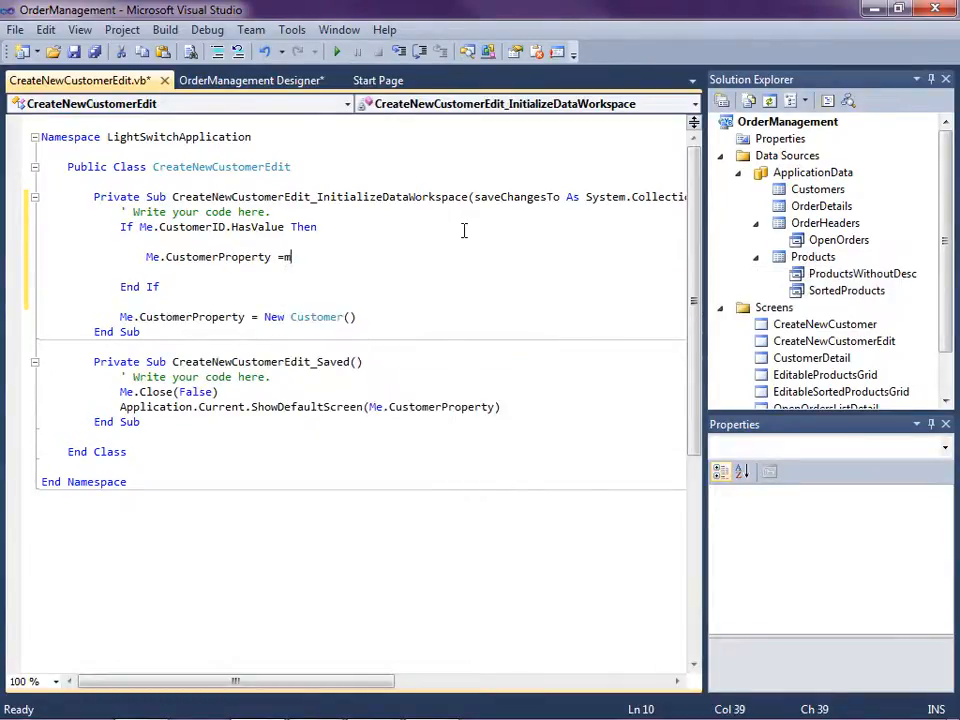
pyautogui.write('Me.customer')
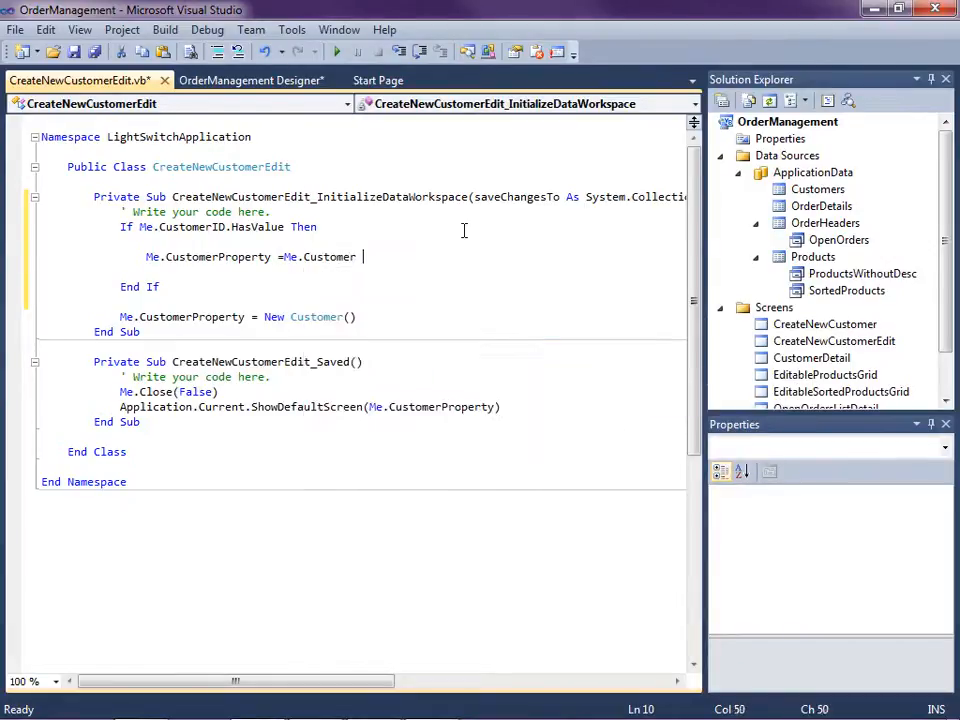
pyautogui.write('el')
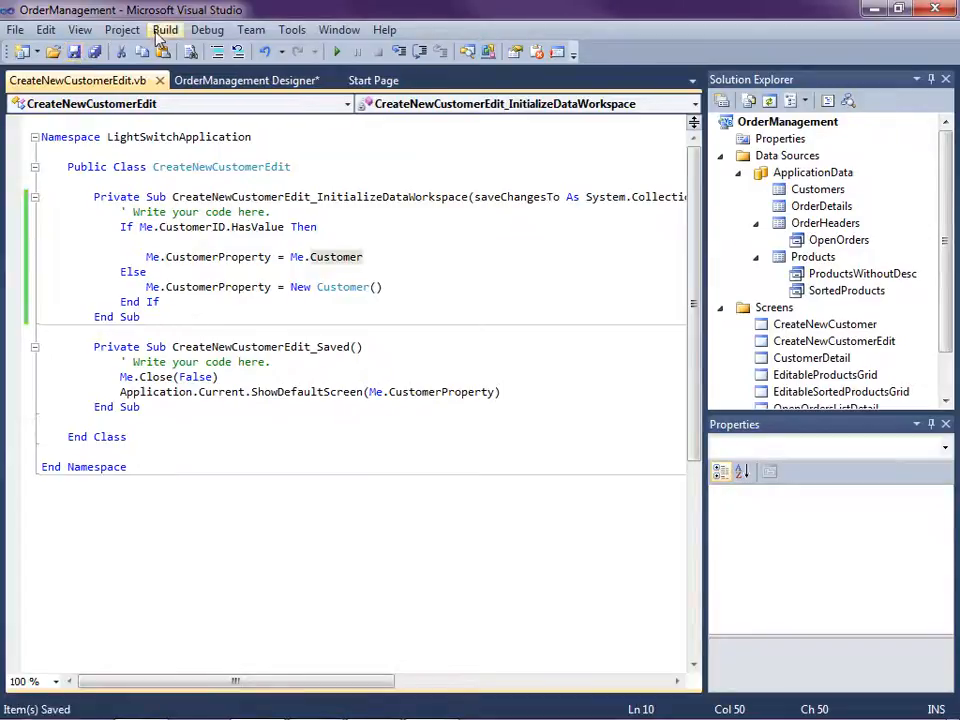
# Run Build > Build Client and confirm the build succeeded
pyautogui.click(166, 30)
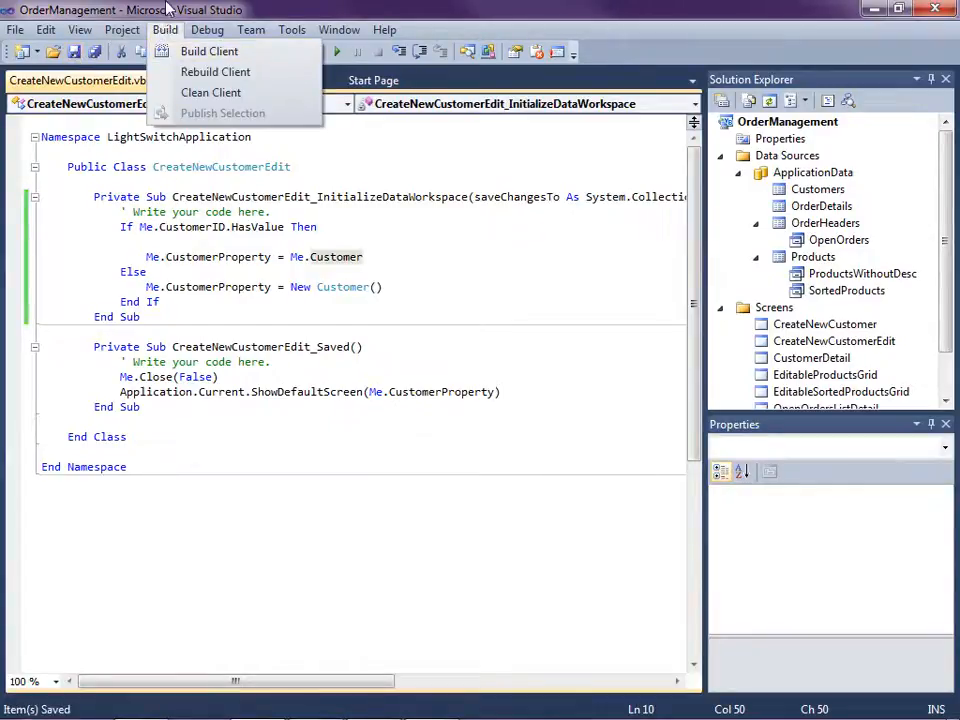
pyautogui.click(208, 52)
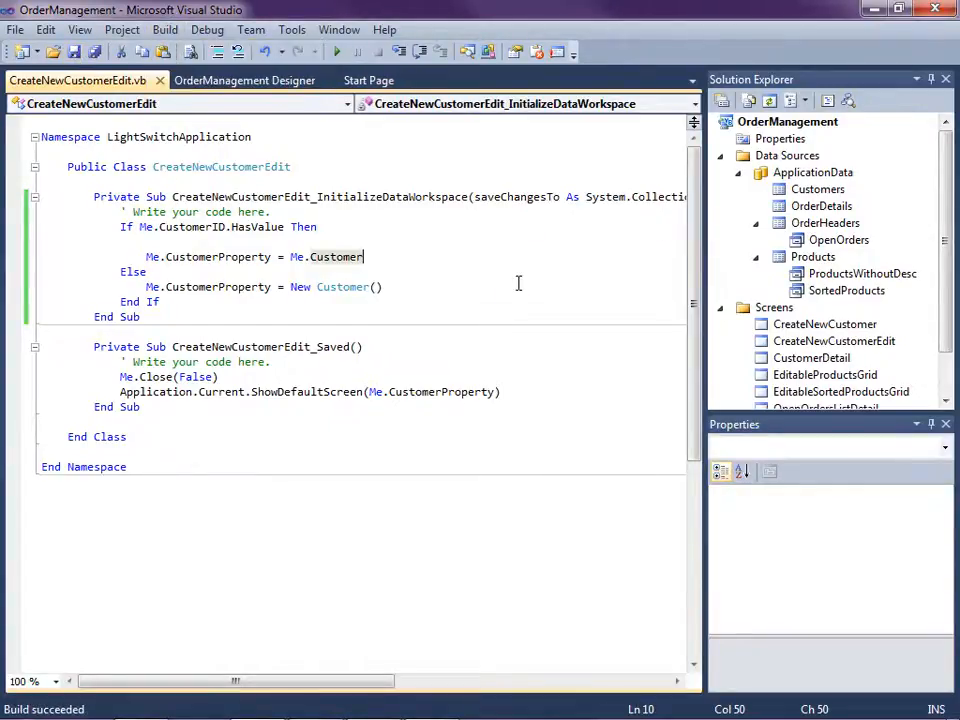
pyautogui.click(820, 206)
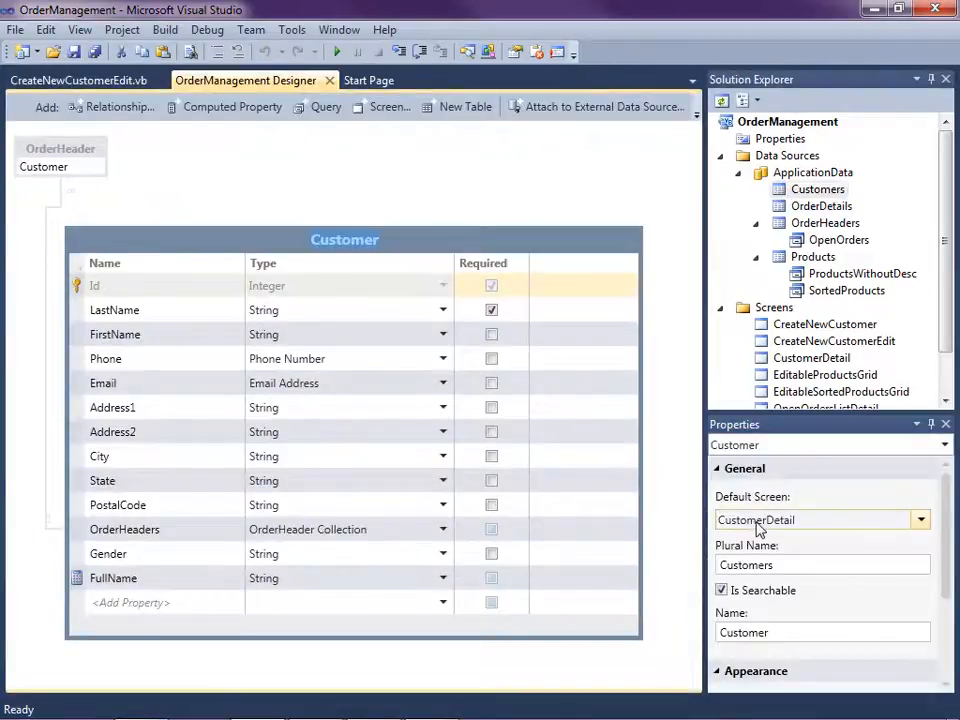
# Choose CreateNewCustomerEdit in the Customer entity's Default Screen dropdown
pyautogui.click(918, 520)
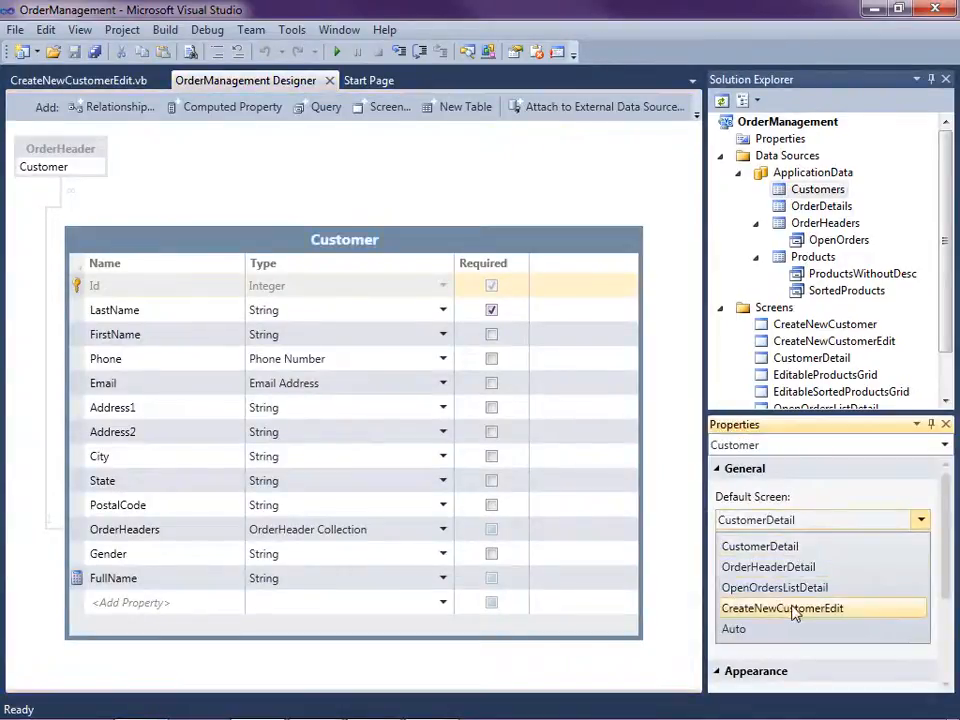
pyautogui.moveTo(856, 616)
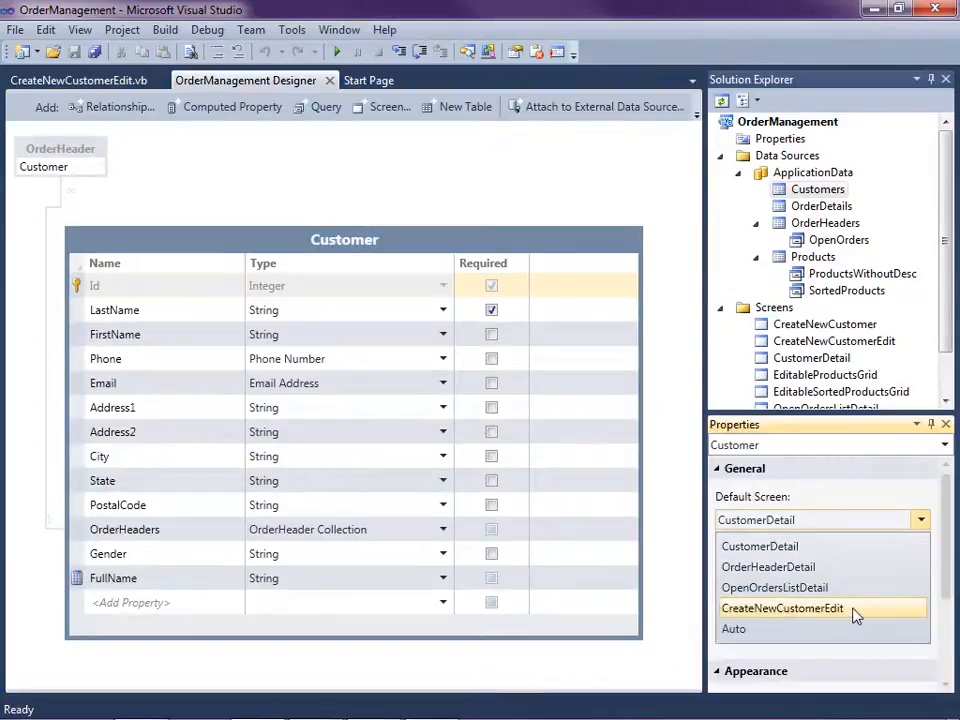
pyautogui.click(780, 608)
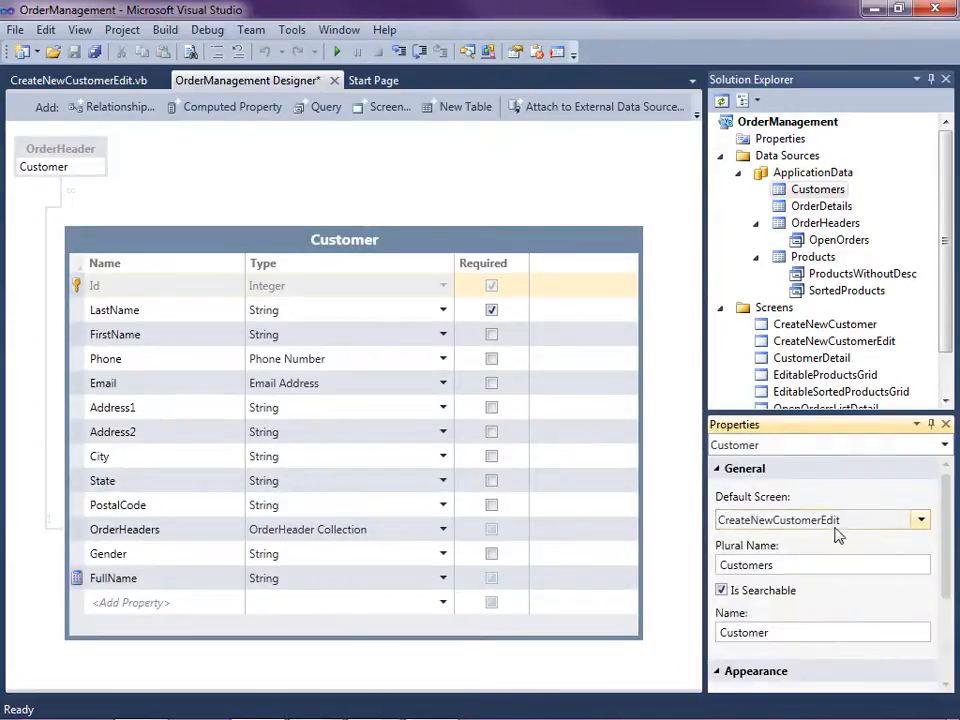
pyautogui.moveTo(490, 210)
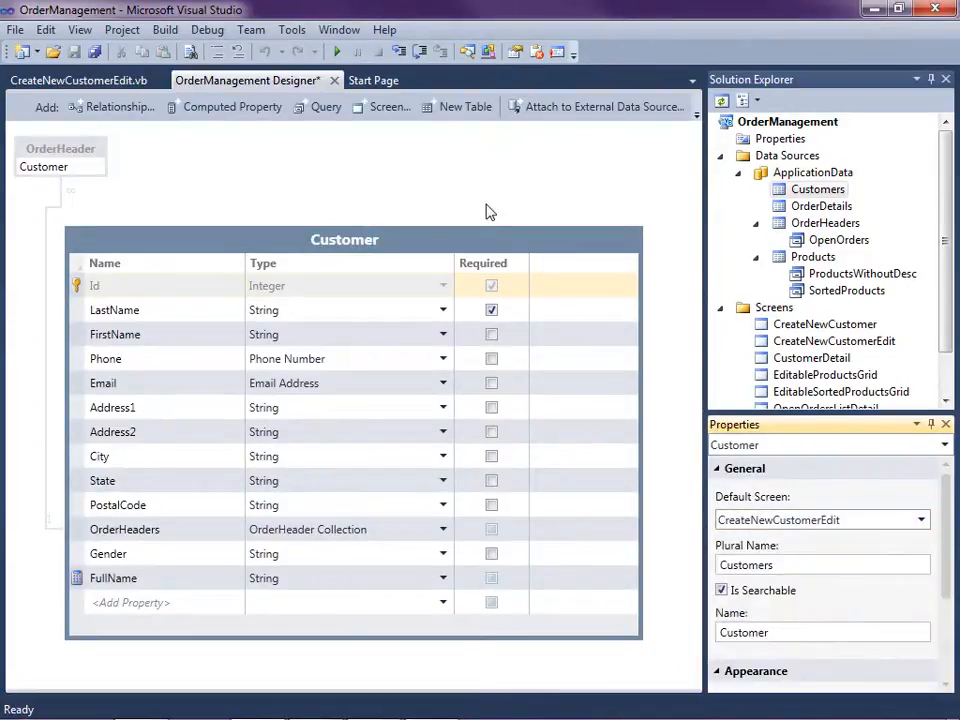
pyautogui.moveTo(340, 52)
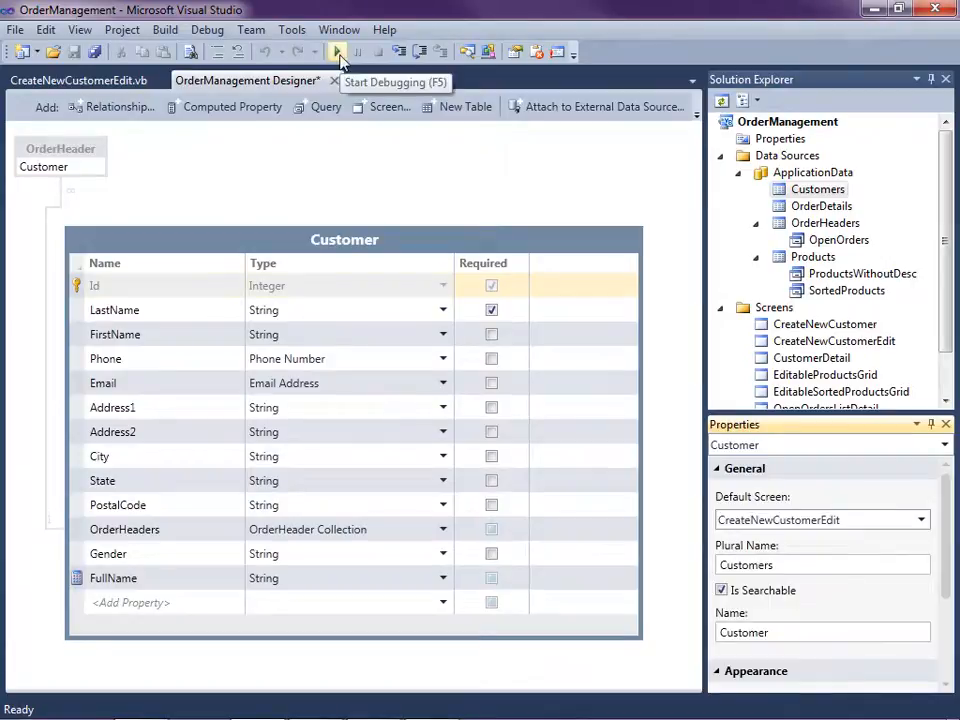
# Build and run the OrderManagement application with Start Debugging (F5)
pyautogui.click(338, 52)
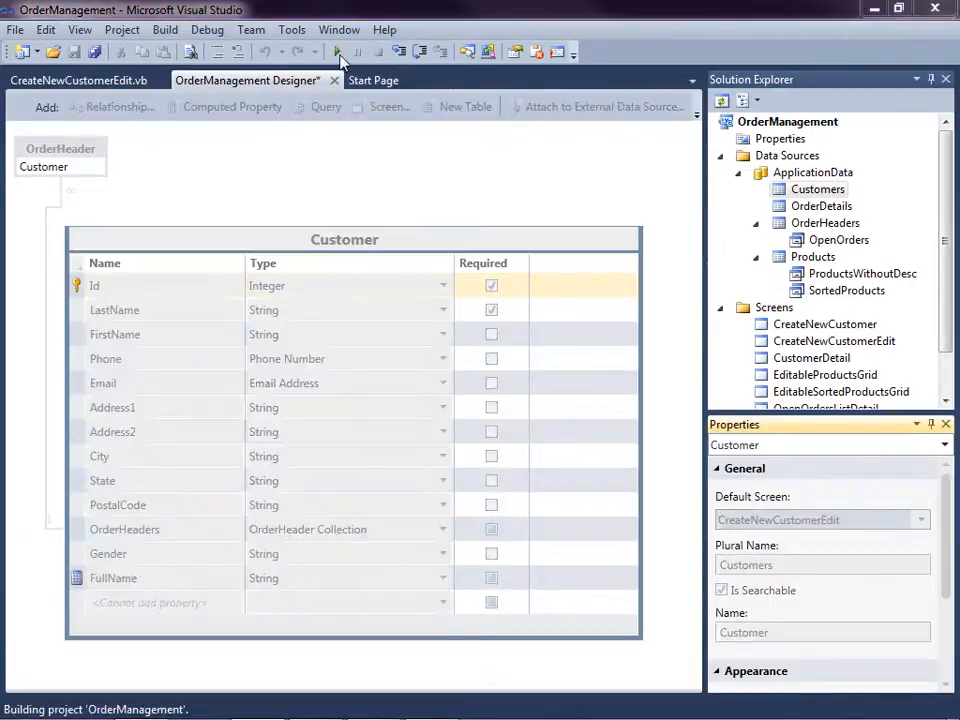
pyautogui.moveTo(340, 52)
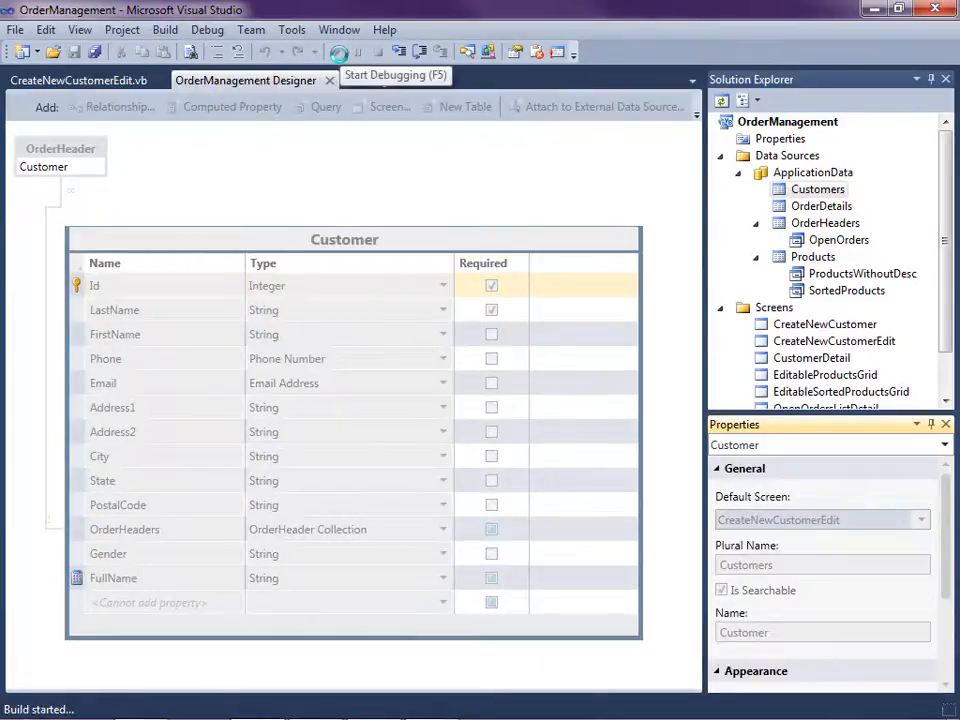
pyautogui.click(340, 52)
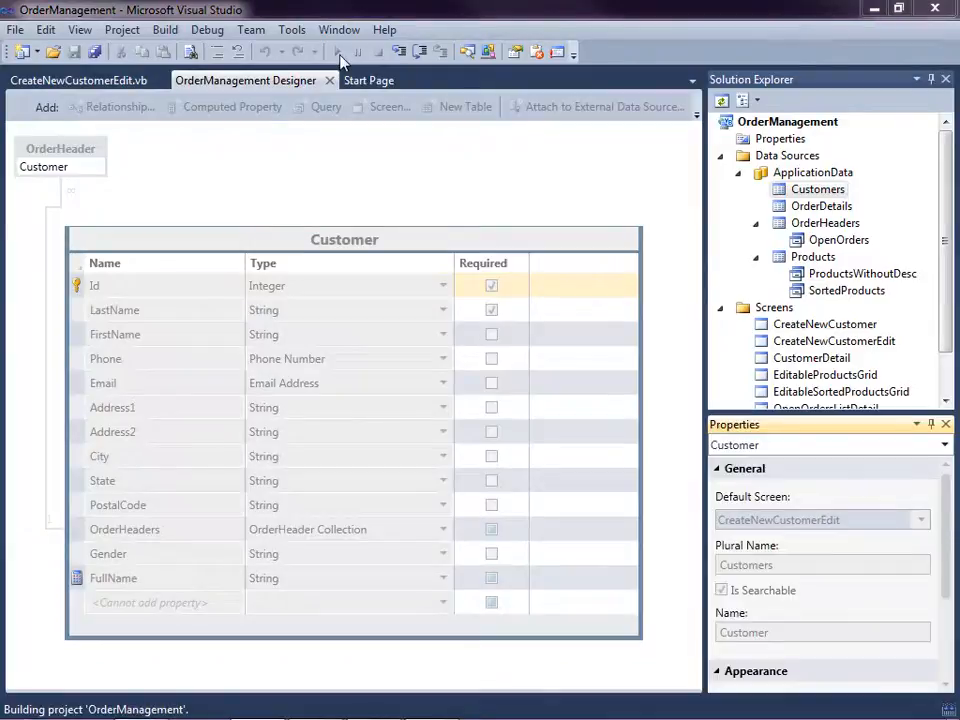
pyautogui.press('F5')
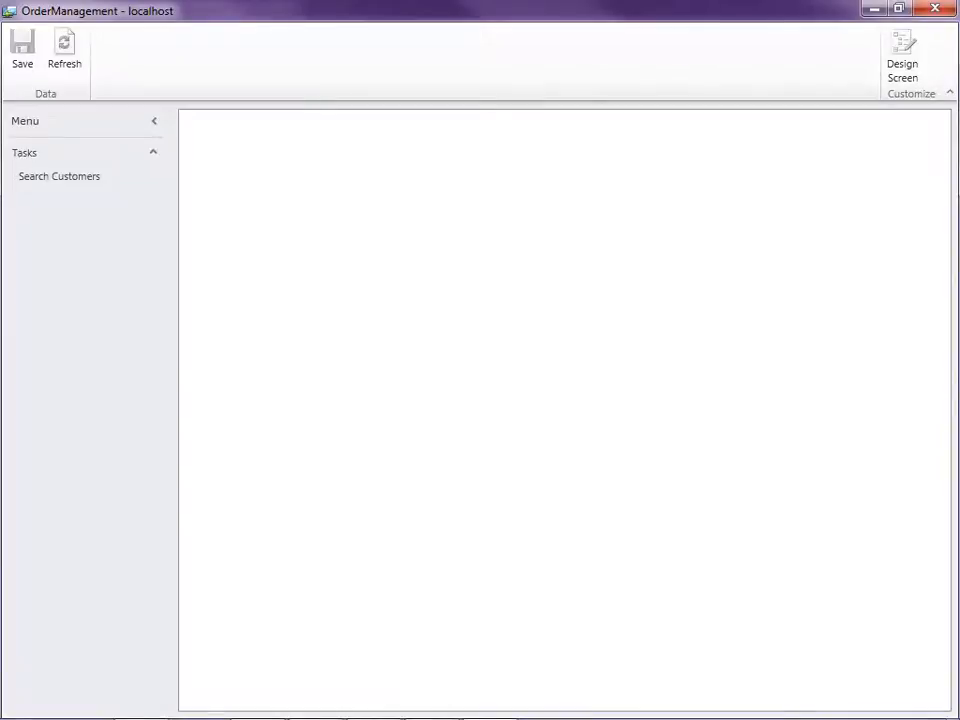
# From Search Customers, launch Create New Customer Edit for a blank new customer
pyautogui.click(60, 176)
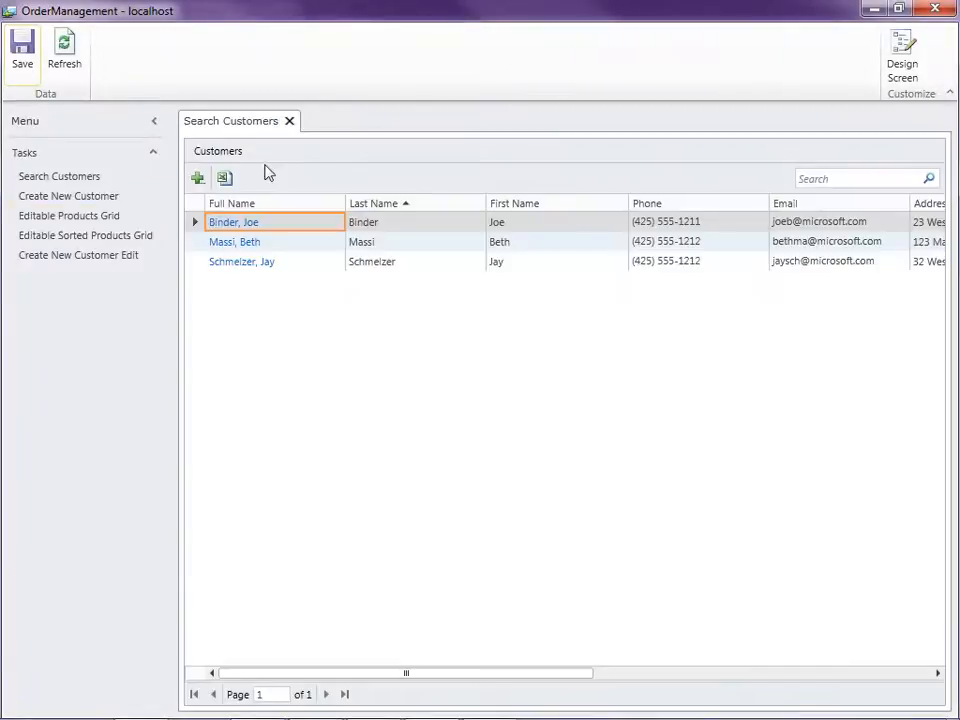
pyautogui.moveTo(78, 256)
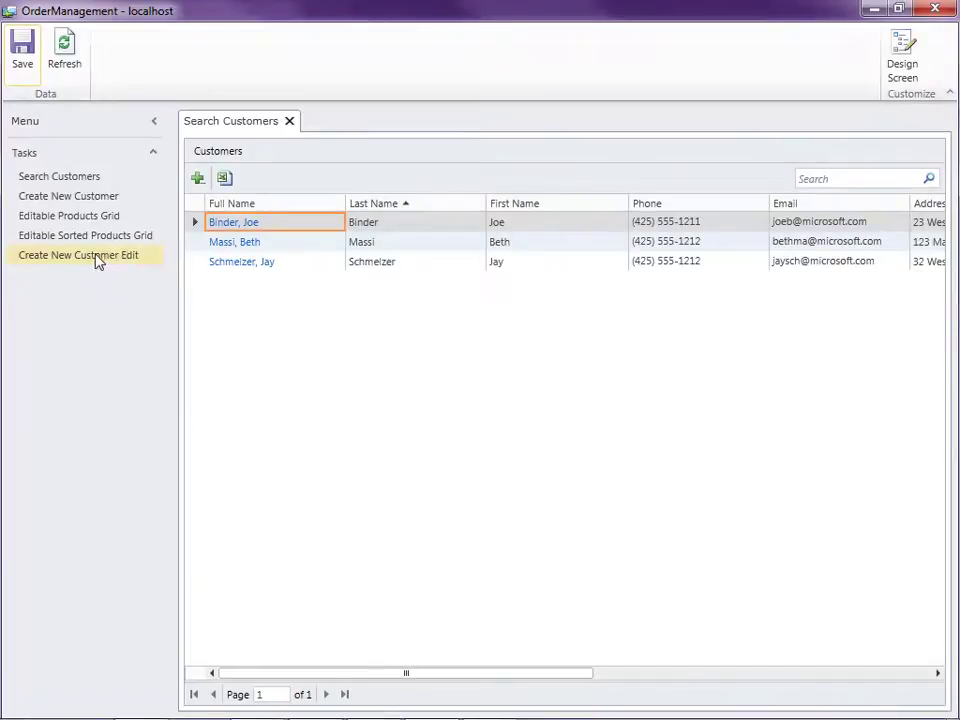
pyautogui.click(78, 254)
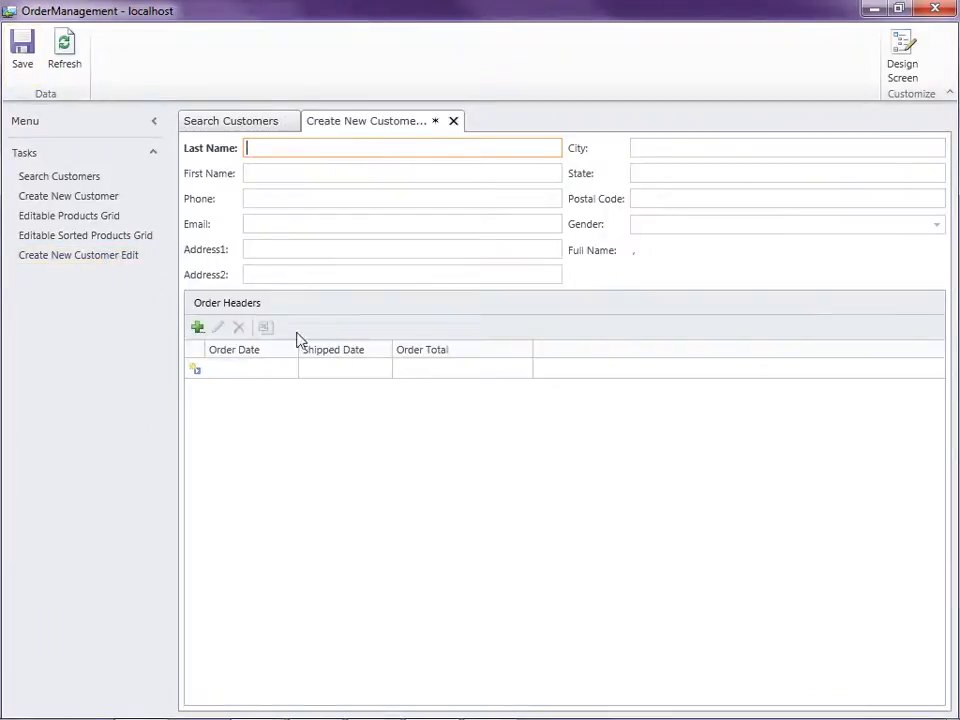
pyautogui.moveTo(744, 468)
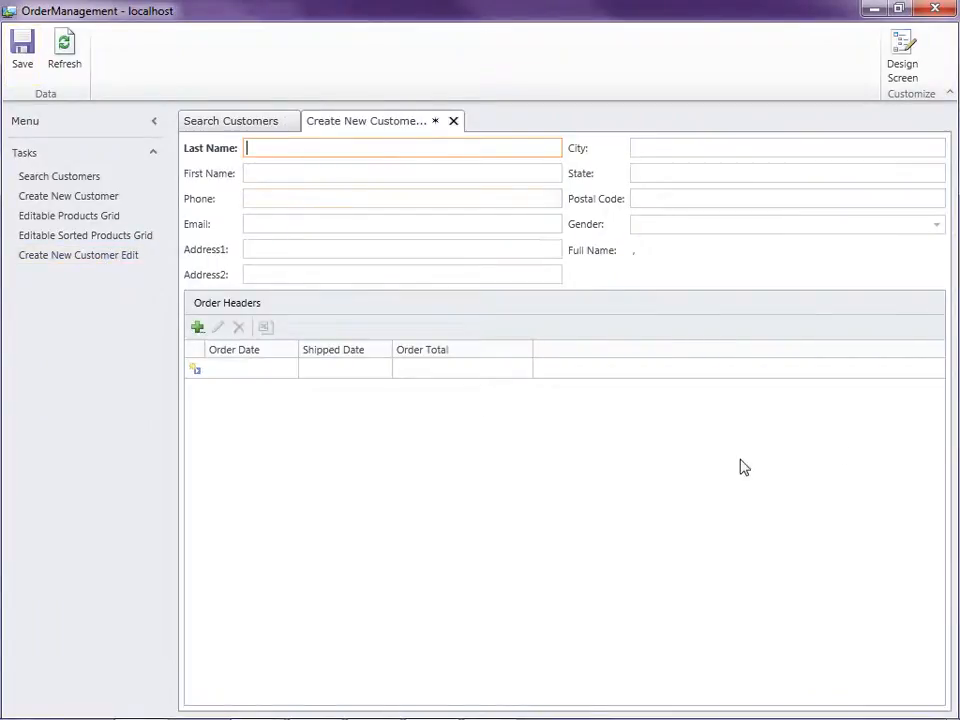
# Open existing customers such as Beth Massi and Joe Binder in the CreateNewCustomerEdit screen
pyautogui.click(232, 120)
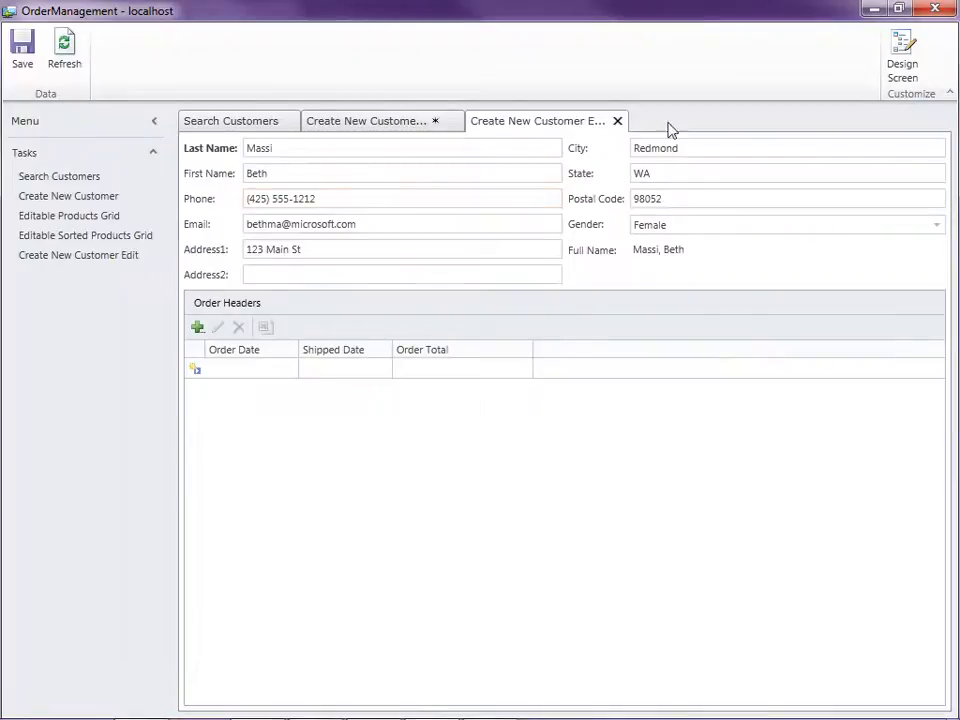
pyautogui.moveTo(444, 218)
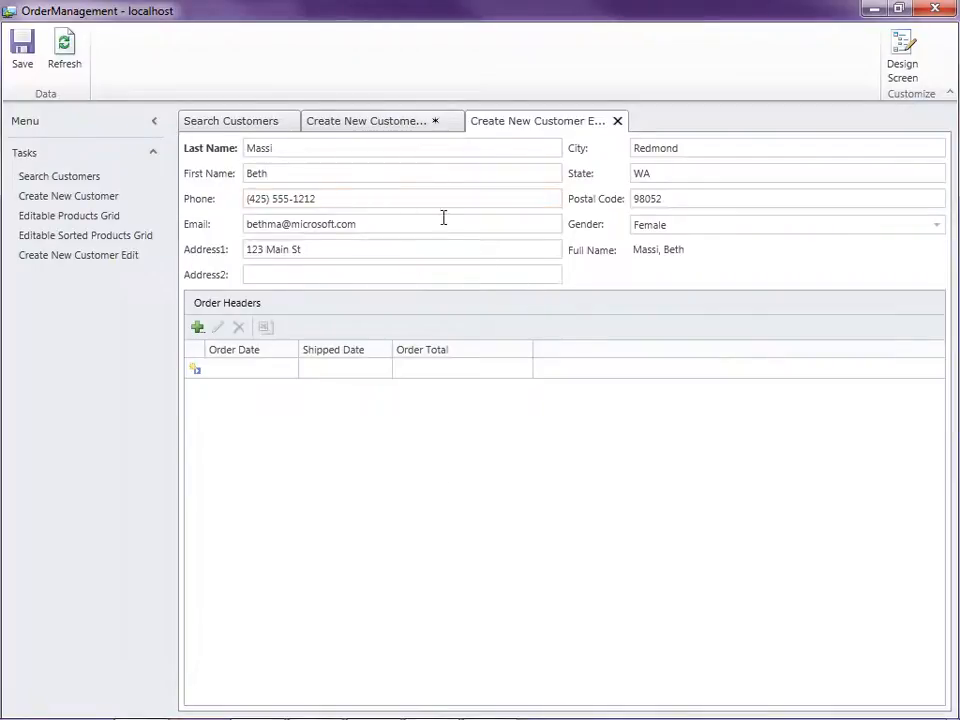
pyautogui.click(232, 120)
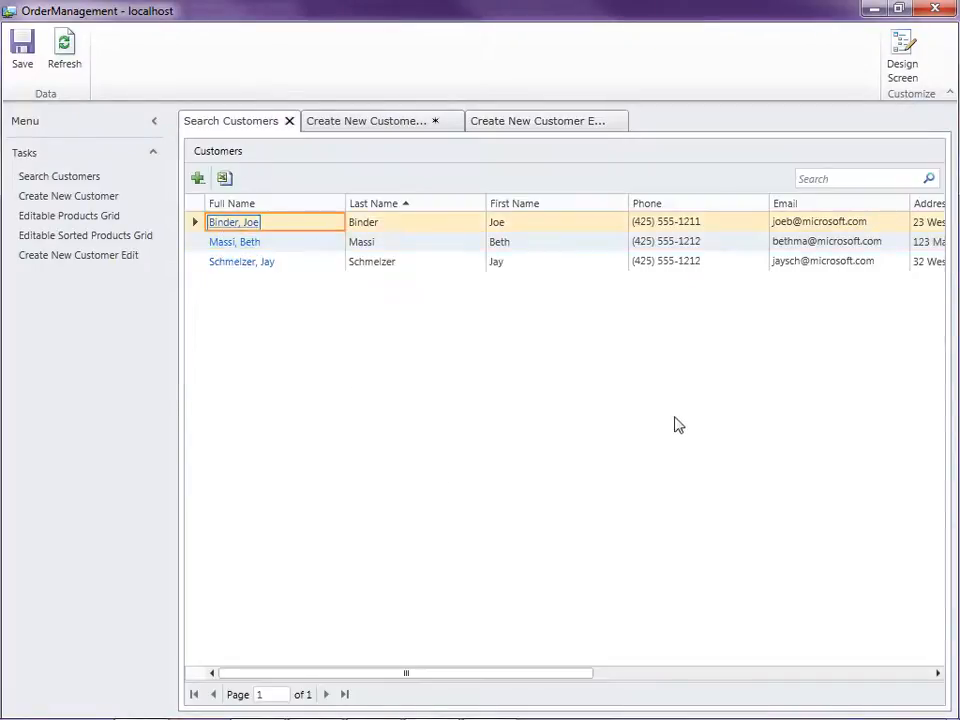
pyautogui.doubleClick(232, 220)
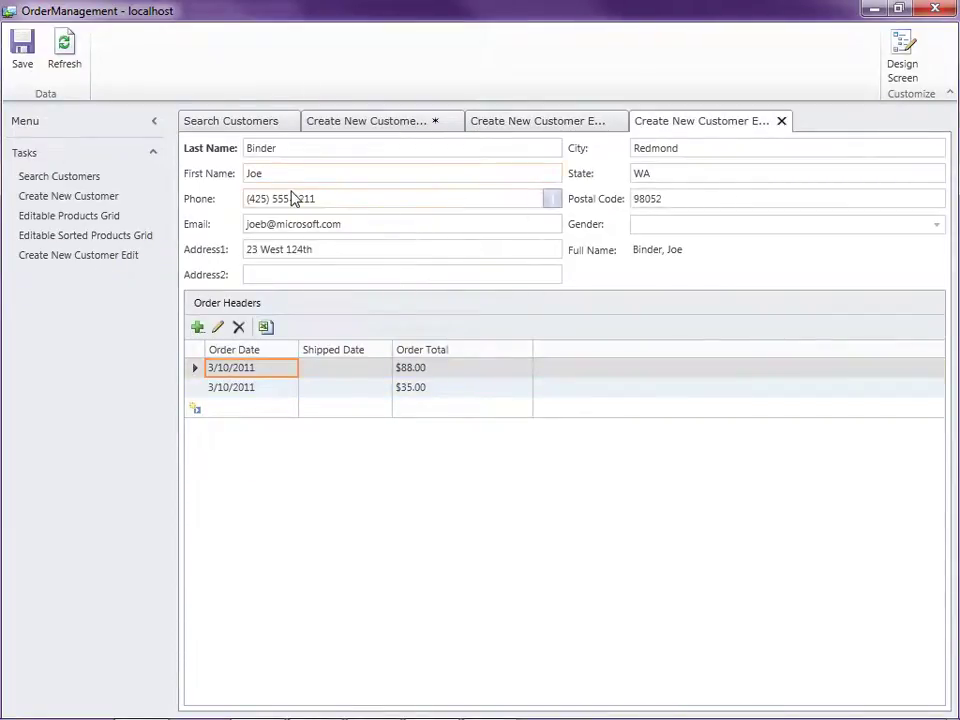
# Trigger the grid's Add button, cancel the generic Add New Customer dialog, and close the app
pyautogui.click(230, 120)
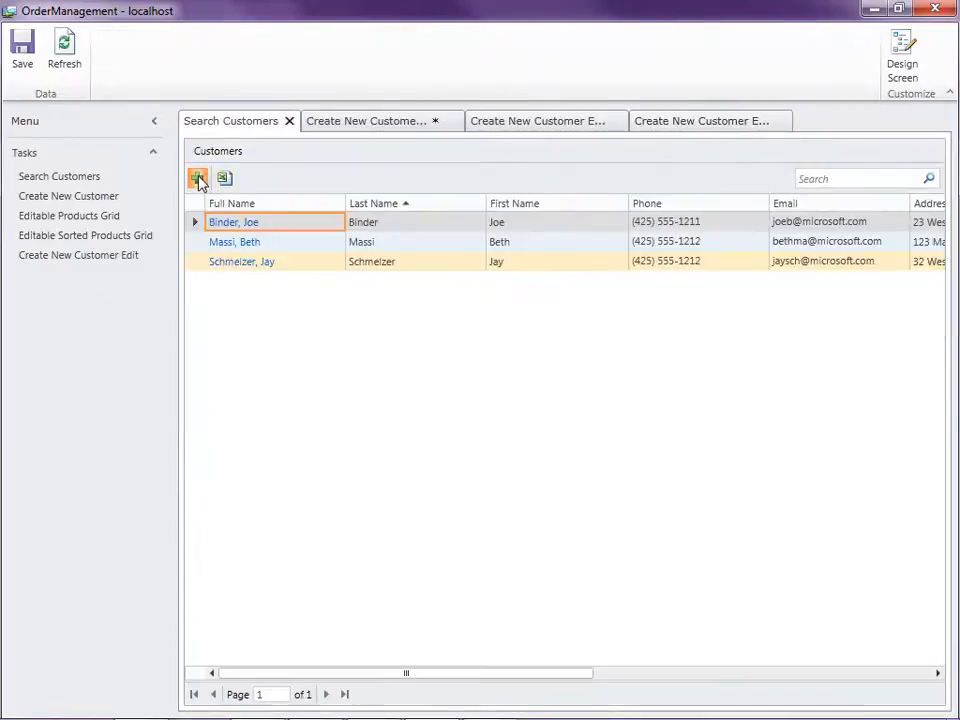
pyautogui.click(198, 178)
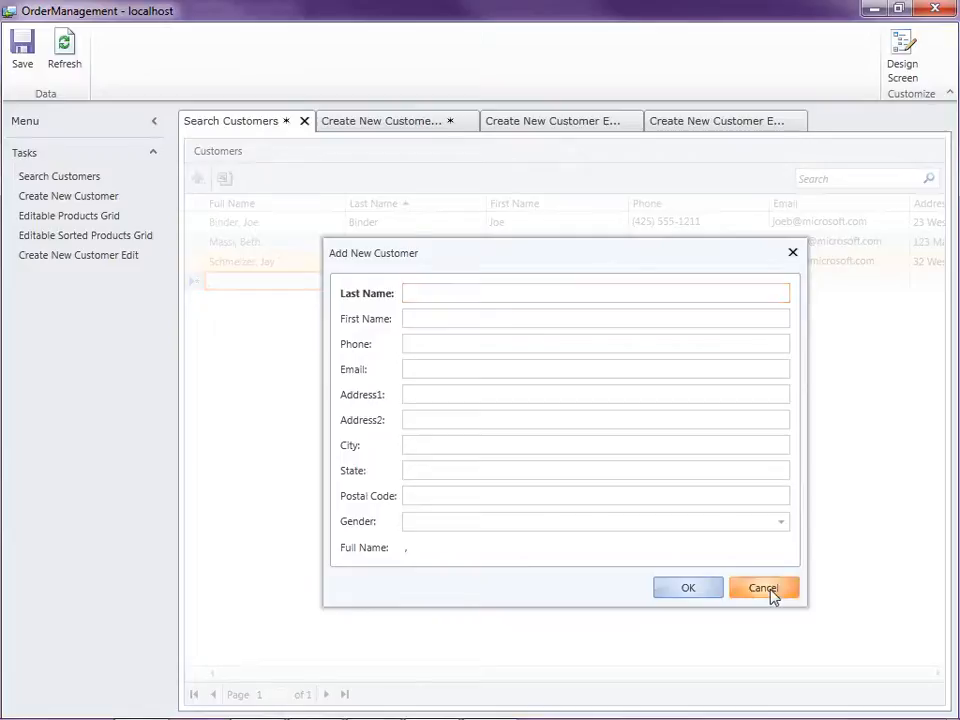
pyautogui.click(764, 588)
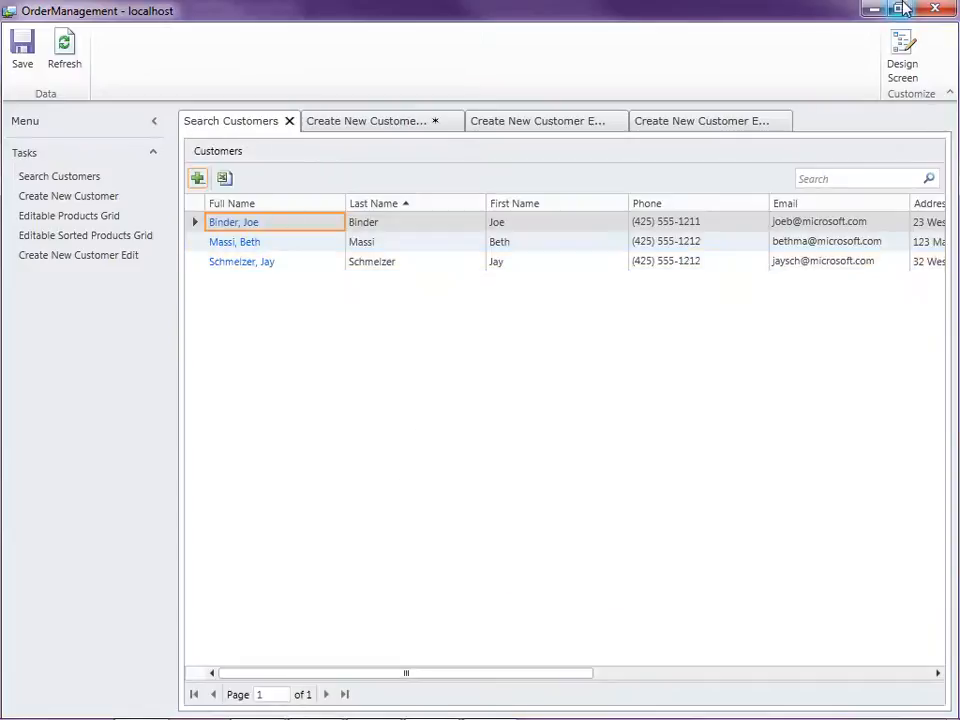
pyautogui.moveTo(78, 256)
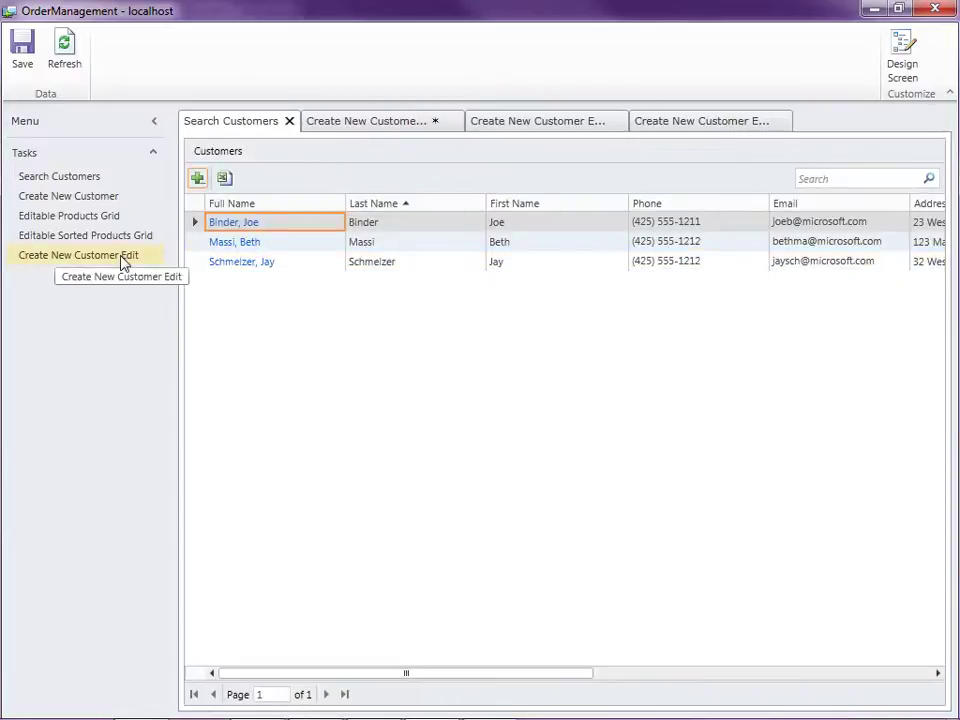
pyautogui.moveTo(940, 12)
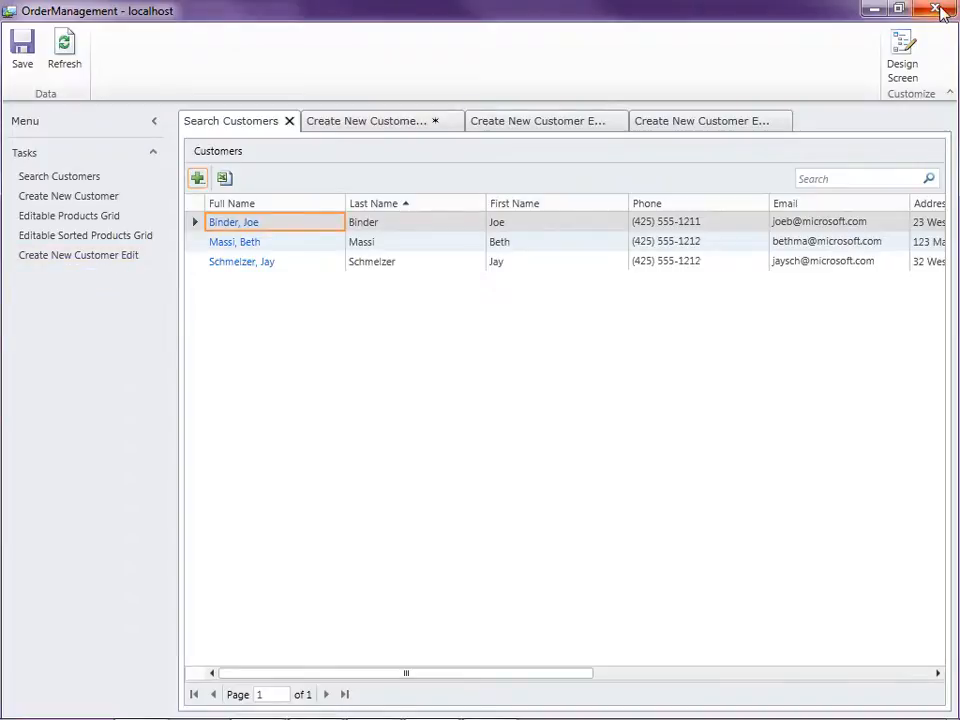
pyautogui.click(940, 12)
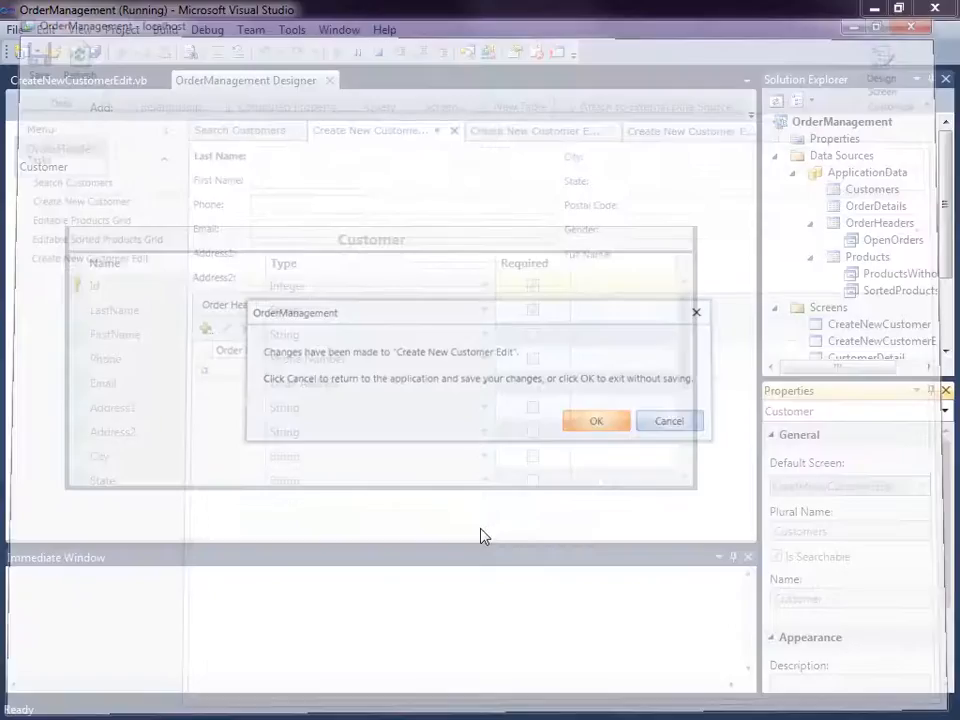
# Exit without saving and override code for the SearchCustomers grid's Add command
pyautogui.click(596, 420)
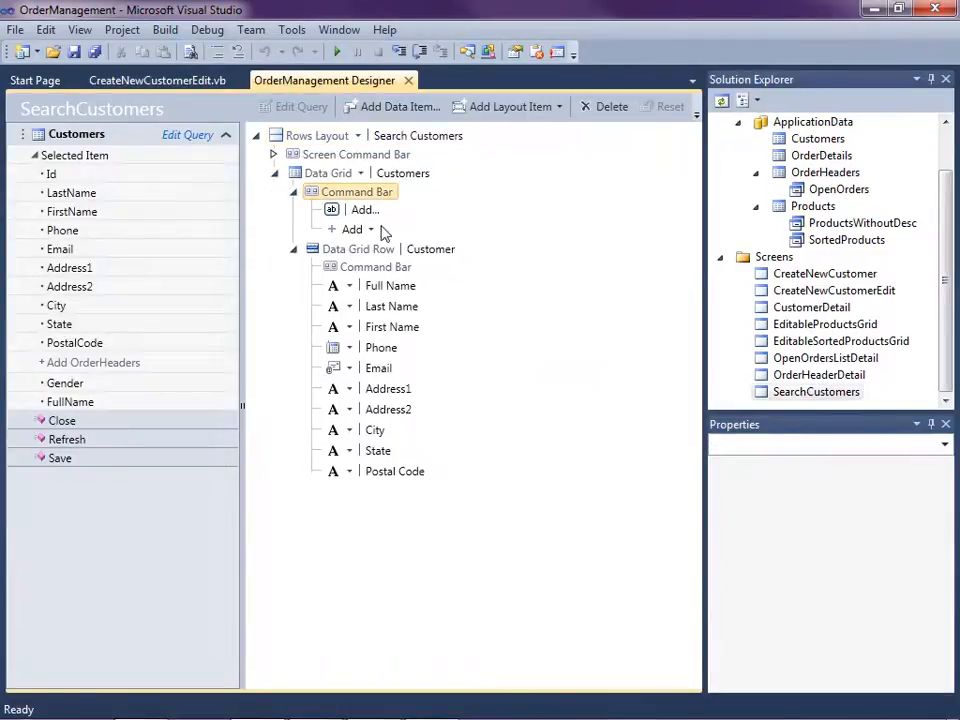
pyautogui.rightClick(364, 210)
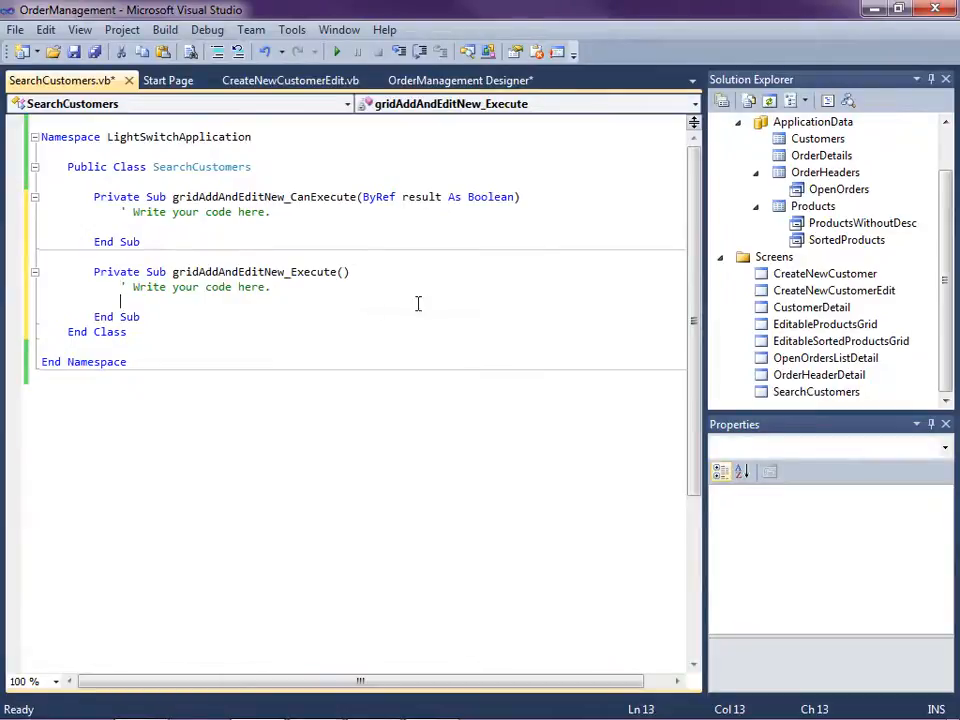
# Write Me.Application.ShowCreateNewCustomerEdit(Nothing) in gridAddAndEditNew_Execute, leaving CanExecute empty
pyautogui.write('me')
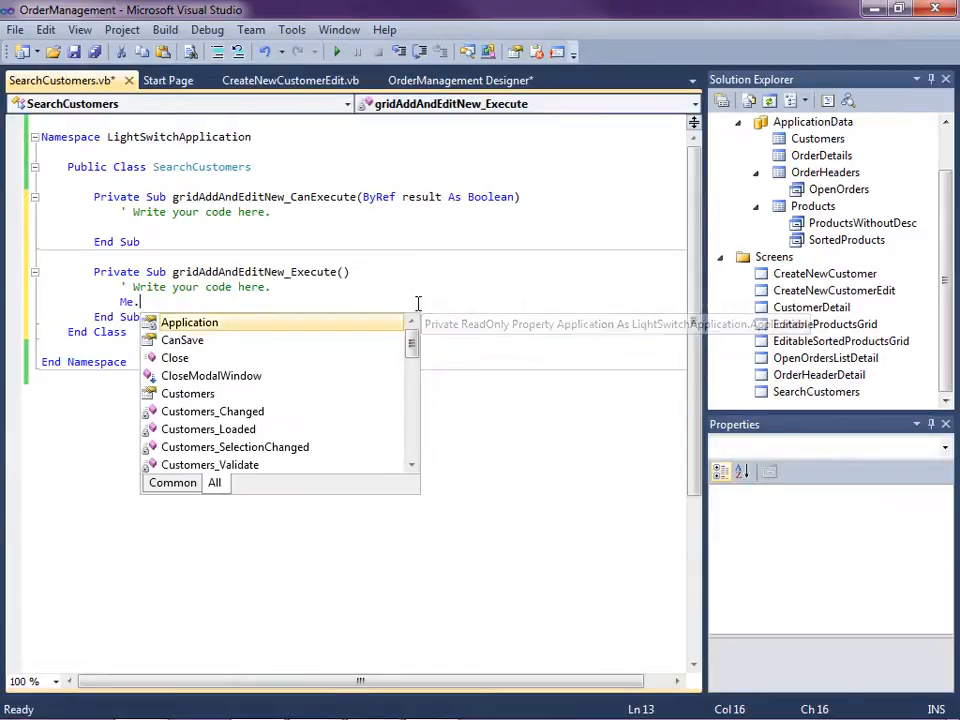
pyautogui.write('Application.sh')
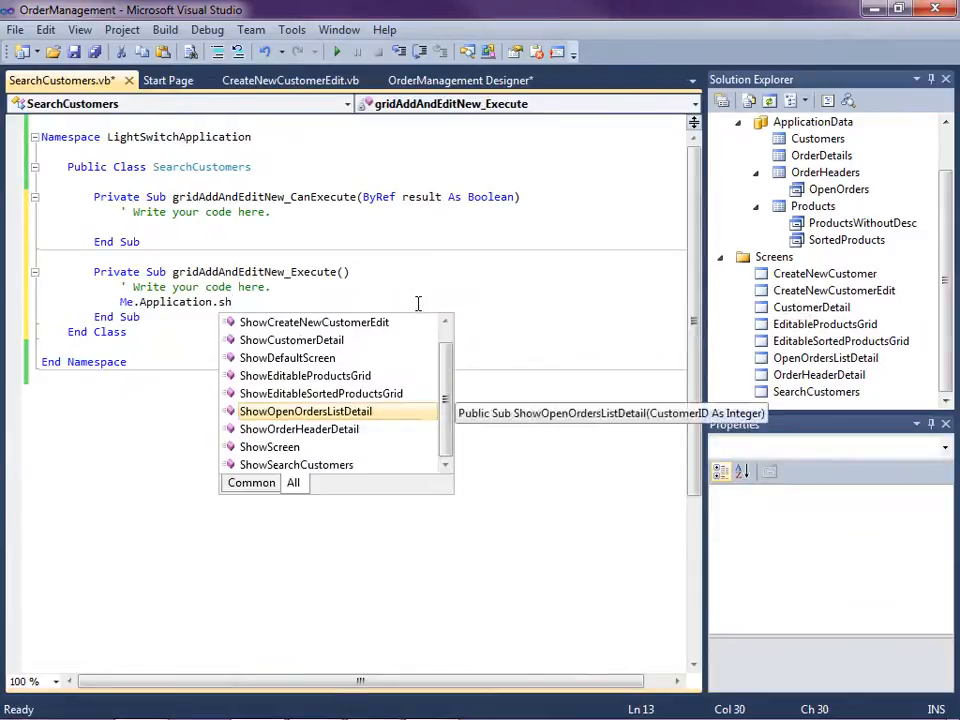
pyautogui.click(314, 320)
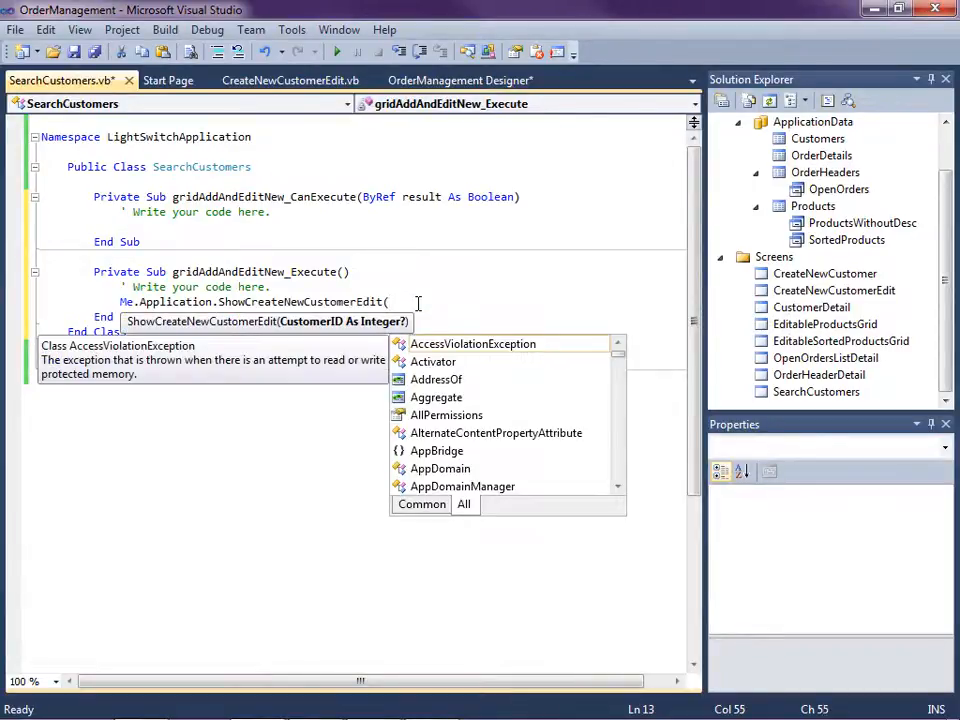
pyautogui.write('Nothing)')
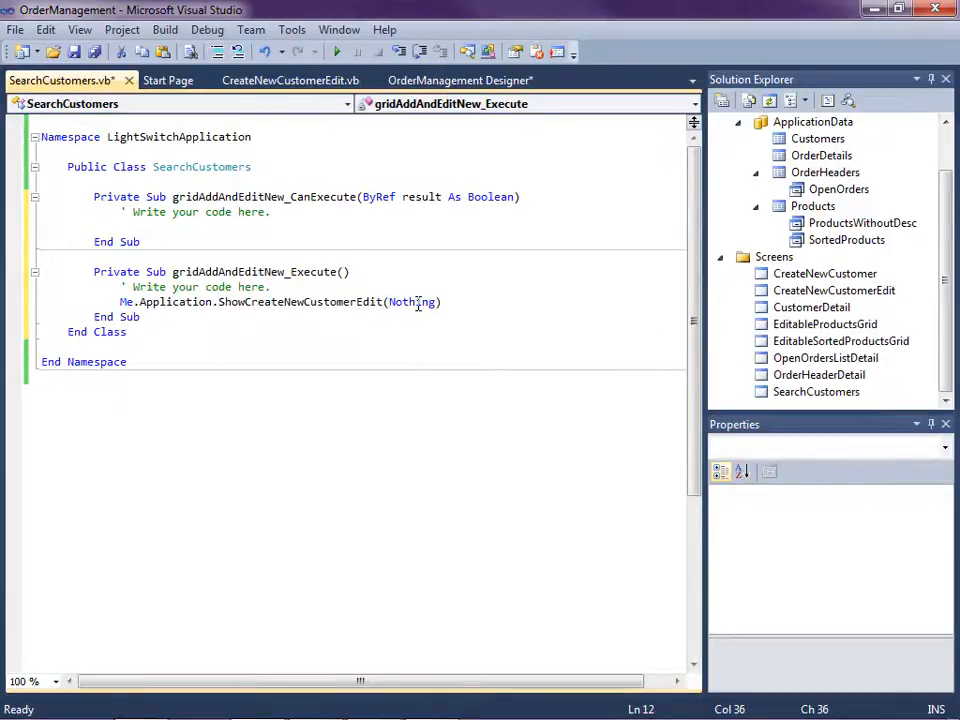
pyautogui.click(270, 196)
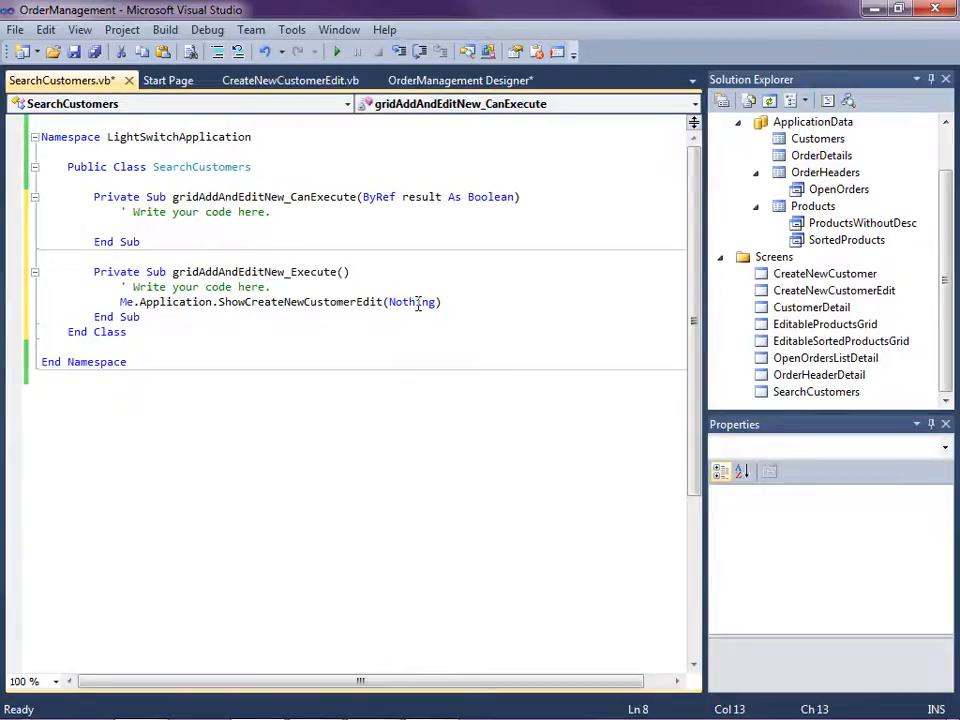
pyautogui.click(120, 226)
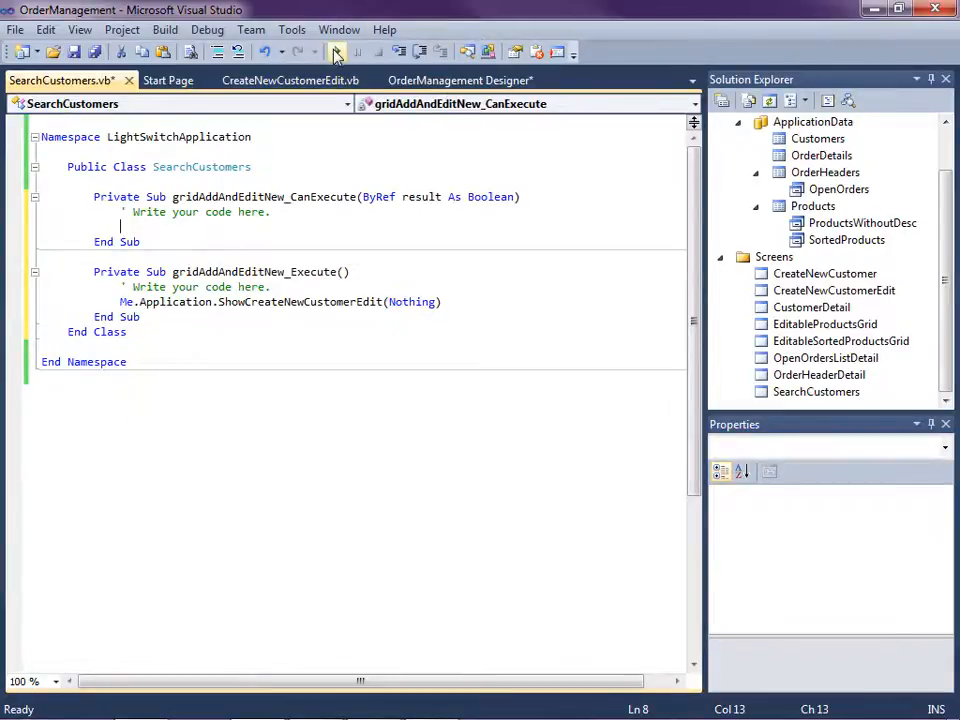
# Relaunch the app and use the Search Customers grid's Add button to get a blank Create New Customer Edit screen
pyautogui.click(336, 52)
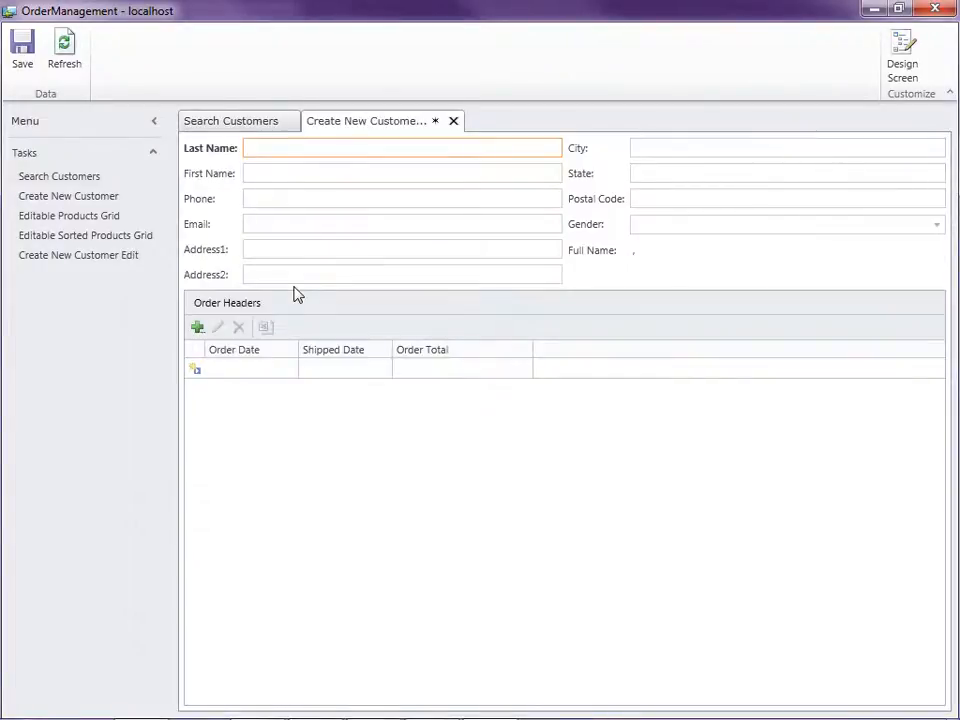
pyautogui.click(400, 148)
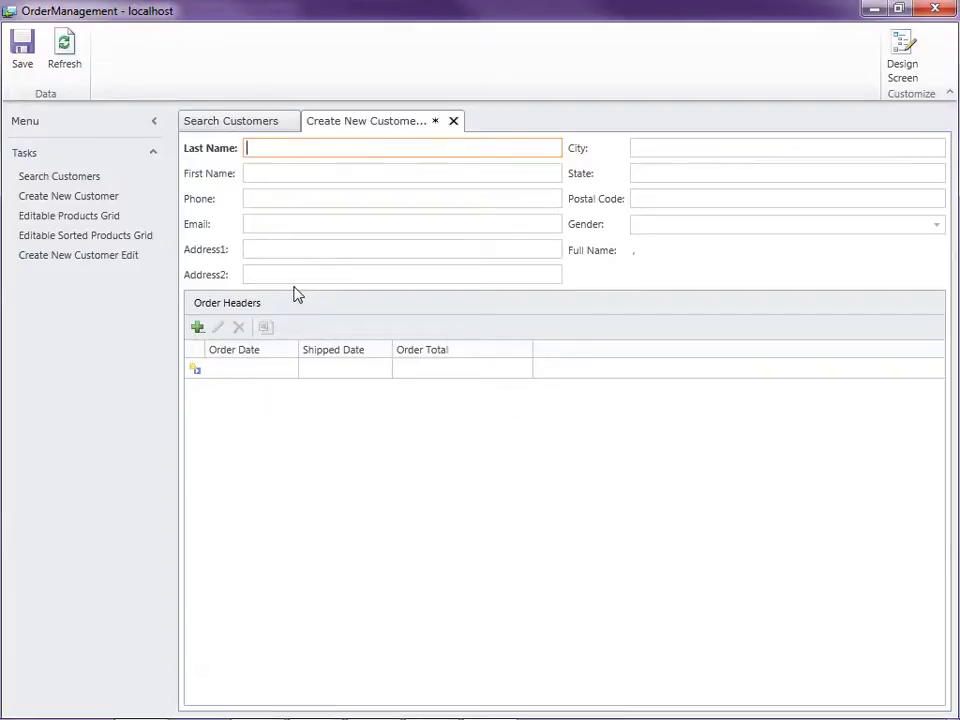